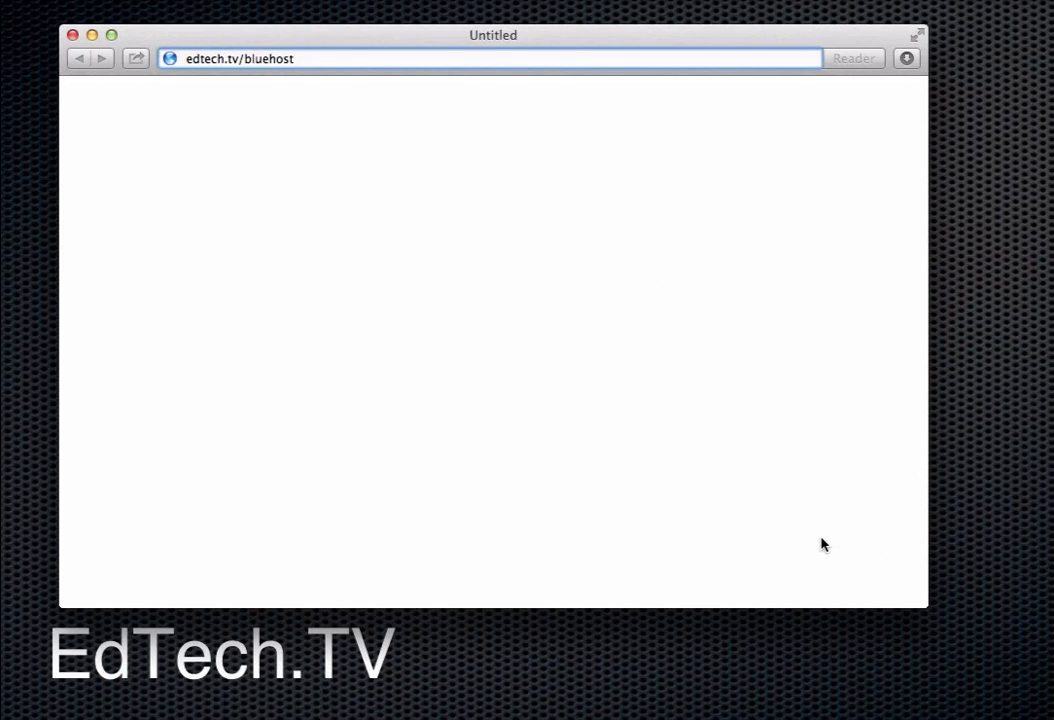
mouse_move(838, 540)
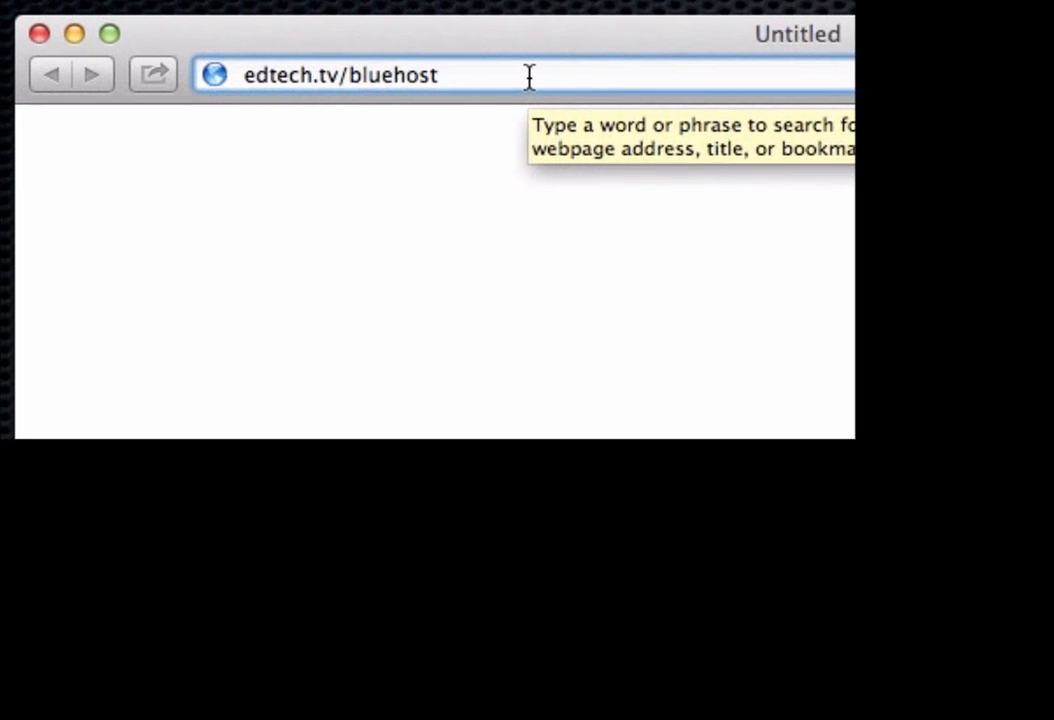
mouse_move(464, 88)
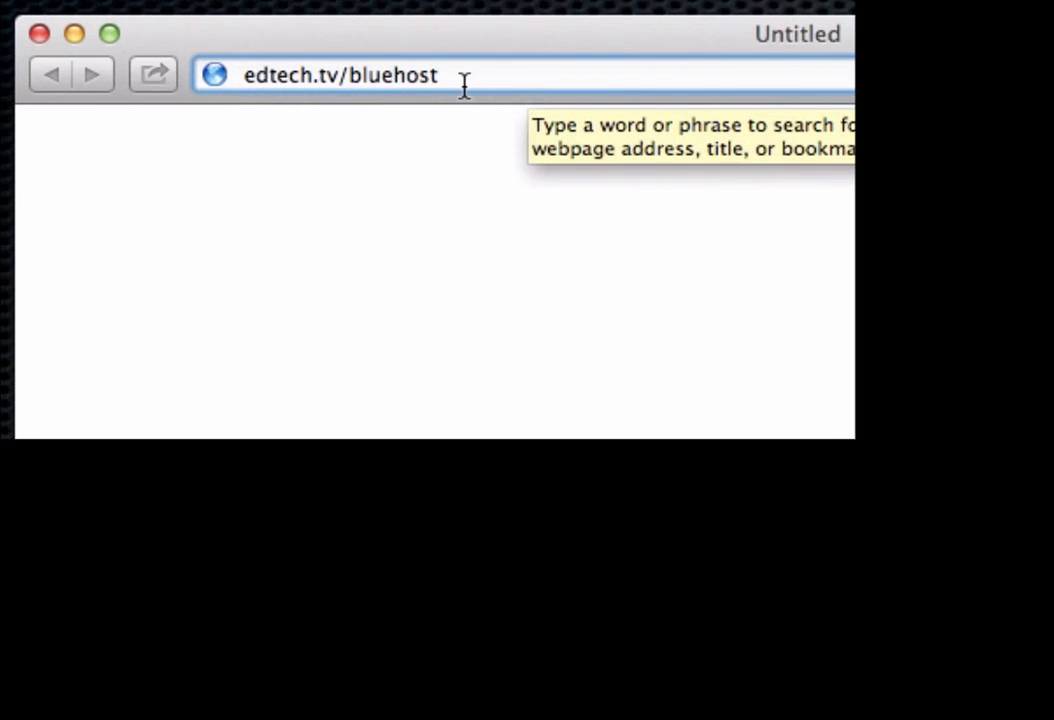
mouse_move(472, 150)
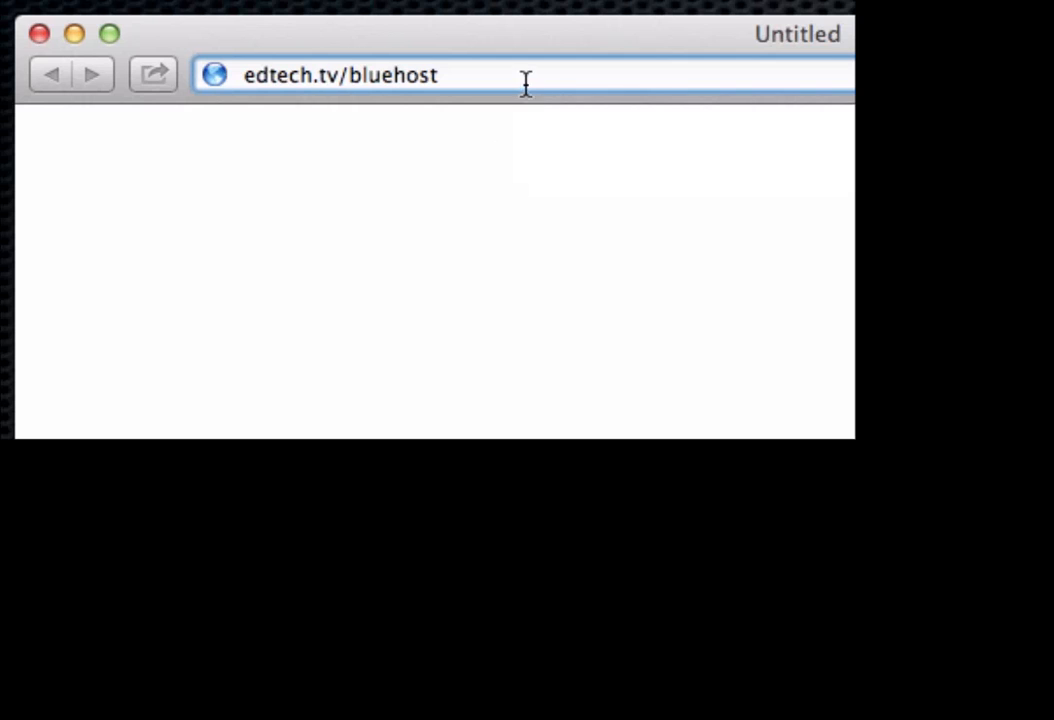
Load the Bluehost homepage and begin the hosting sign-up via Sign Up Now.
click(438, 74)
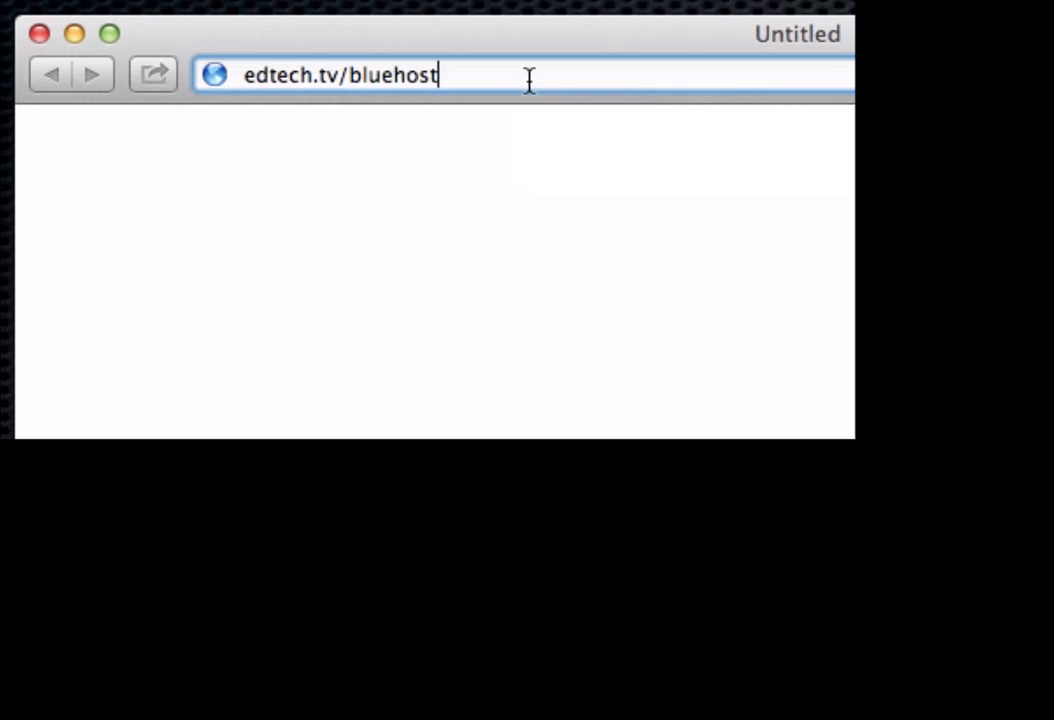
key(Return)
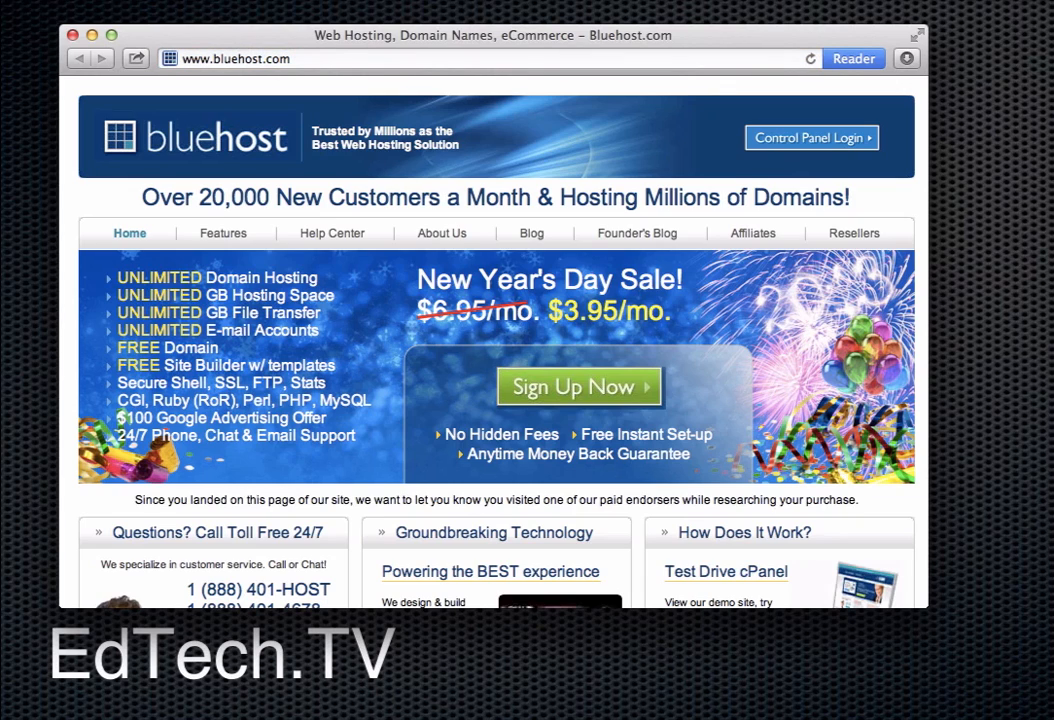
mouse_move(680, 236)
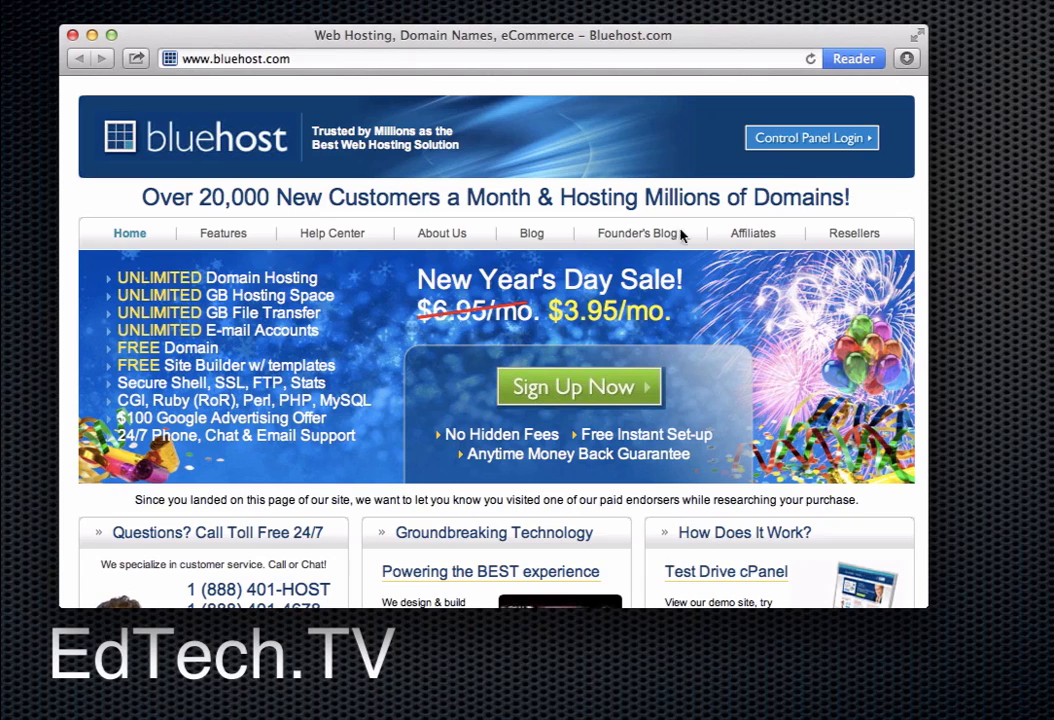
mouse_move(810, 376)
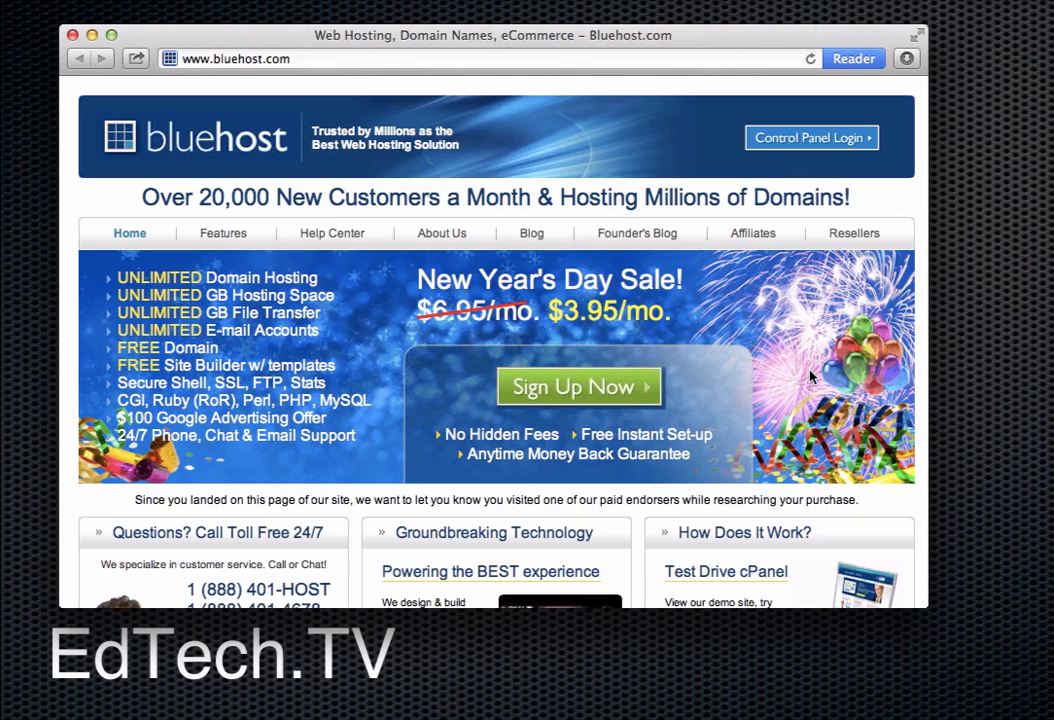
mouse_move(570, 392)
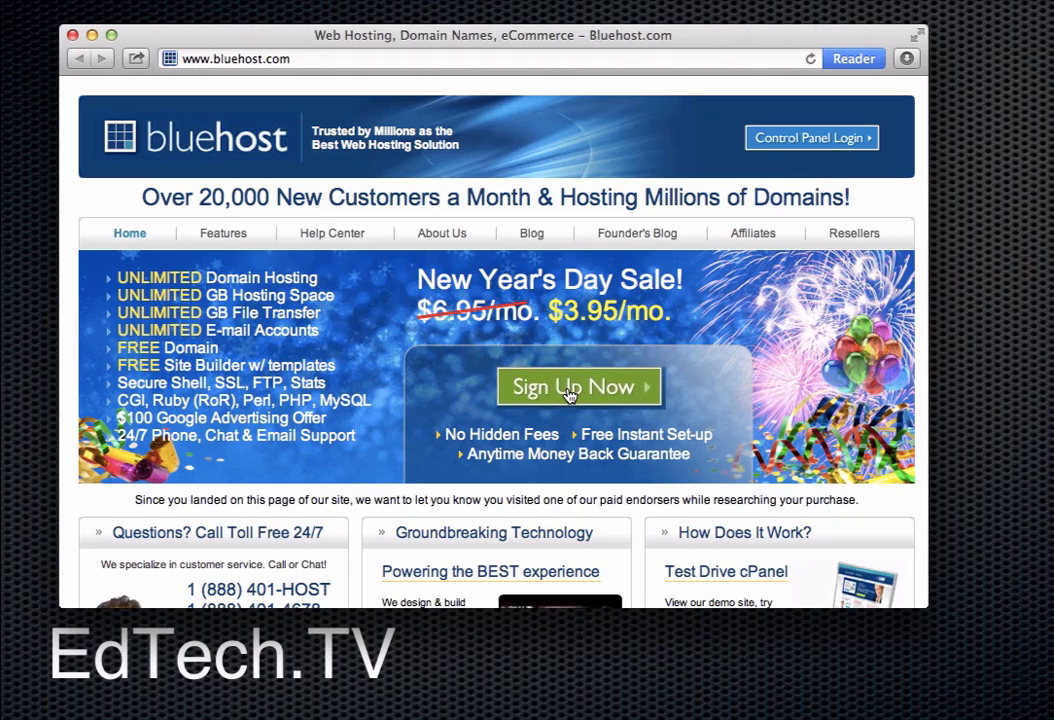
click(580, 386)
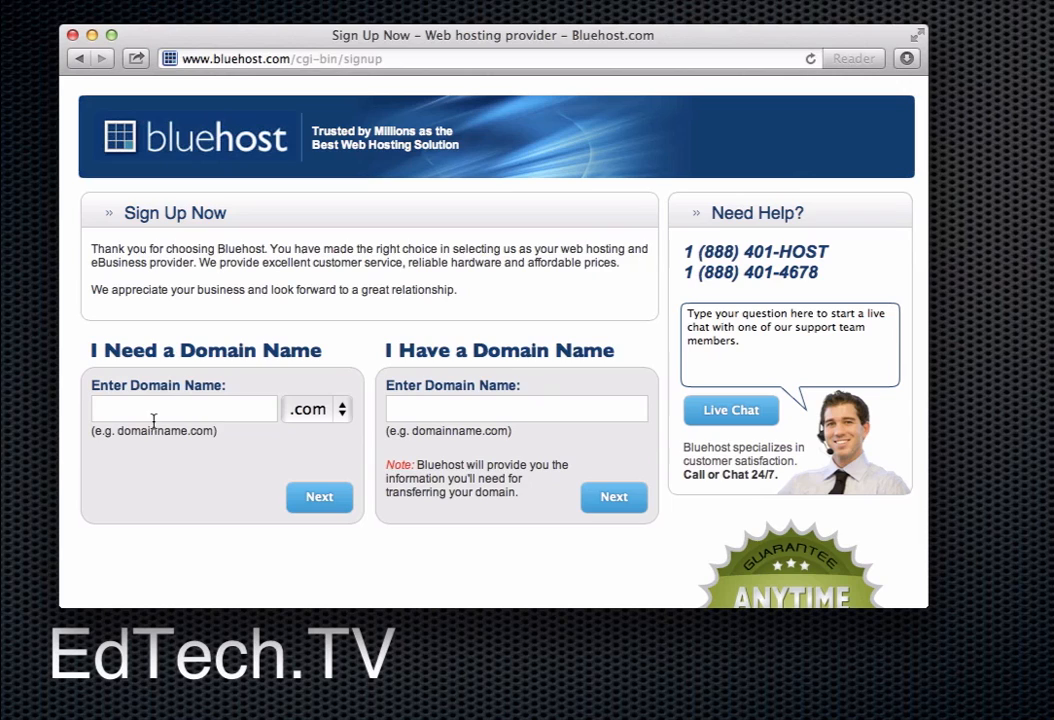
Request effectiveteacher with the .net extension as a new domain and confirm it is available.
click(340, 408)
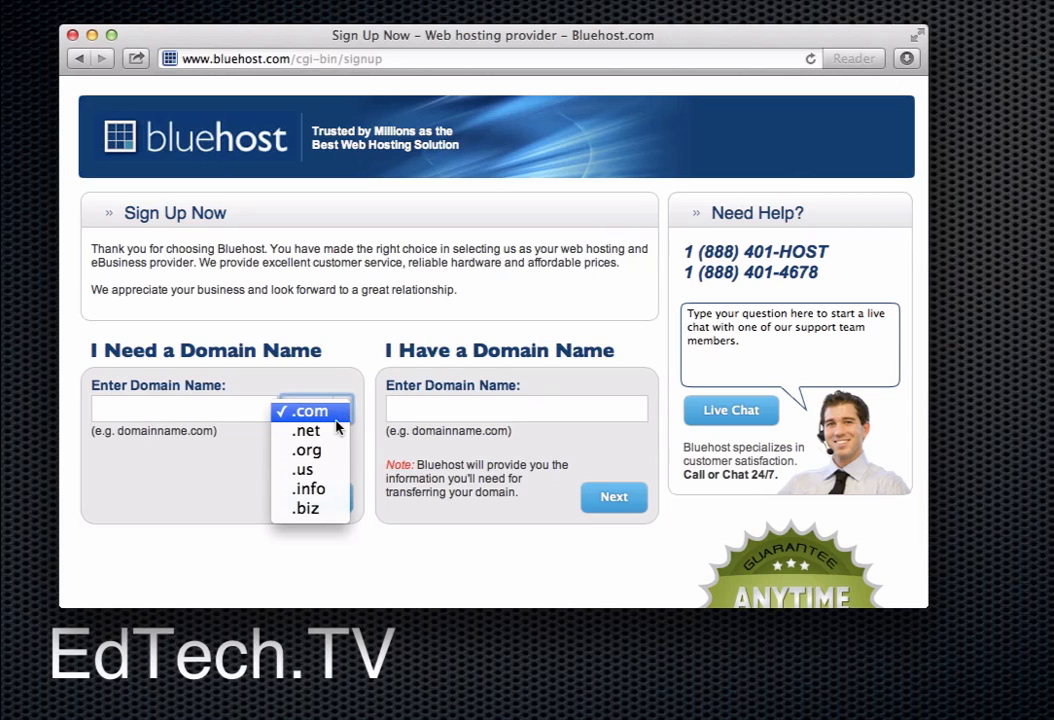
click(306, 430)
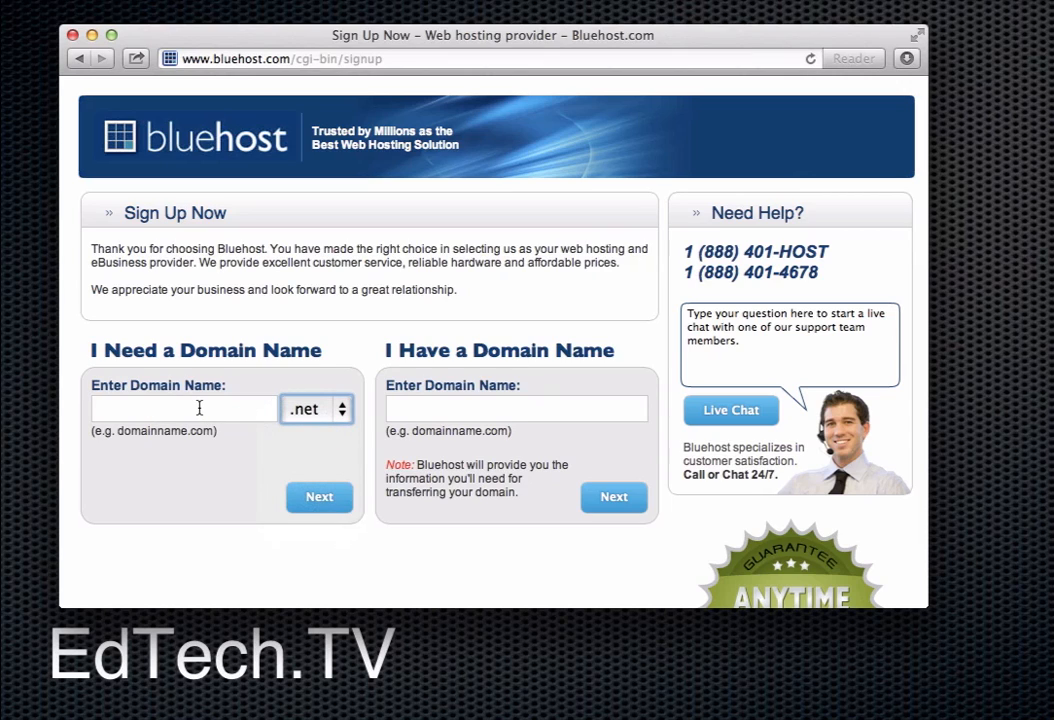
click(184, 408)
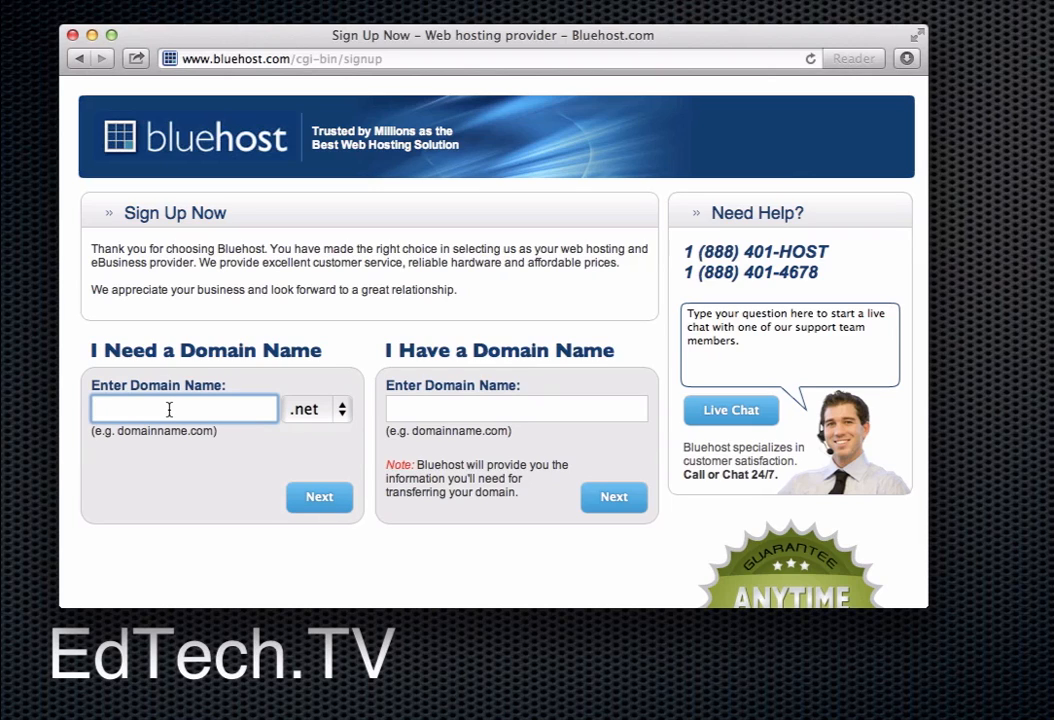
text(effectiveteacher)
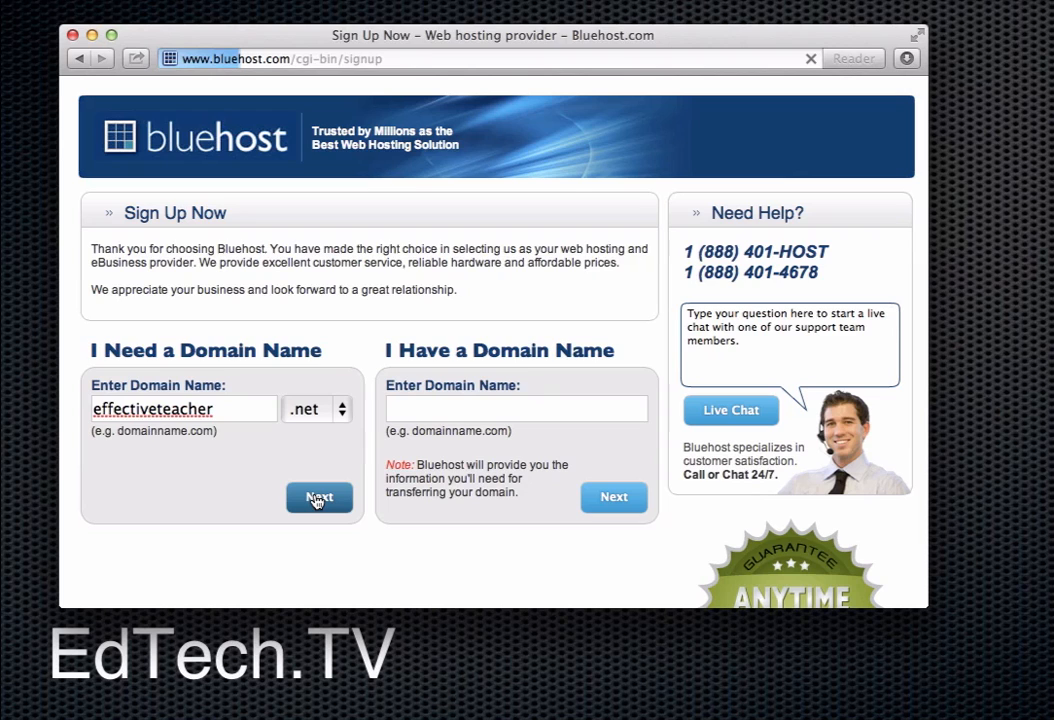
click(320, 496)
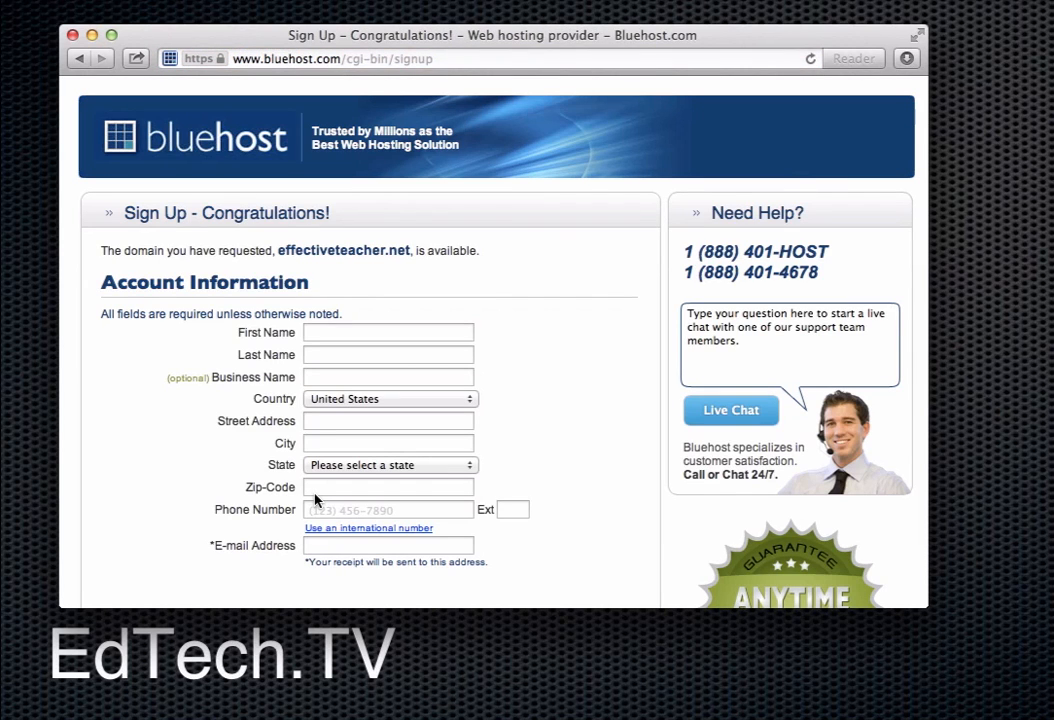
mouse_move(380, 240)
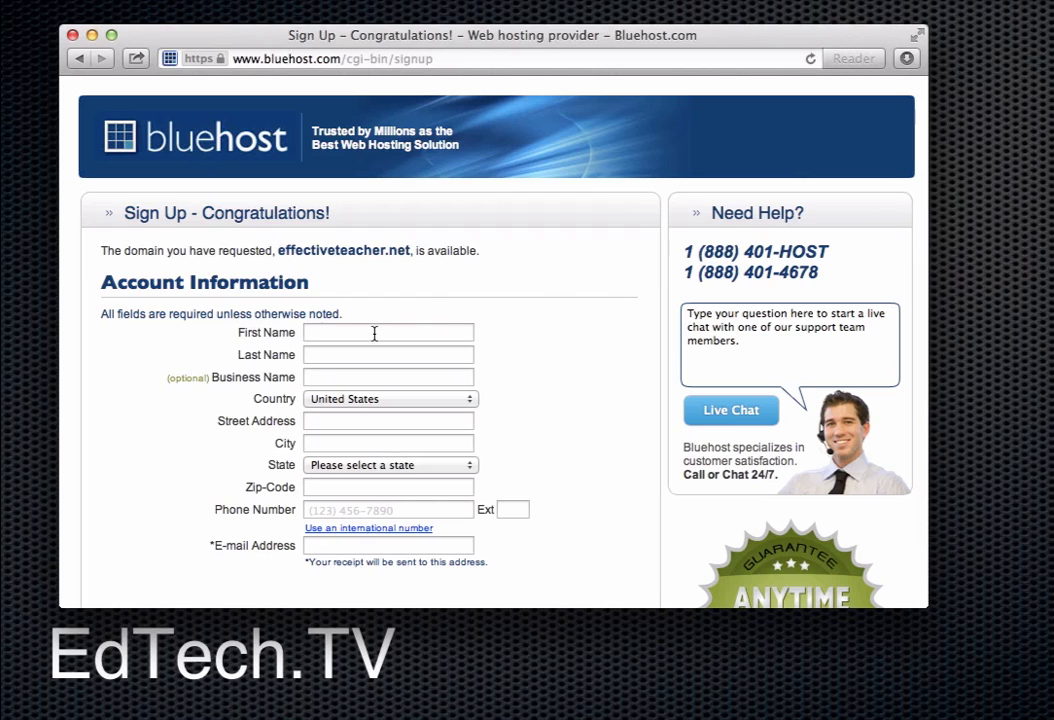
Enter account and billing details, choose the 12 Month plan without extras, accept terms and continue.
click(388, 332)
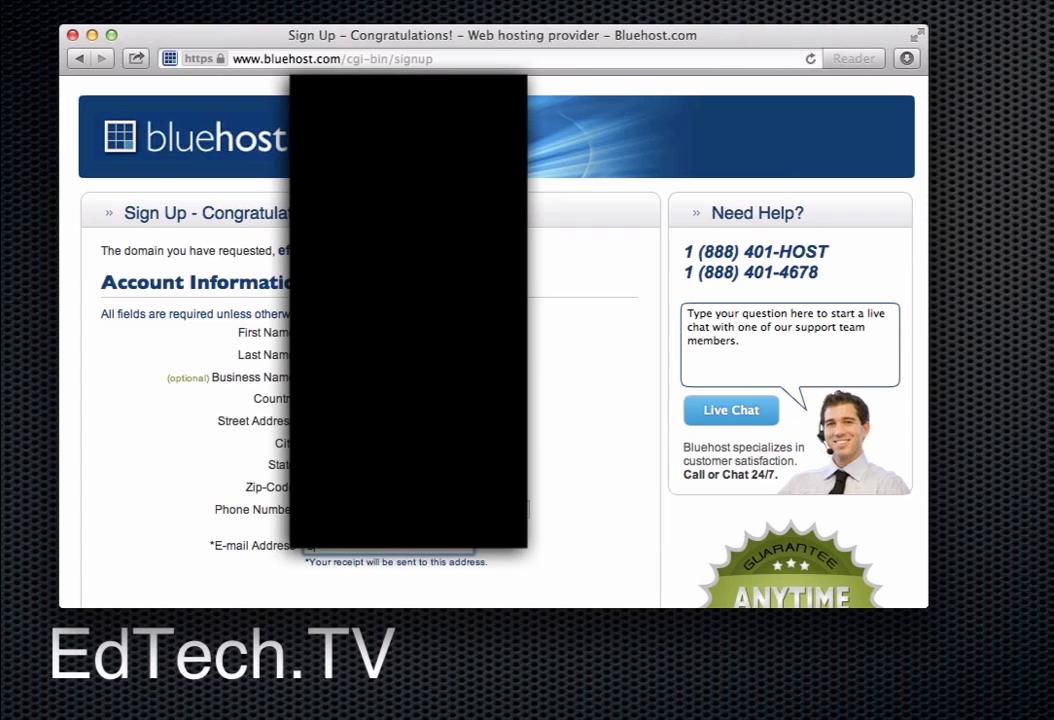
scroll(down, 3)
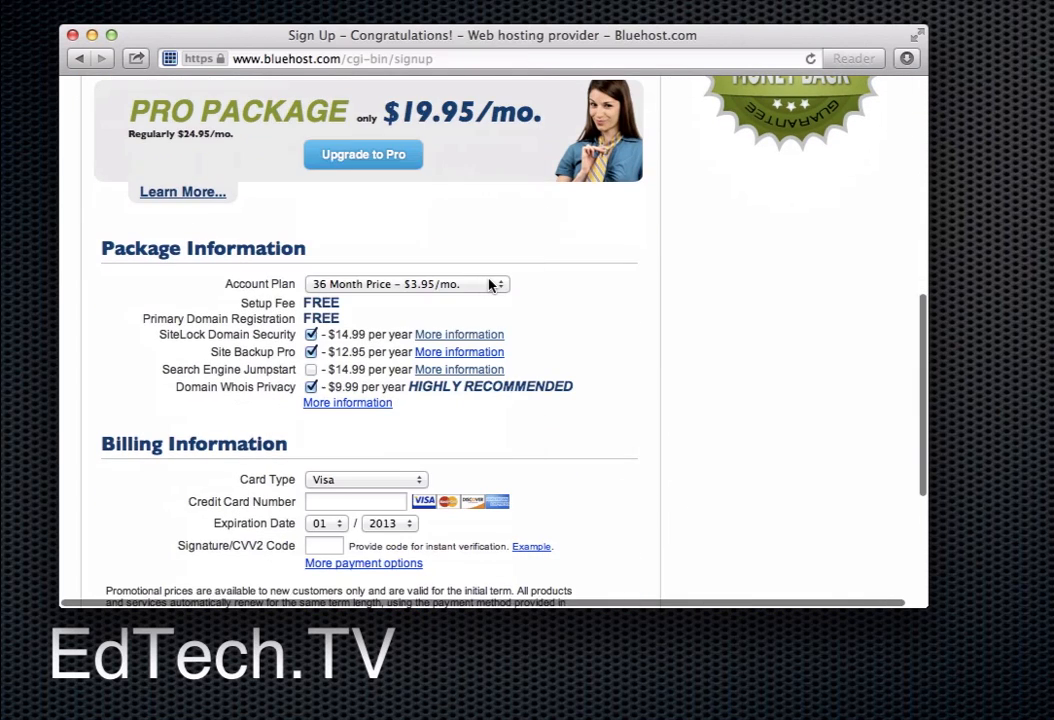
click(404, 284)
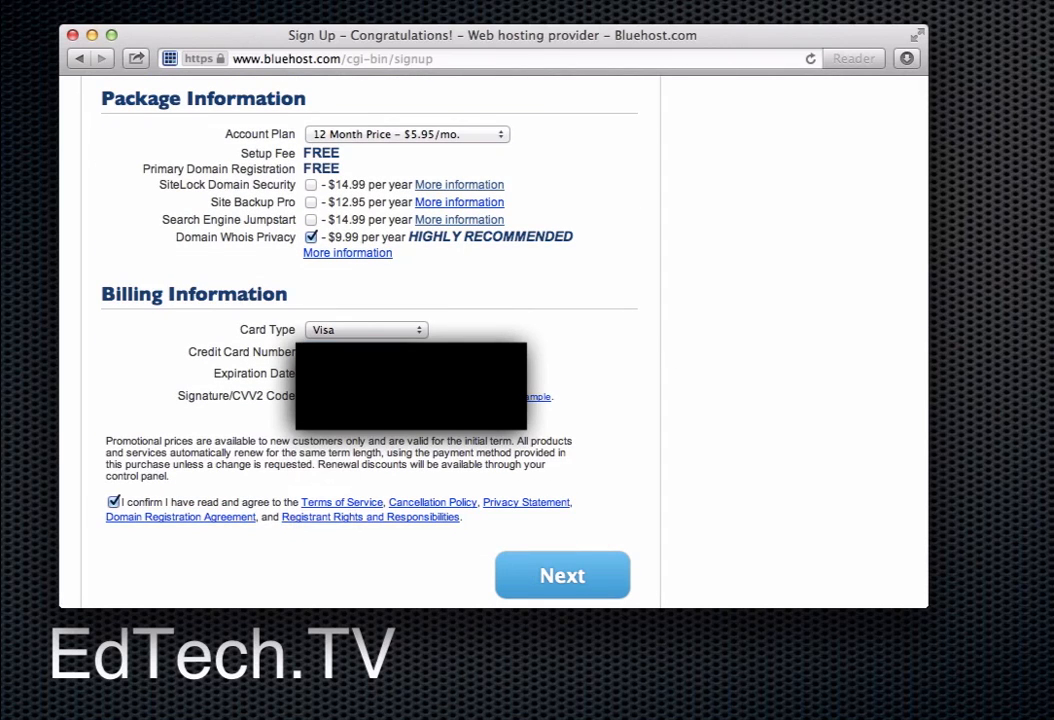
click(562, 576)
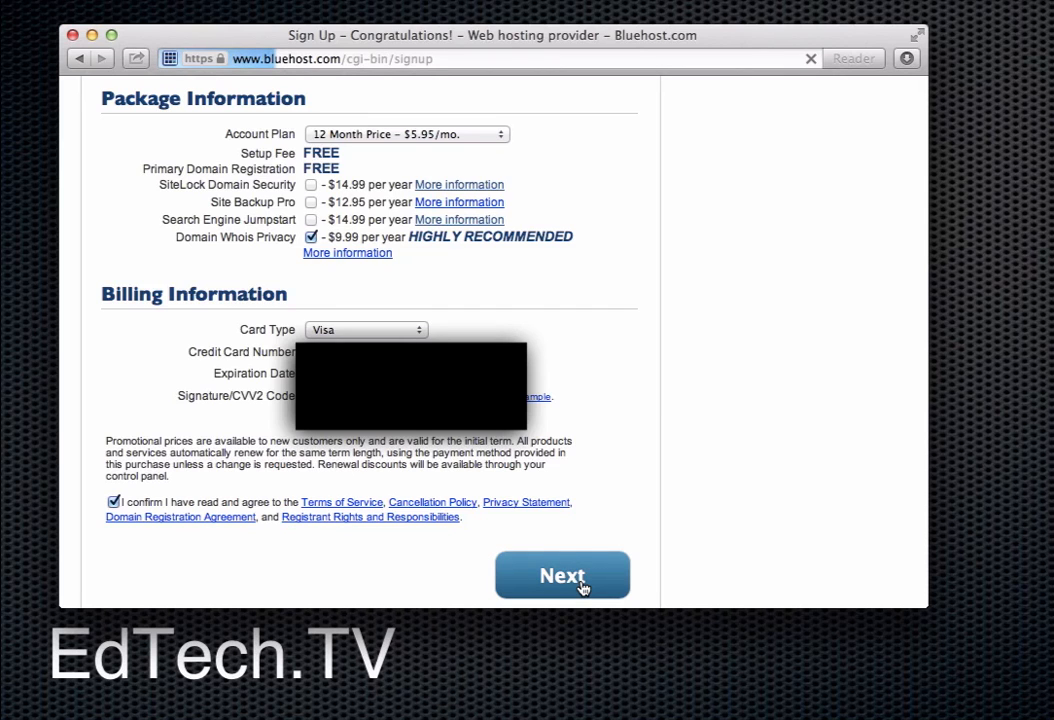
Finish the purchase without upgrades and go to Create your password for effectiveteacher.net.
click(562, 576)
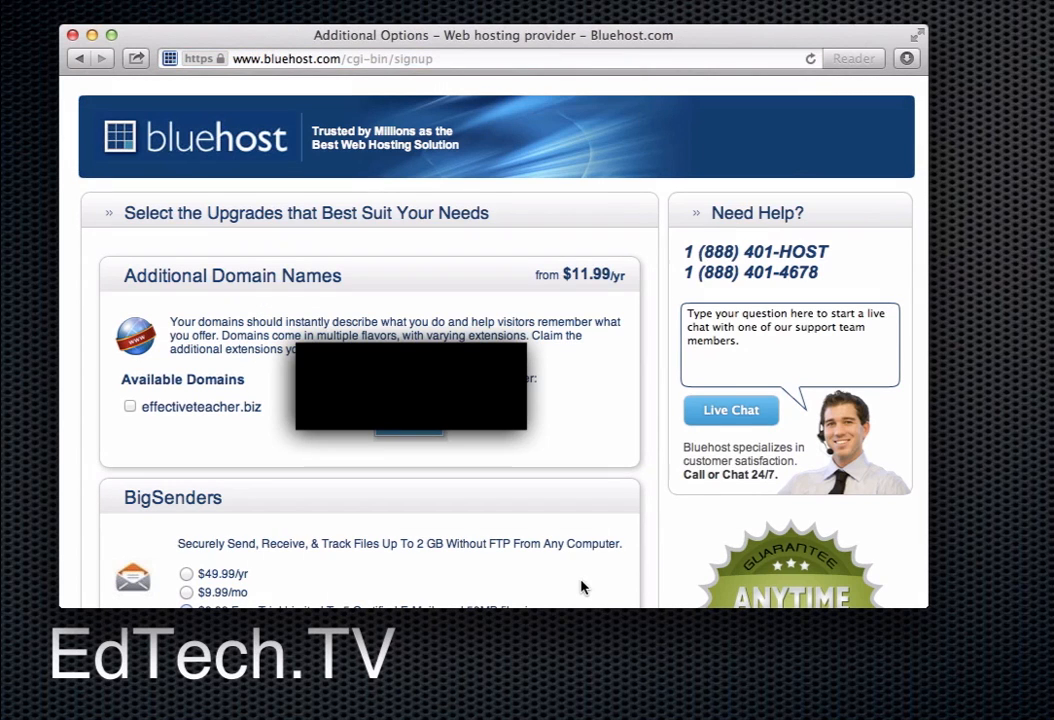
scroll(down, 3)
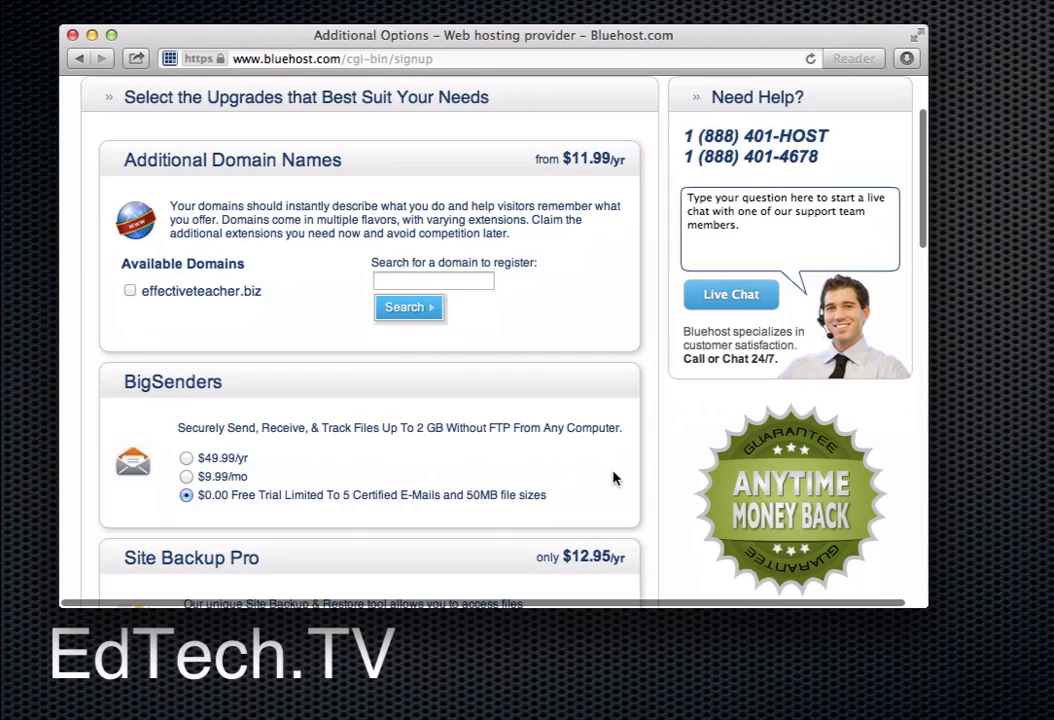
scroll(down, 3)
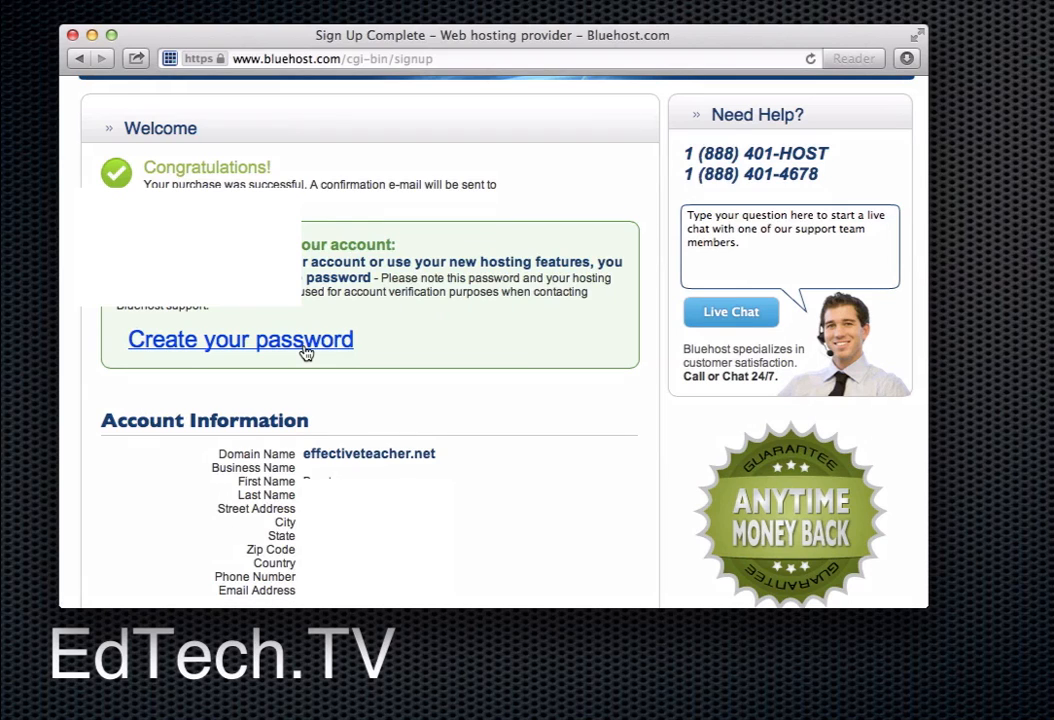
click(240, 340)
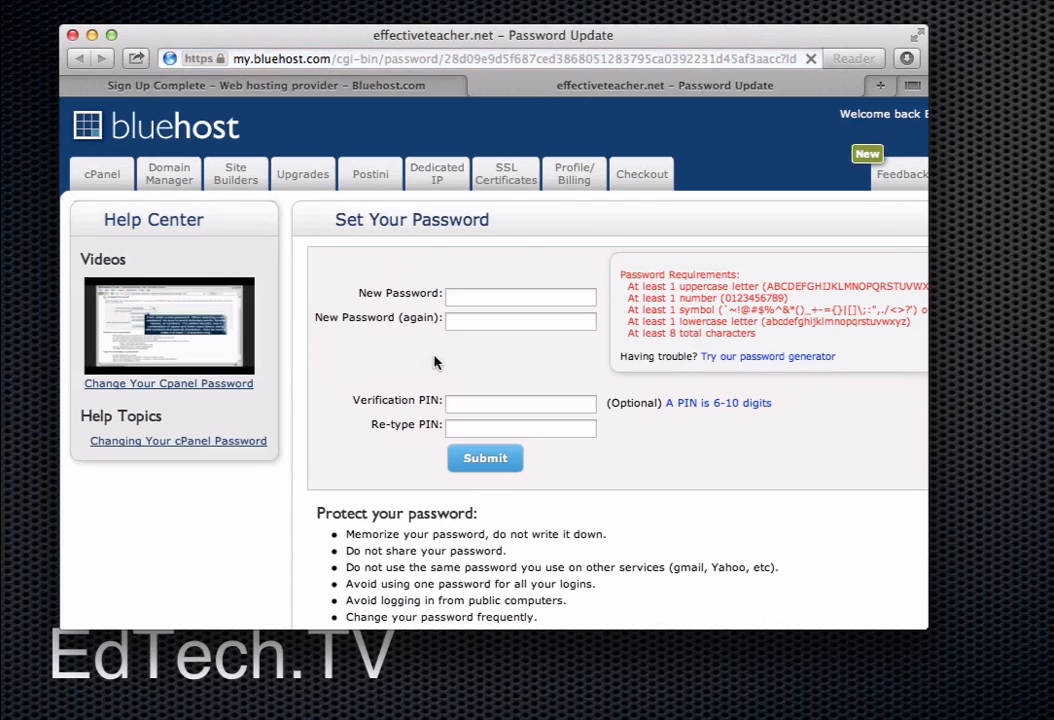
Enter the new account password in both fields and submit it.
click(520, 296)
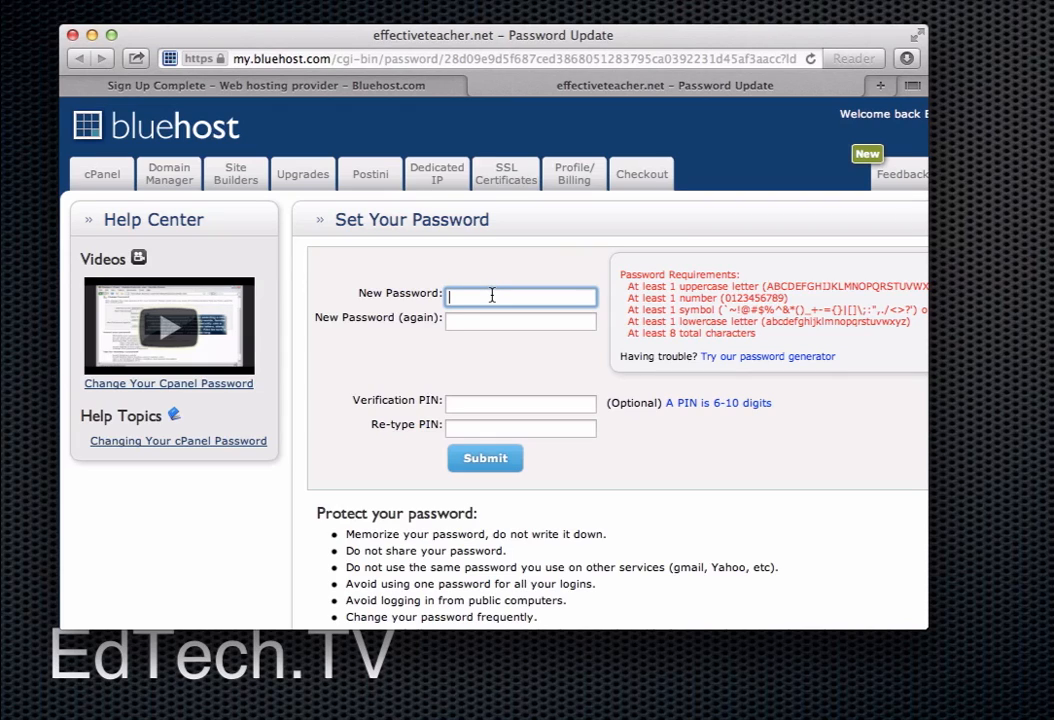
text(1)
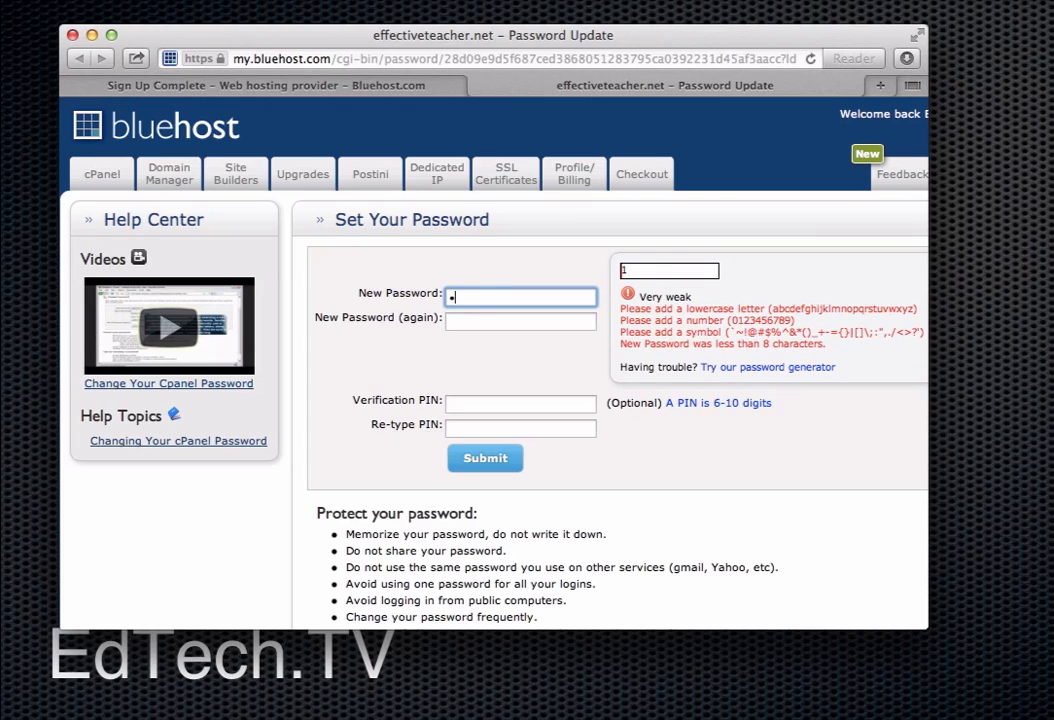
text(••)
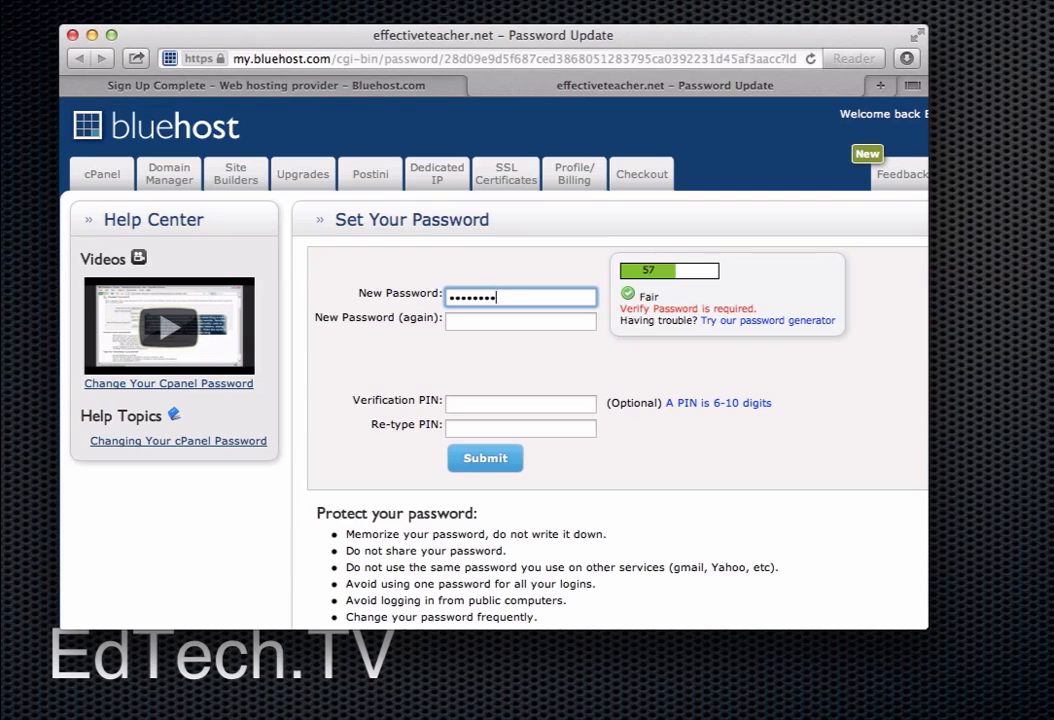
click(520, 320)
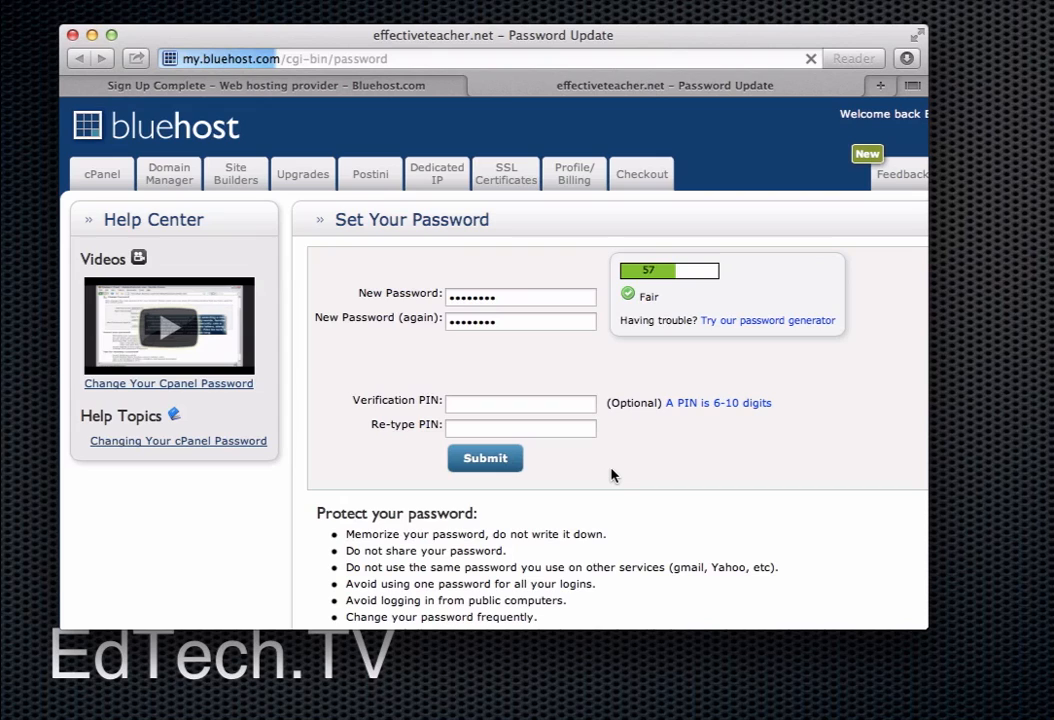
click(484, 458)
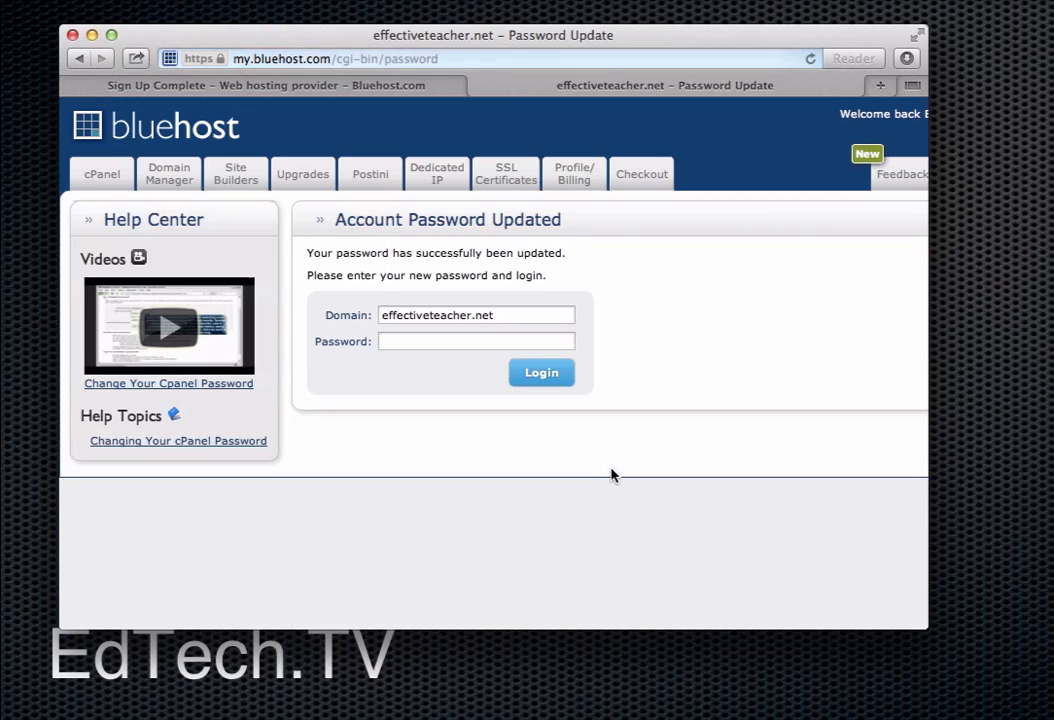
Log in to effectiveteacher.net with the new password, declining Safari's offer to save it.
click(476, 340)
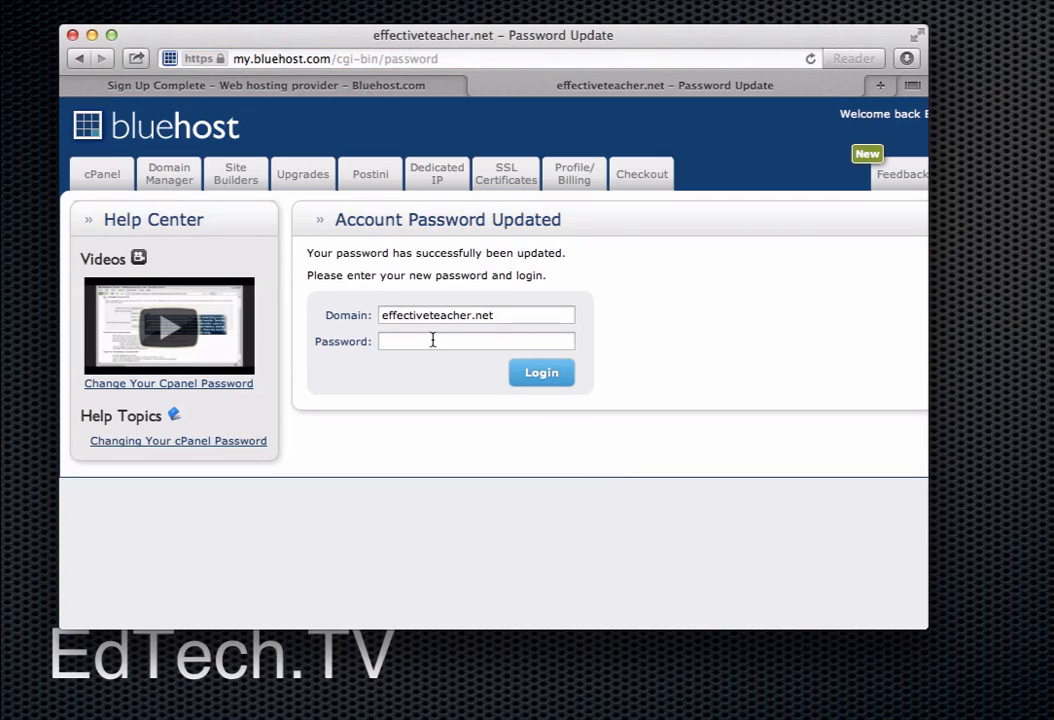
click(476, 340)
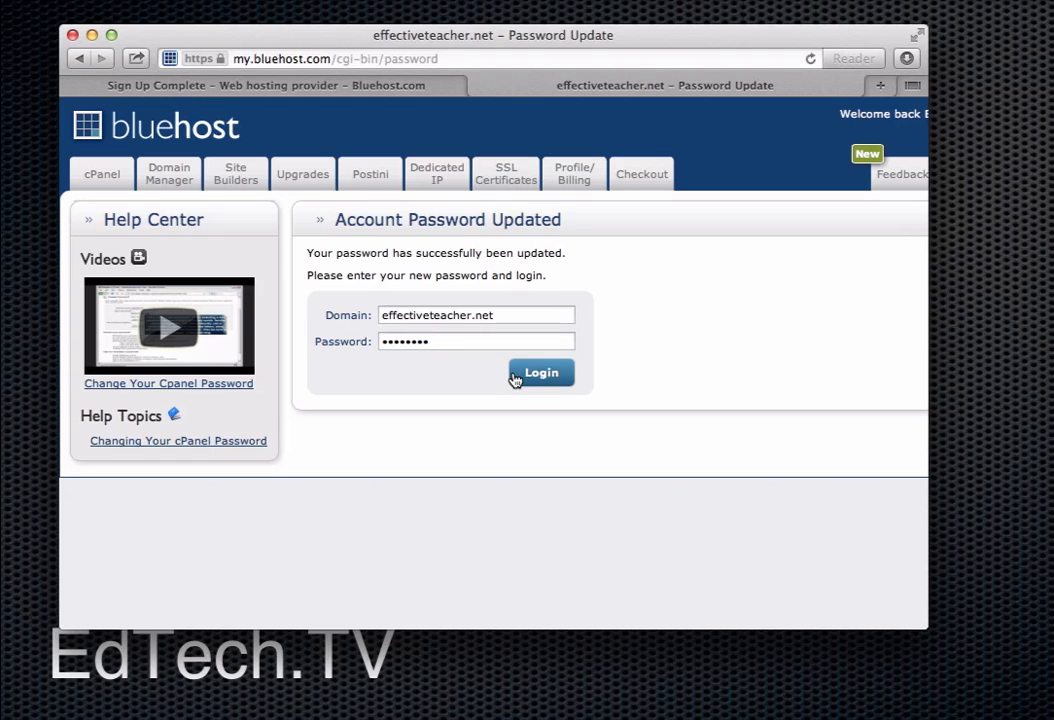
click(540, 372)
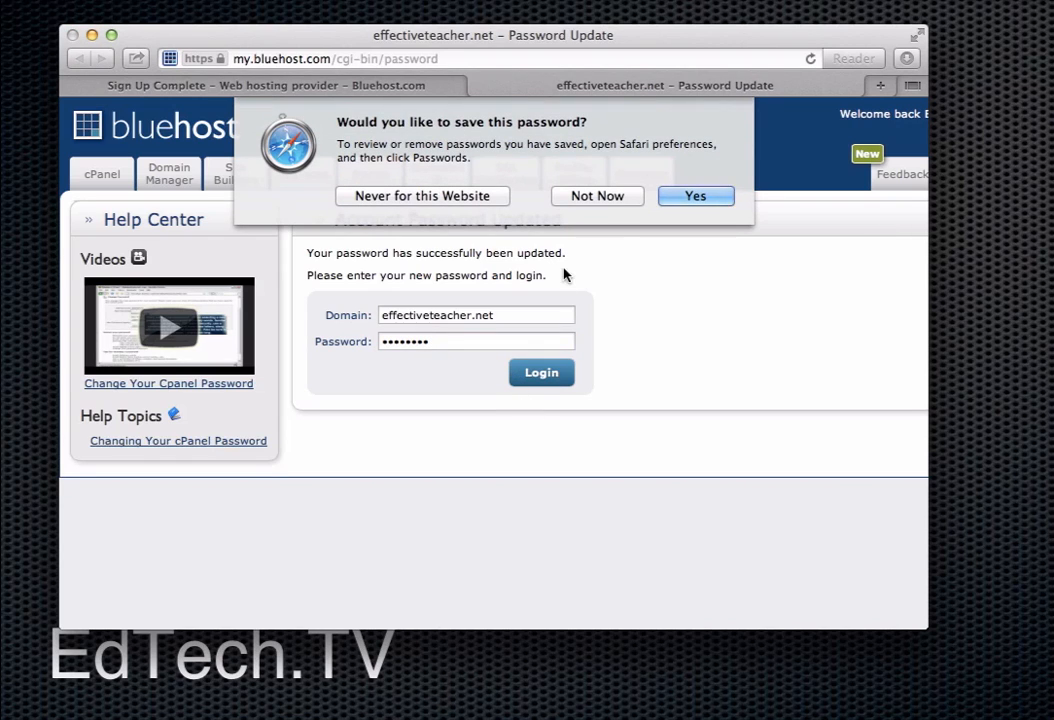
mouse_move(444, 216)
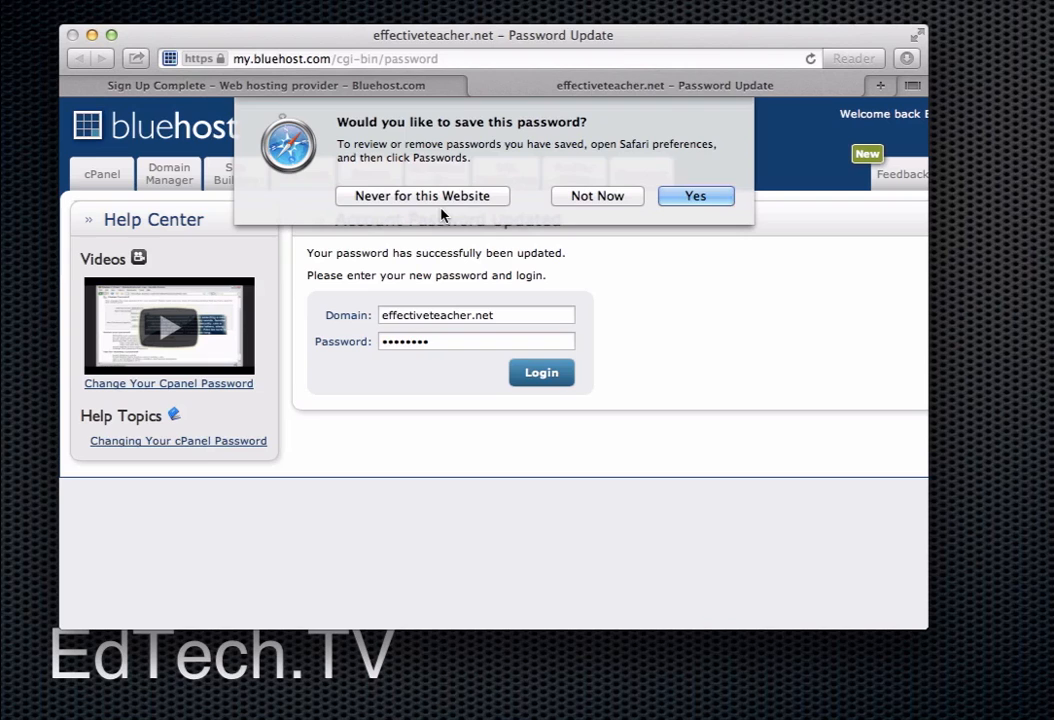
click(696, 196)
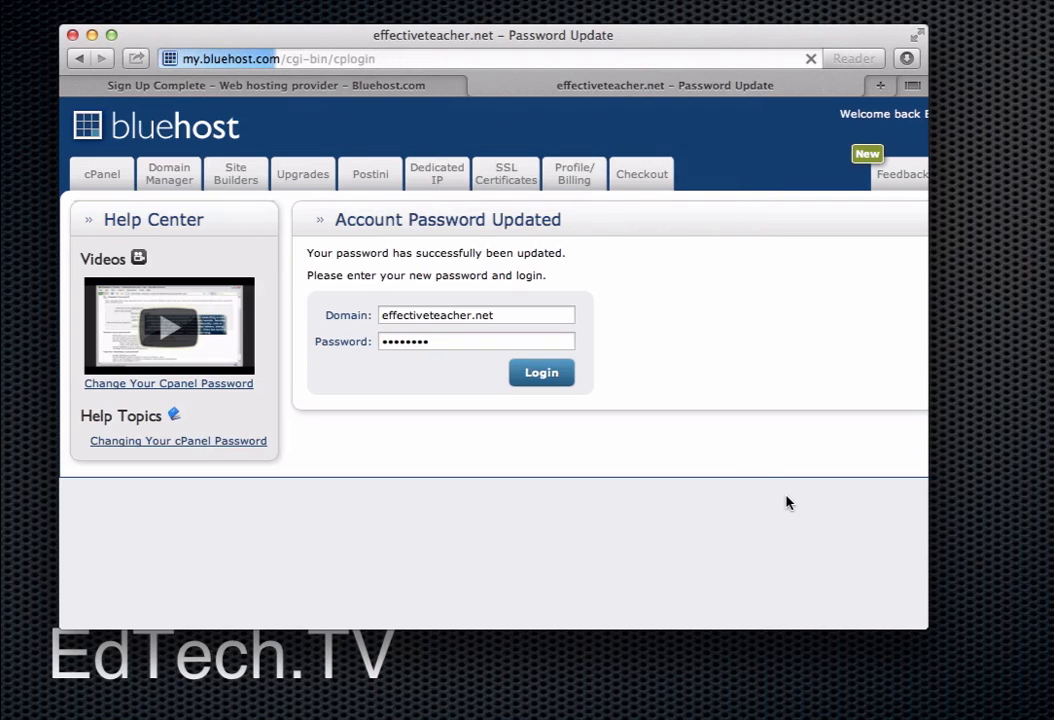
click(540, 372)
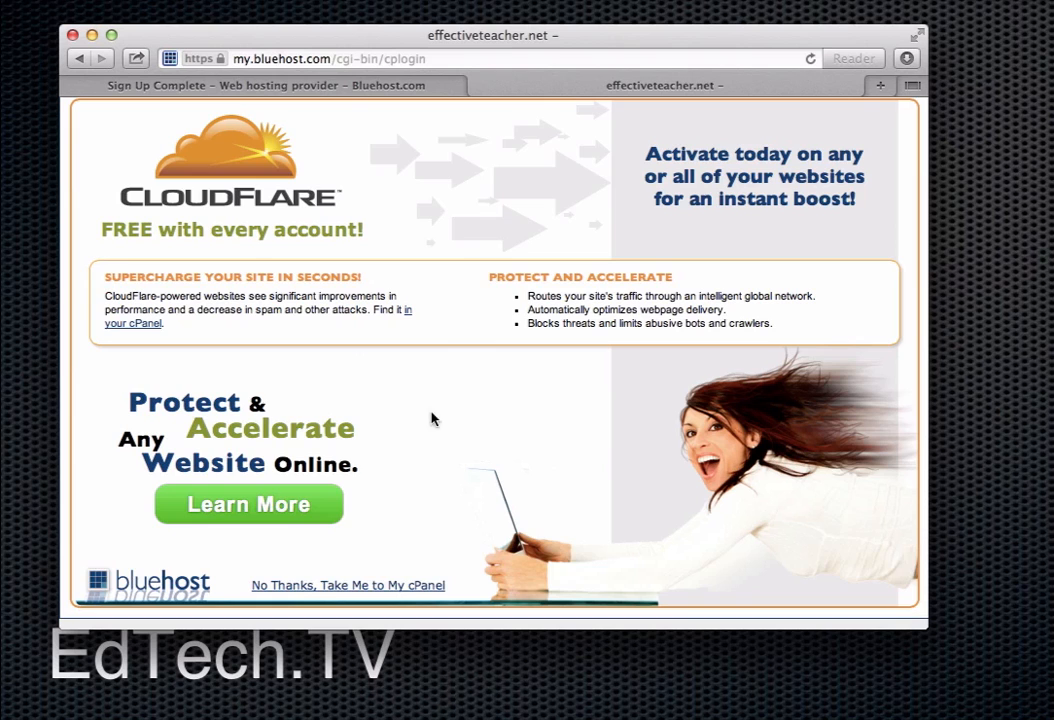
mouse_move(292, 592)
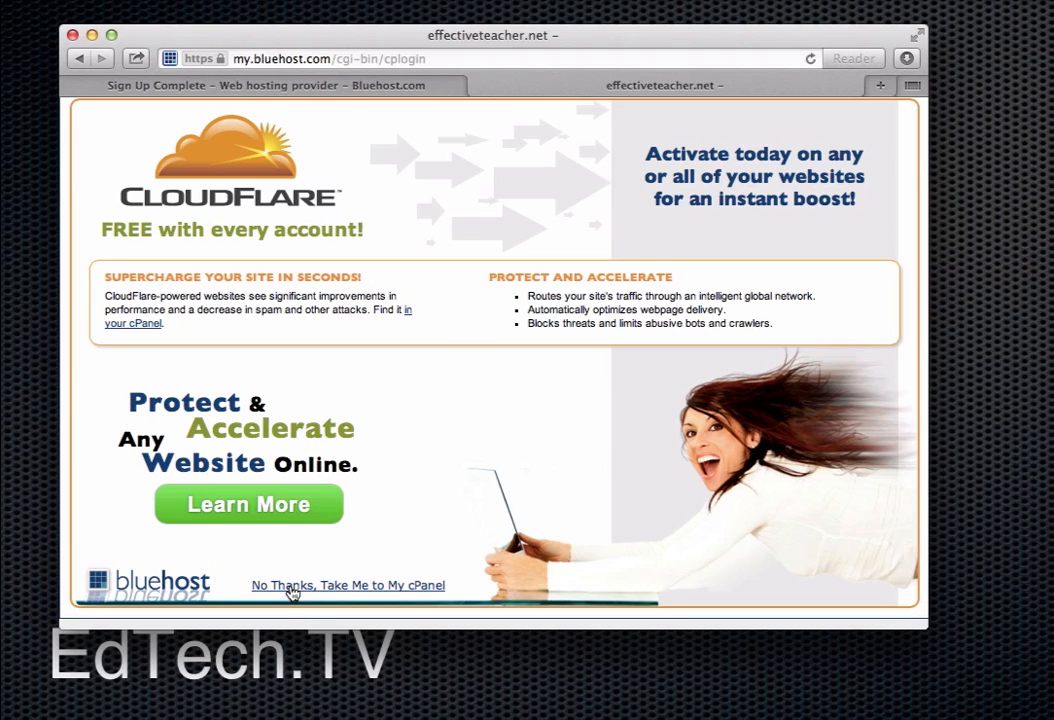
Decline the CloudFlare offer with 'No Thanks, Take Me to My cPanel' to reach cPanel.
click(348, 584)
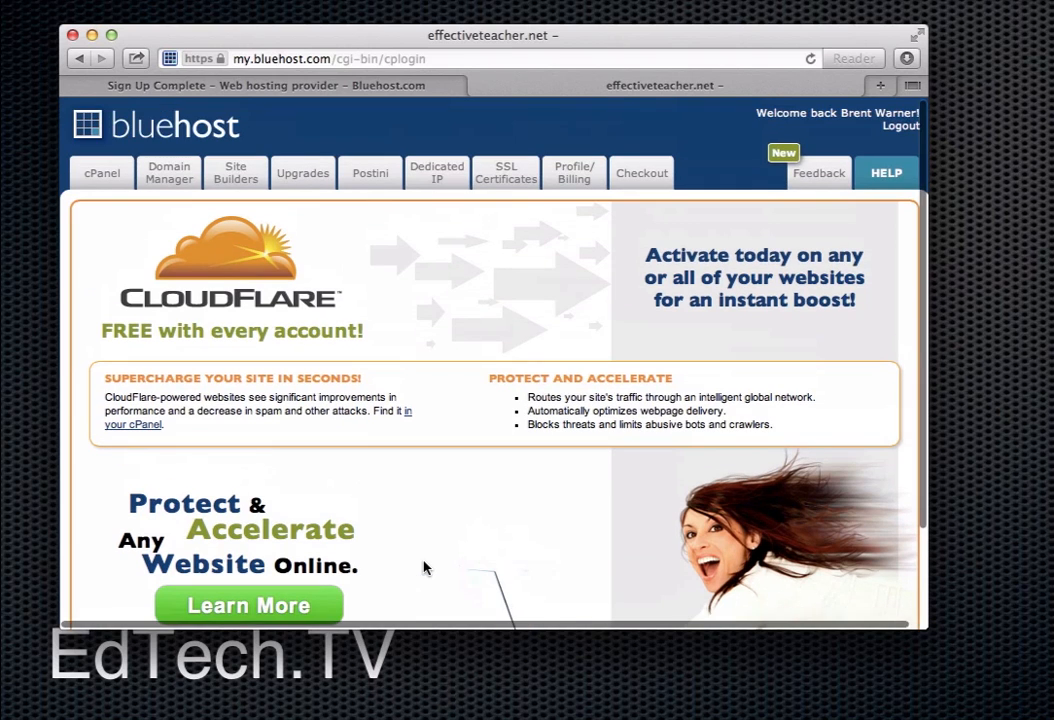
scroll(down, 3)
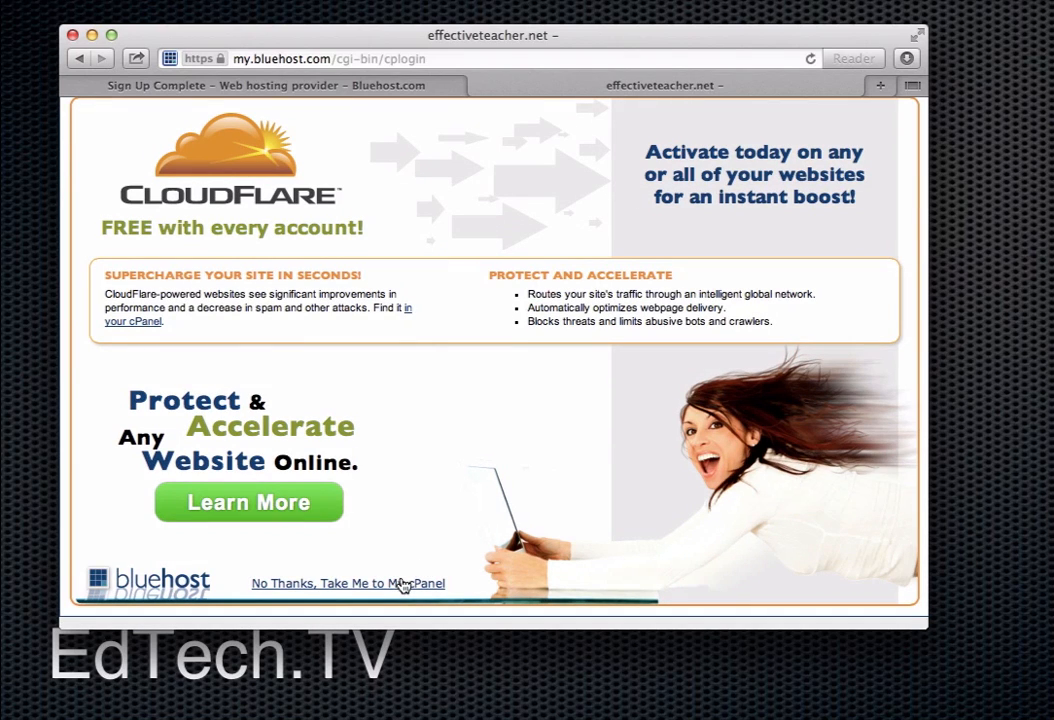
click(348, 584)
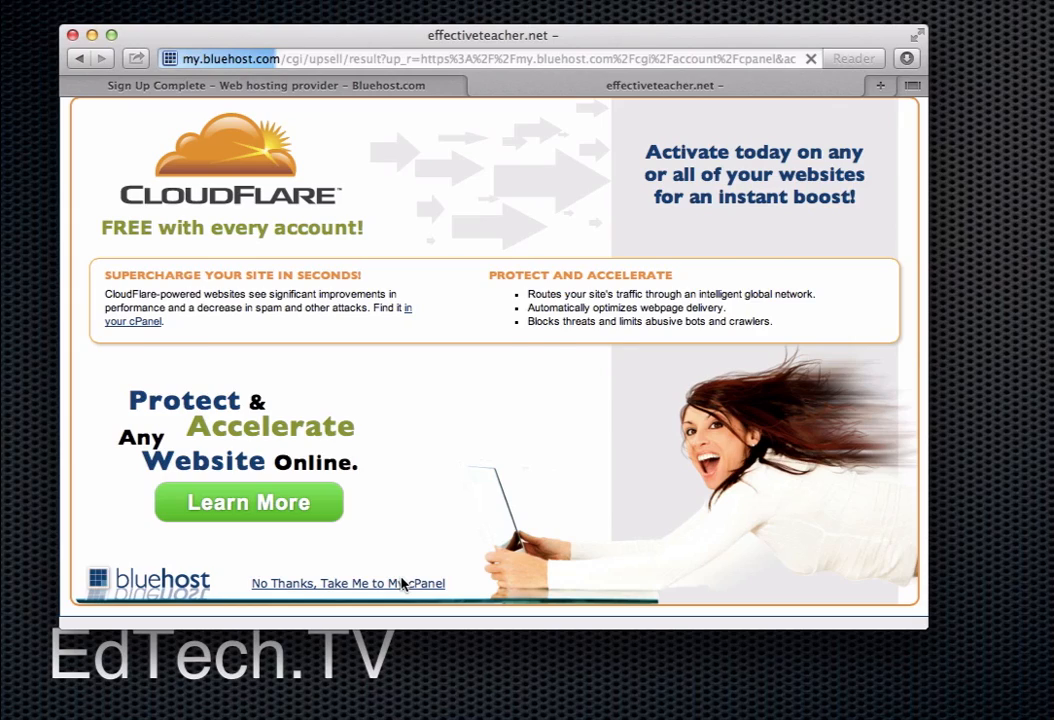
click(348, 584)
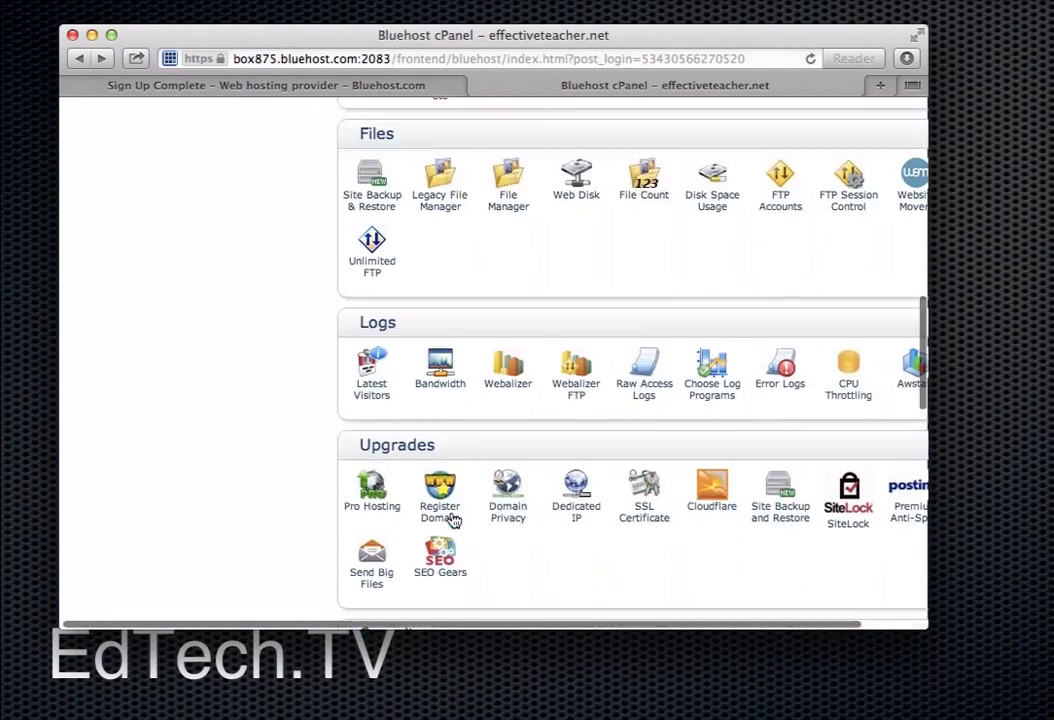
Open the Site Builder icon under Software/Services to reach the SimpleScripts script list.
scroll(down, 3)
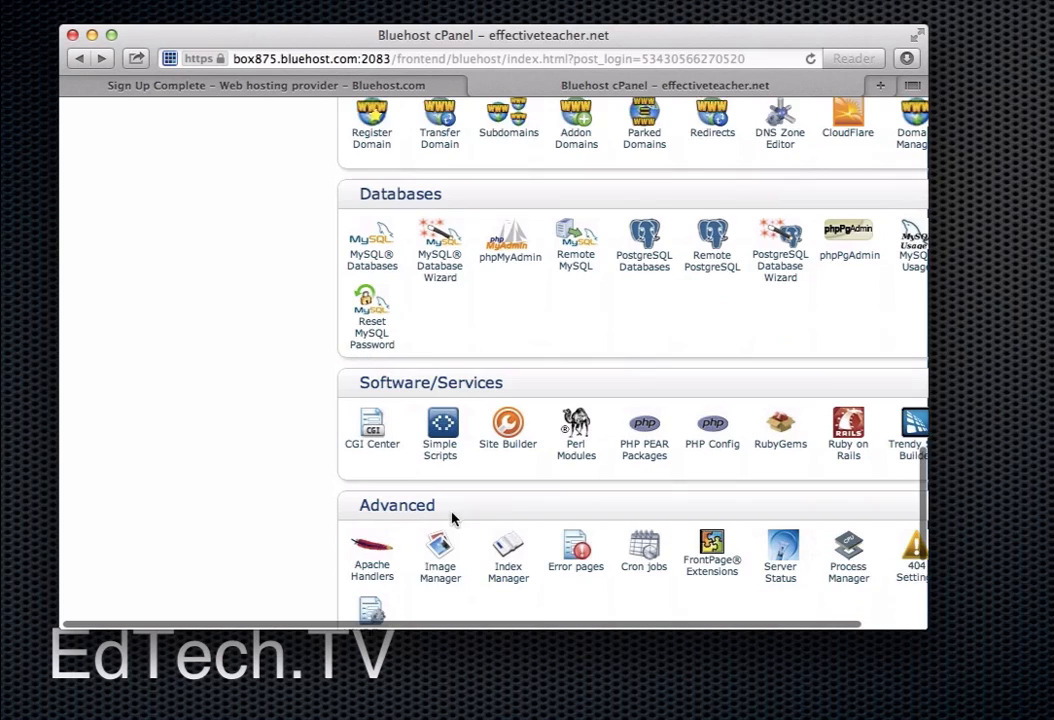
scroll(down, 3)
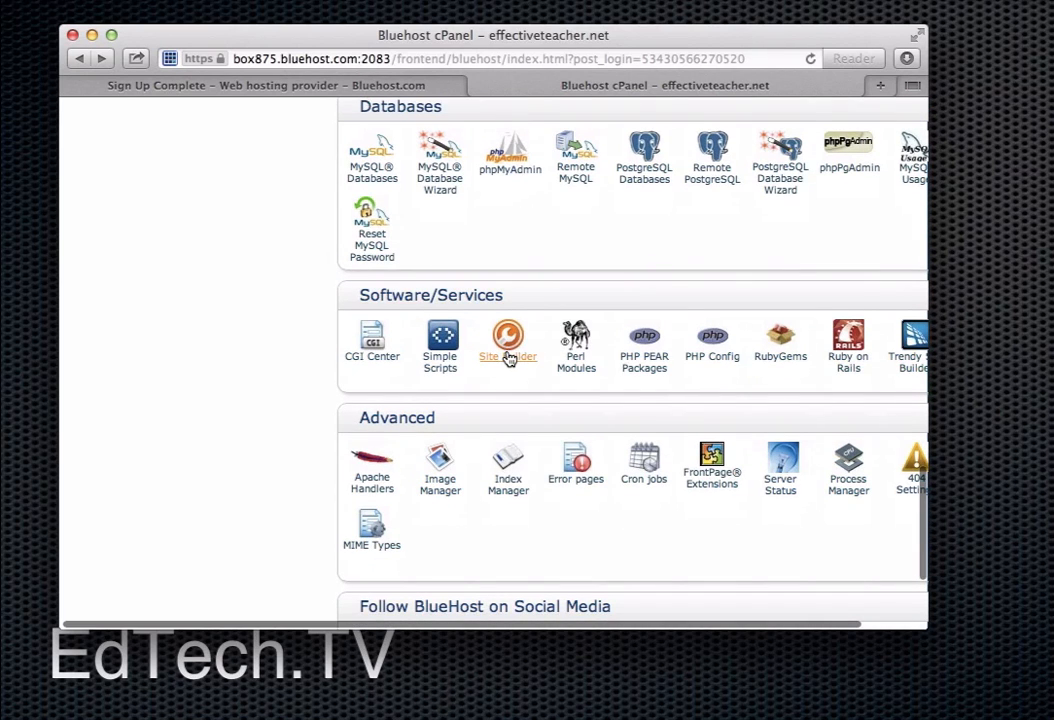
click(508, 336)
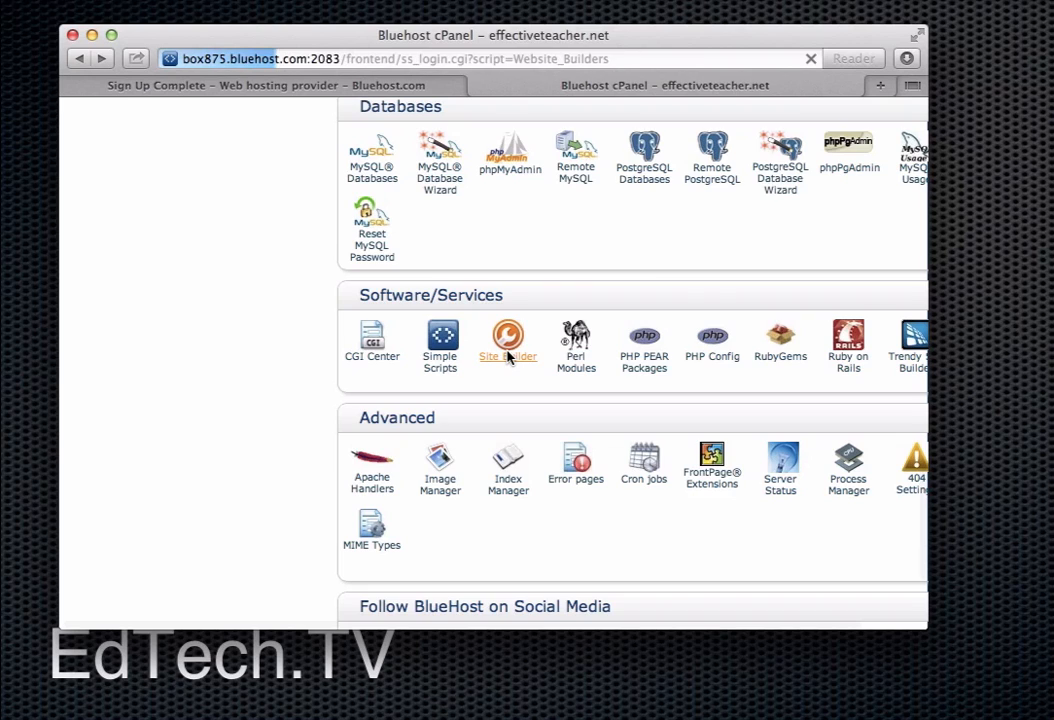
click(508, 338)
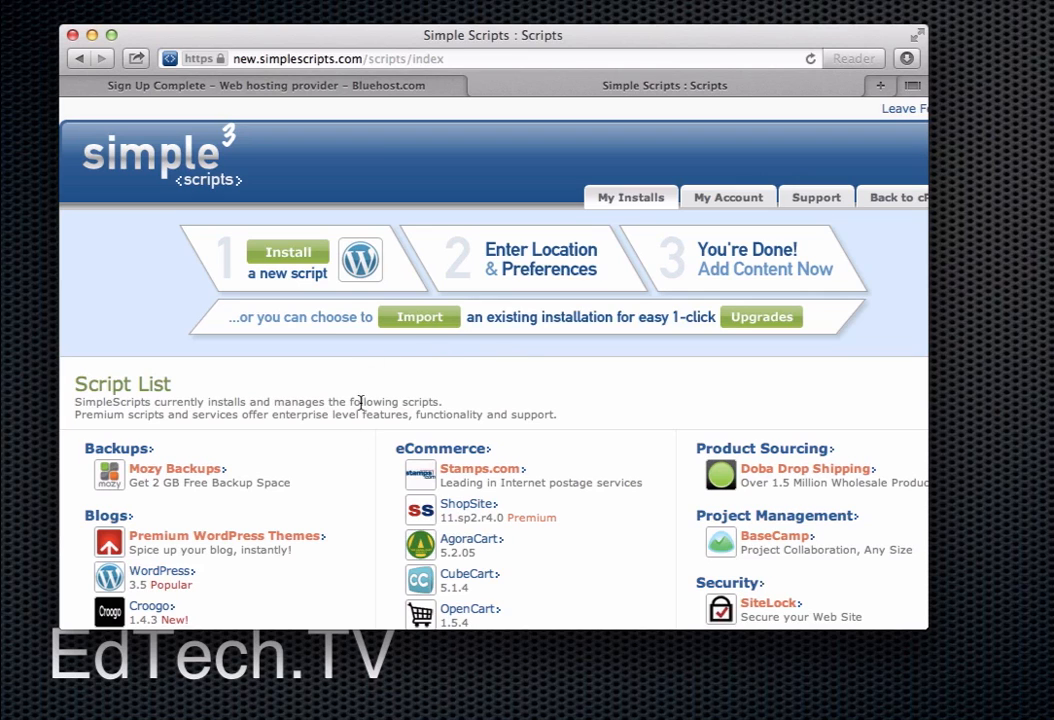
Choose WordPress under Blogs and start a brand-new install for effectiveteacher.net.
scroll(down, 3)
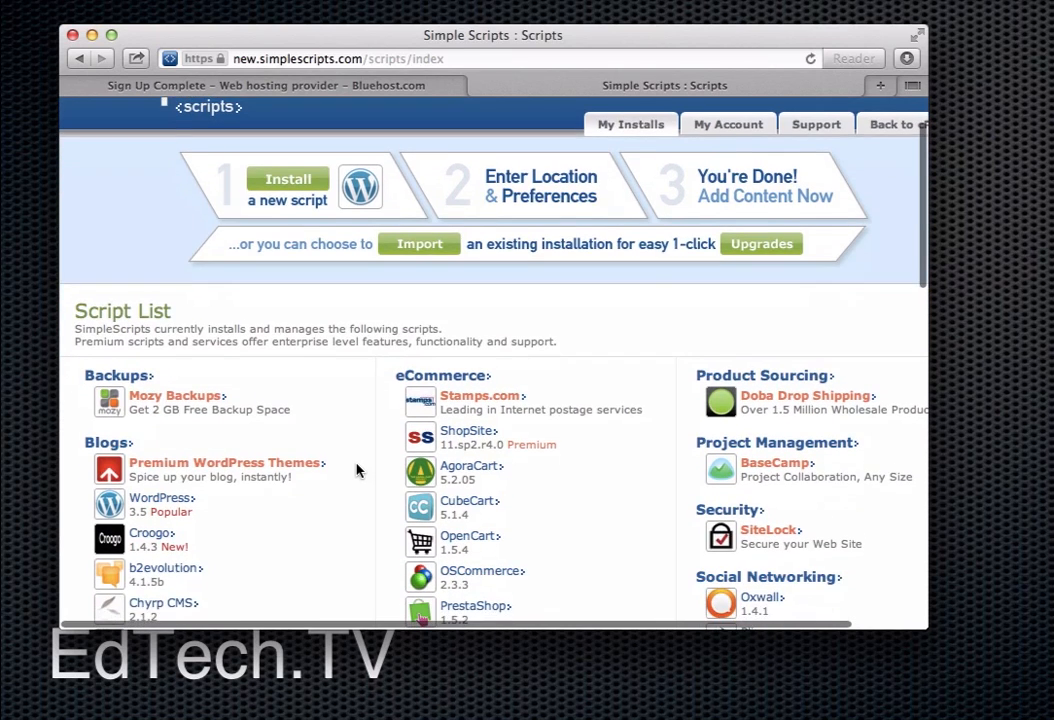
scroll(down, 3)
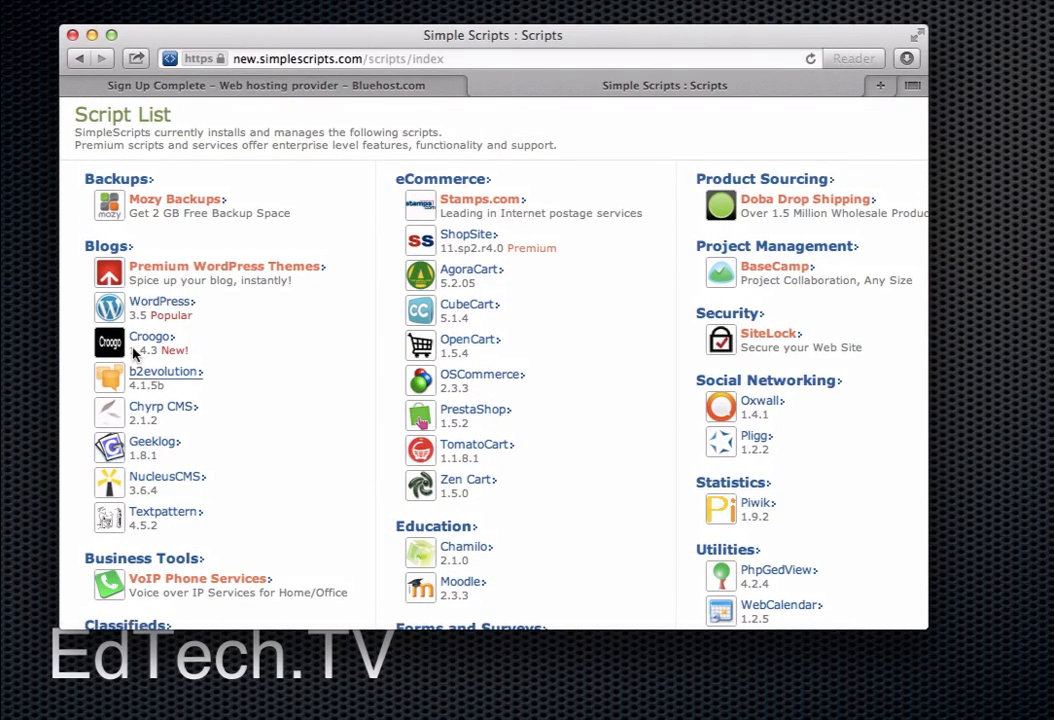
mouse_move(160, 300)
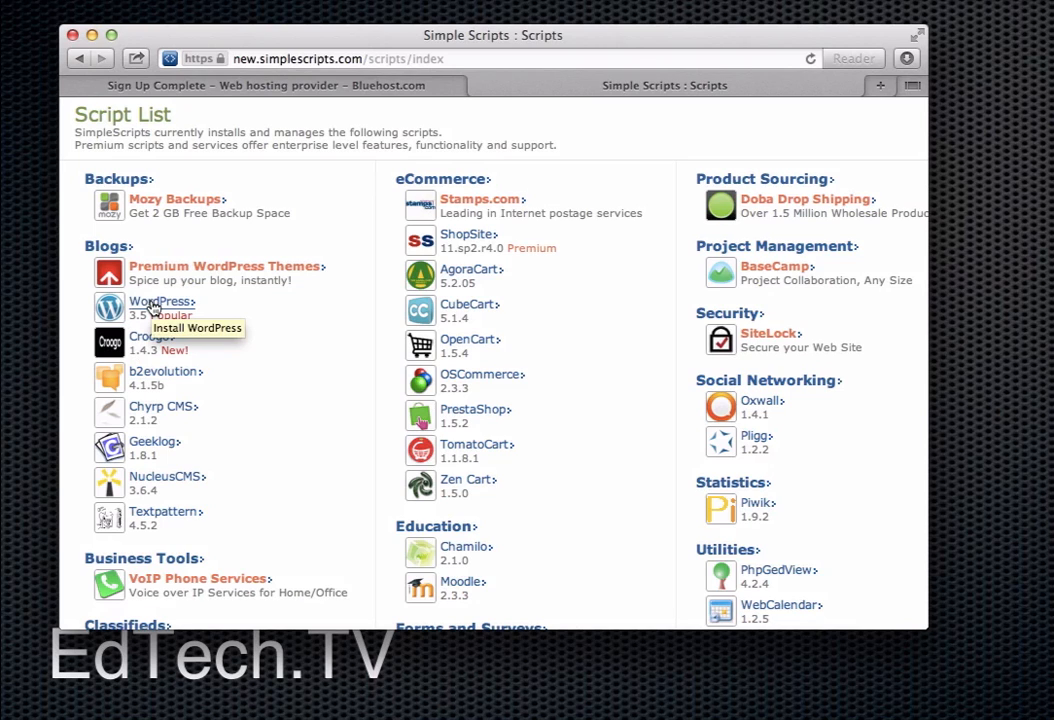
click(156, 300)
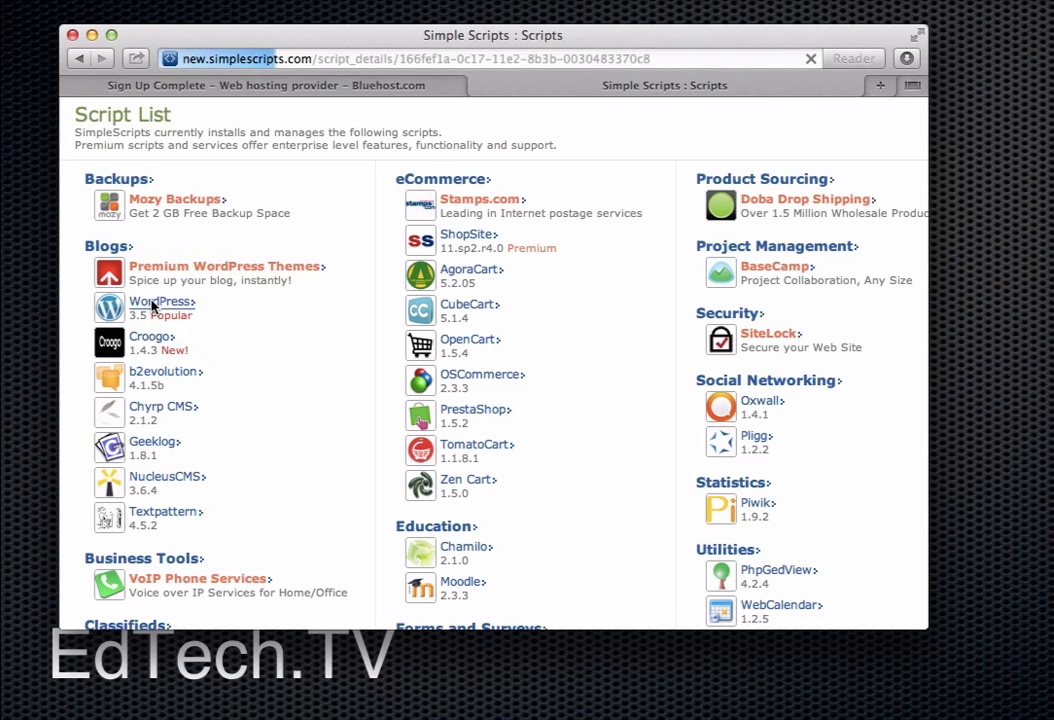
click(156, 308)
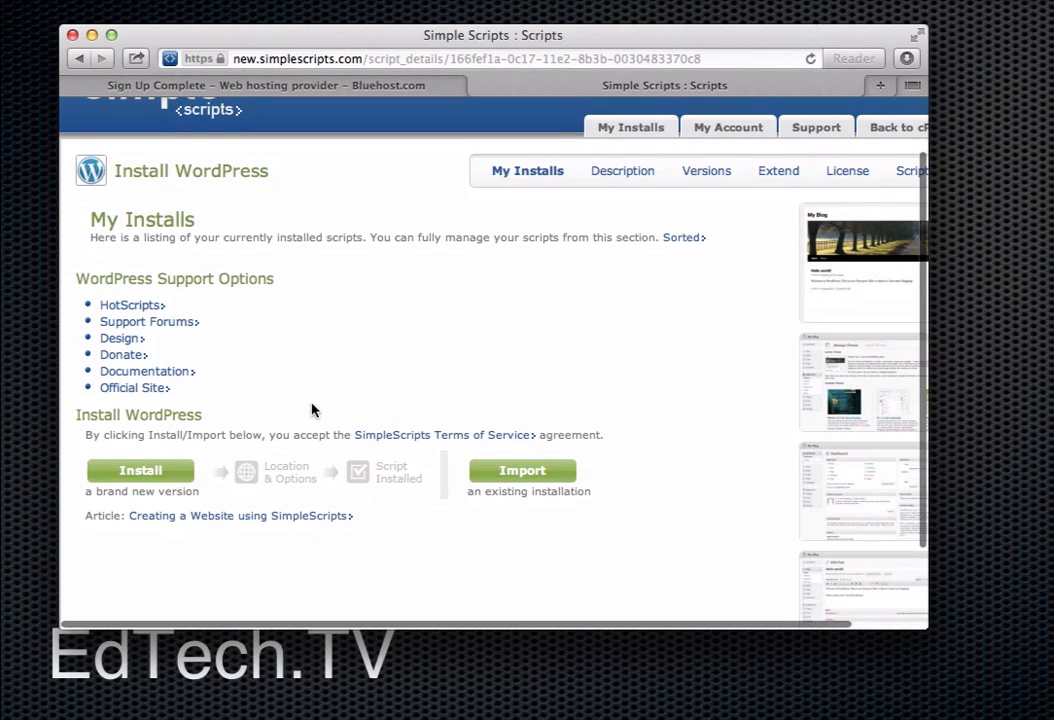
scroll(down, 3)
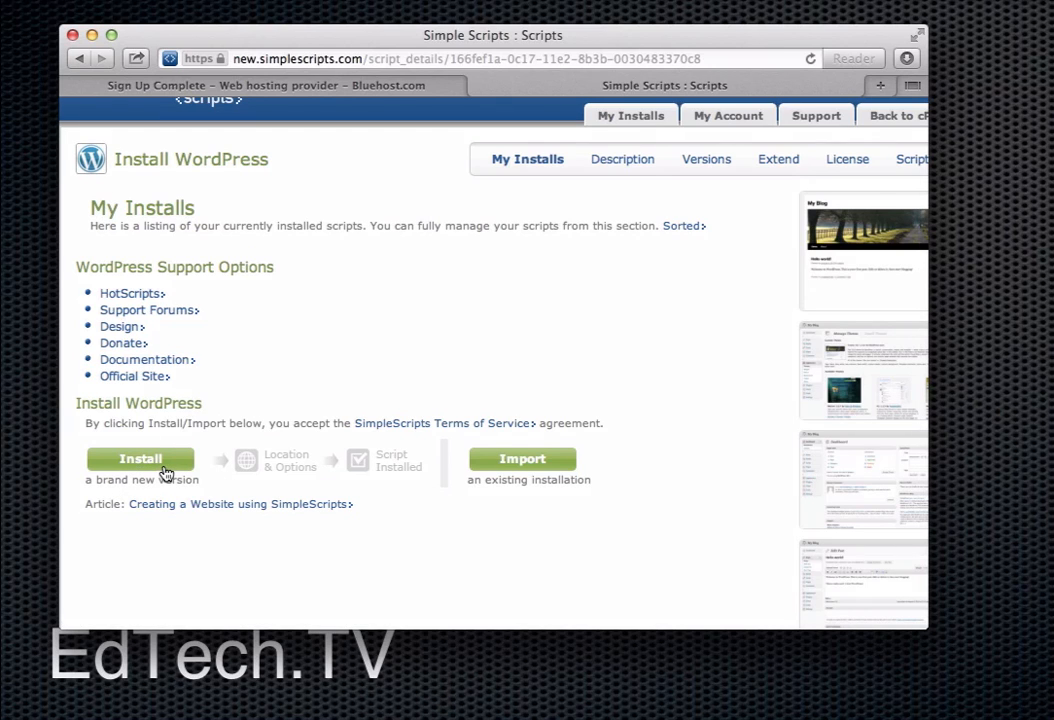
click(140, 458)
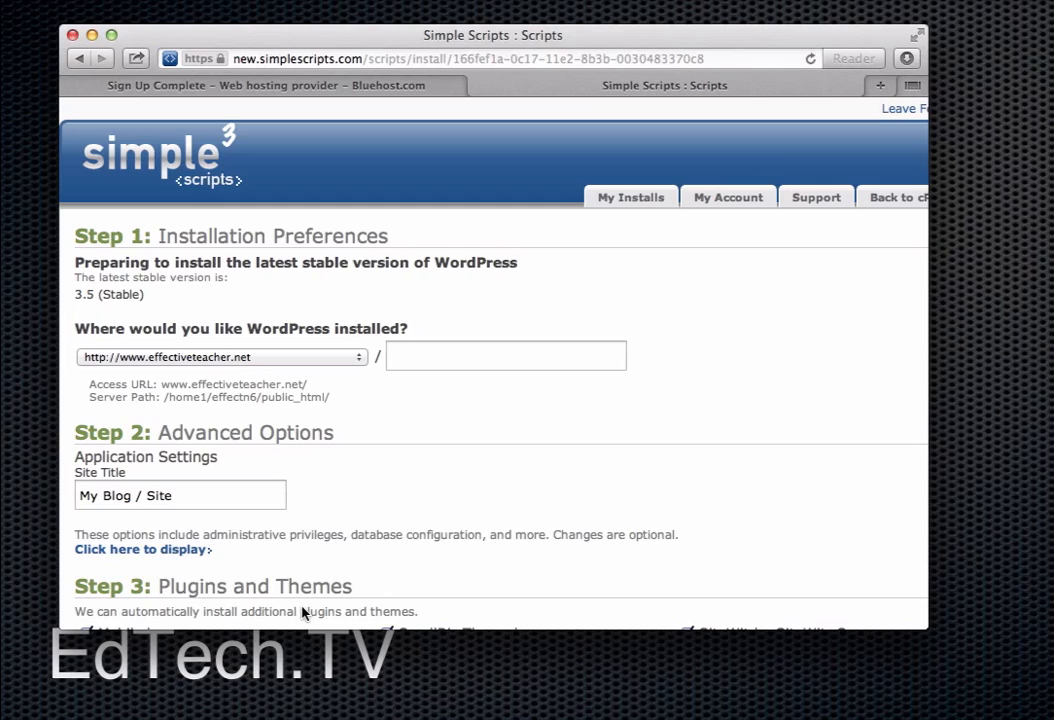
mouse_move(224, 370)
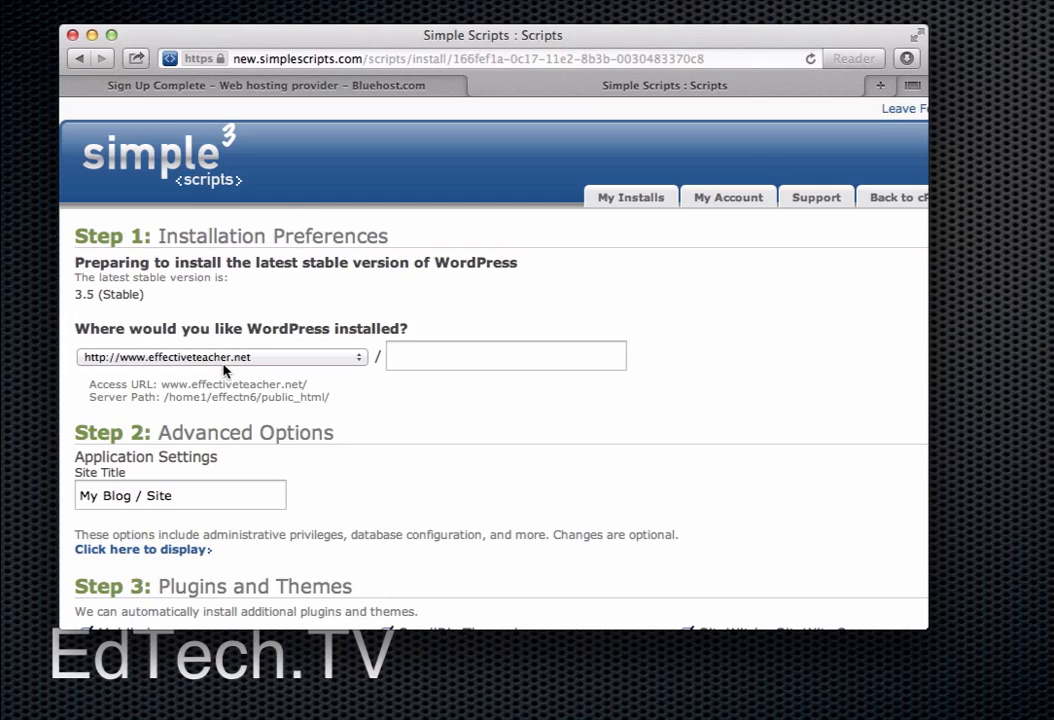
mouse_move(390, 436)
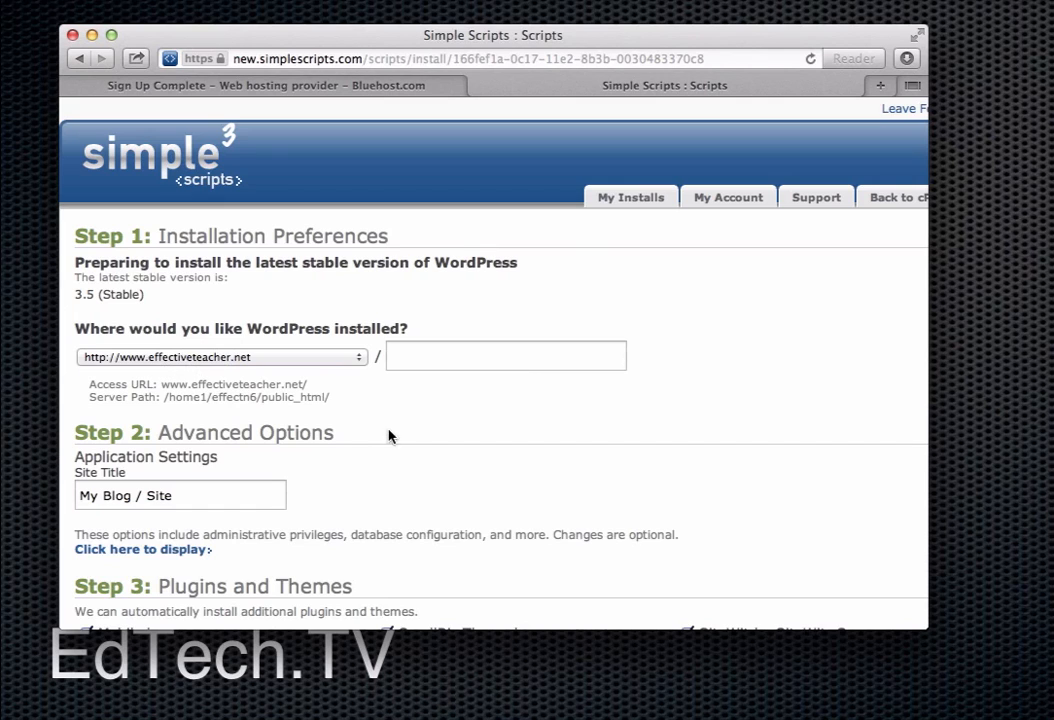
Replace the Site Title with 'The Effective Teacher'.
scroll(down, 3)
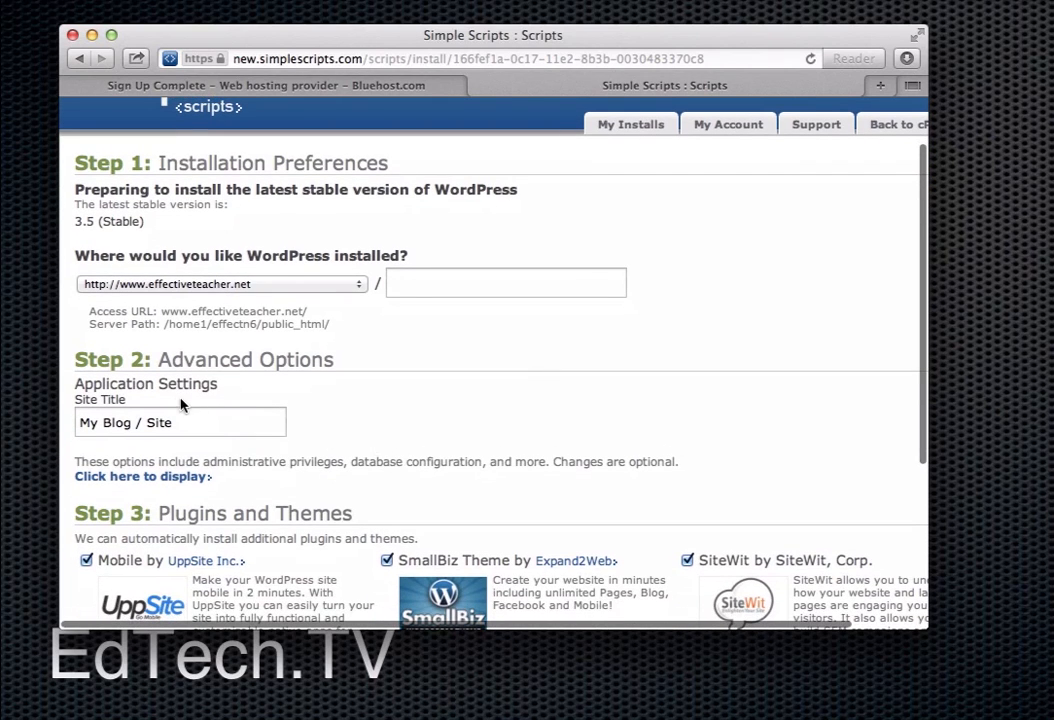
click(204, 422)
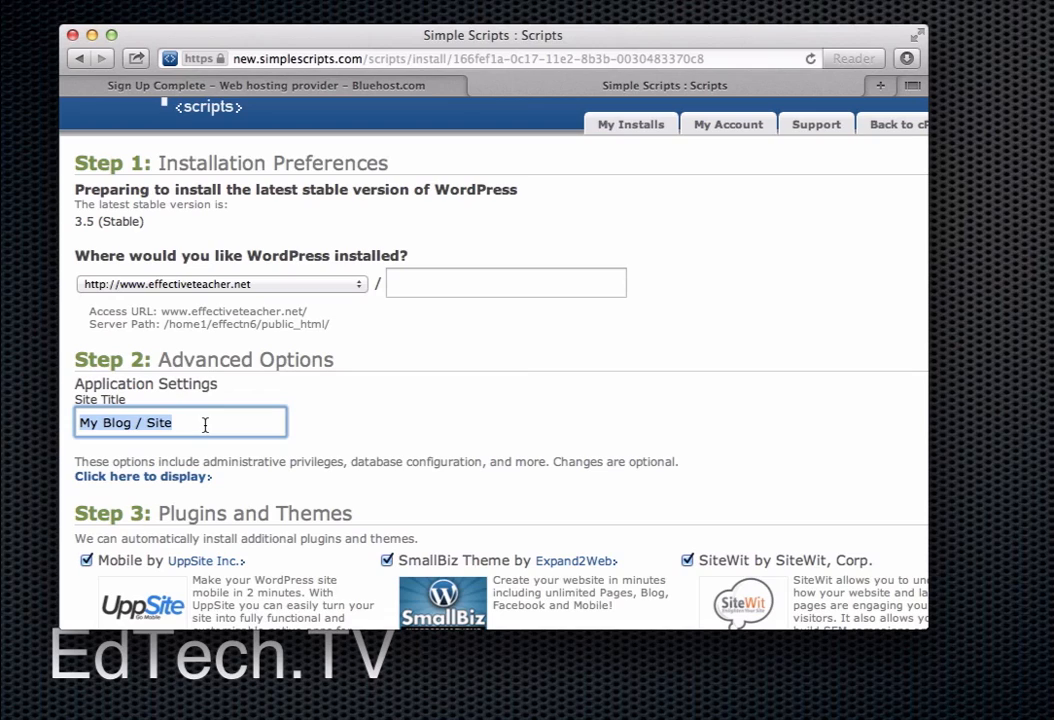
text(The Effective Teacher)
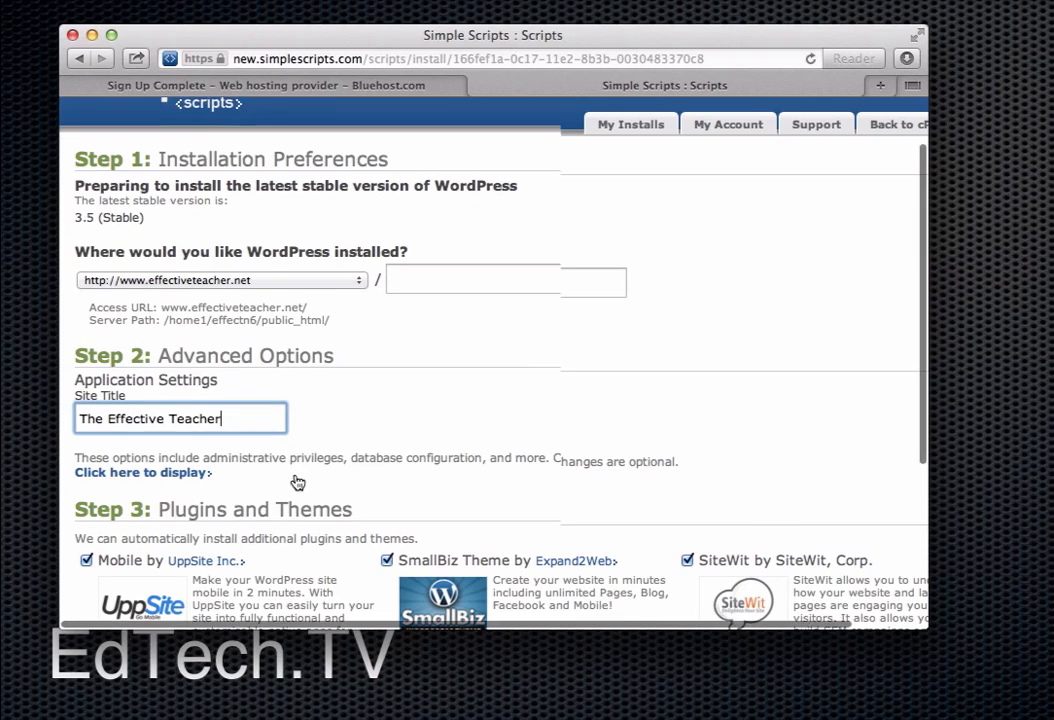
Uncheck the Mobile, SmallBiz and SiteWit extras and accept the GPLv2 terms.
scroll(down, 3)
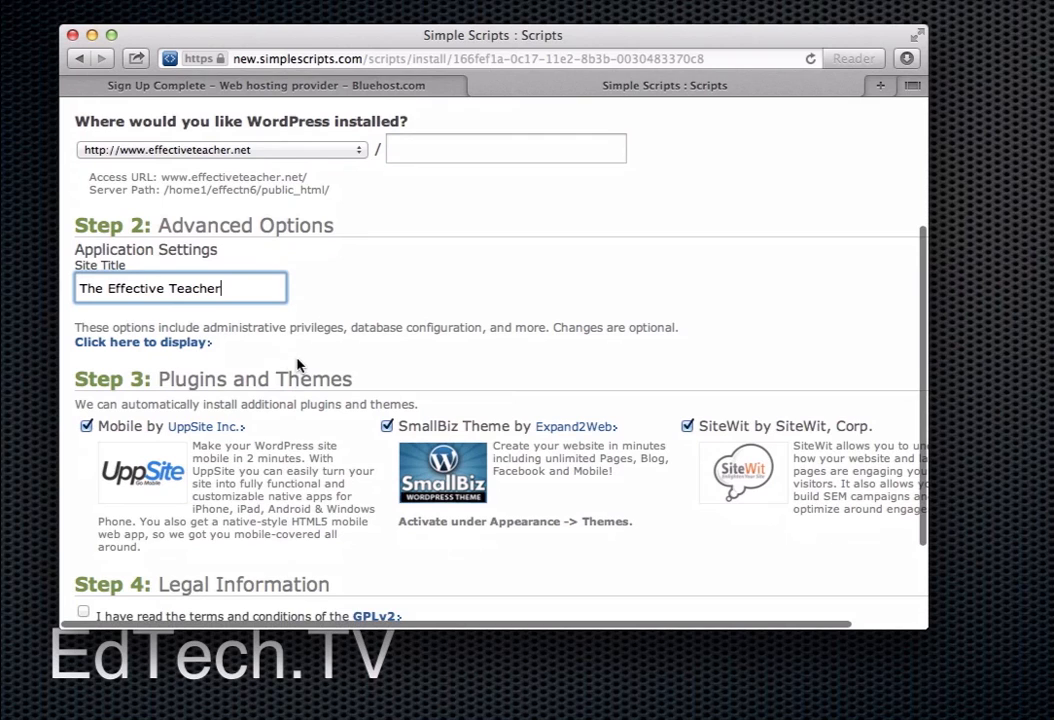
scroll(down, 3)
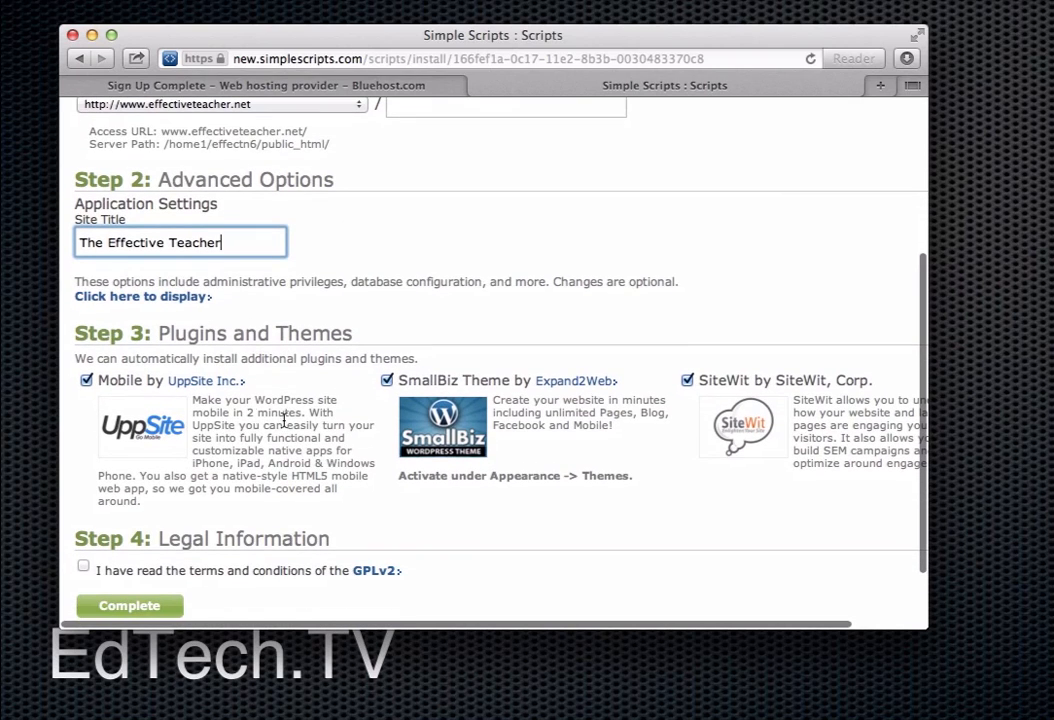
click(84, 380)
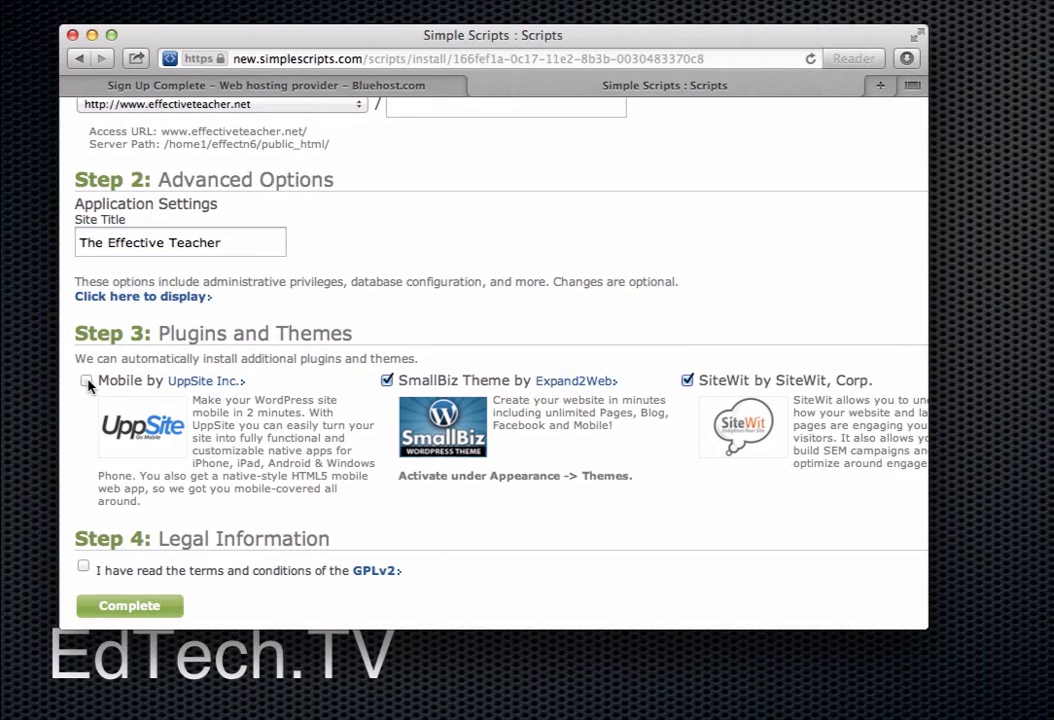
click(388, 380)
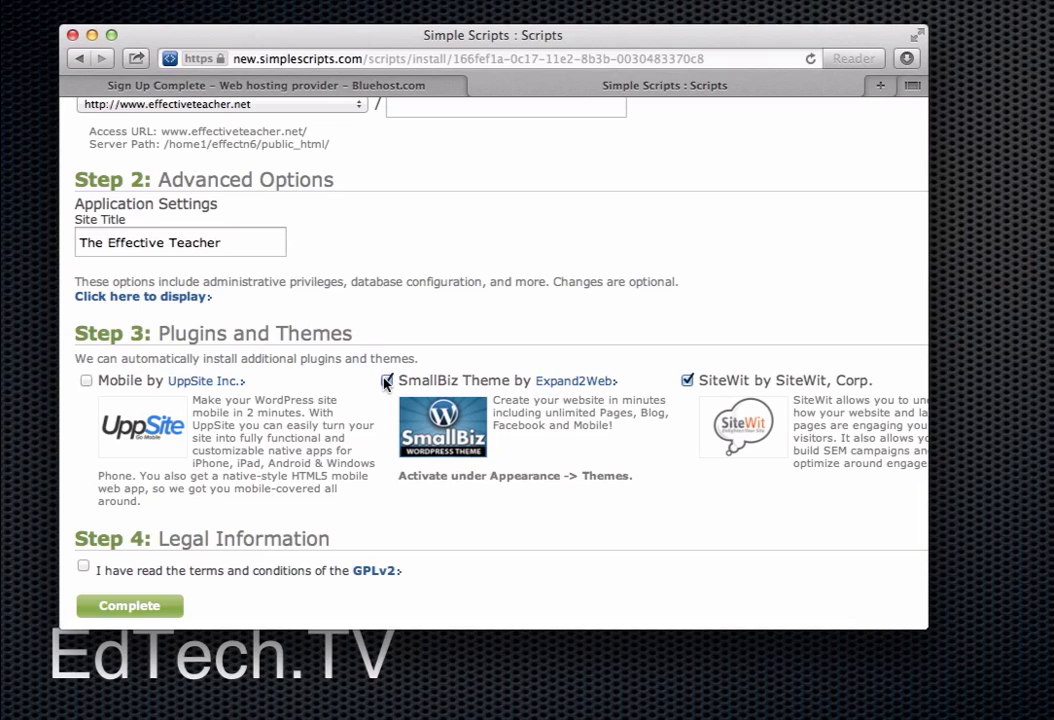
click(388, 380)
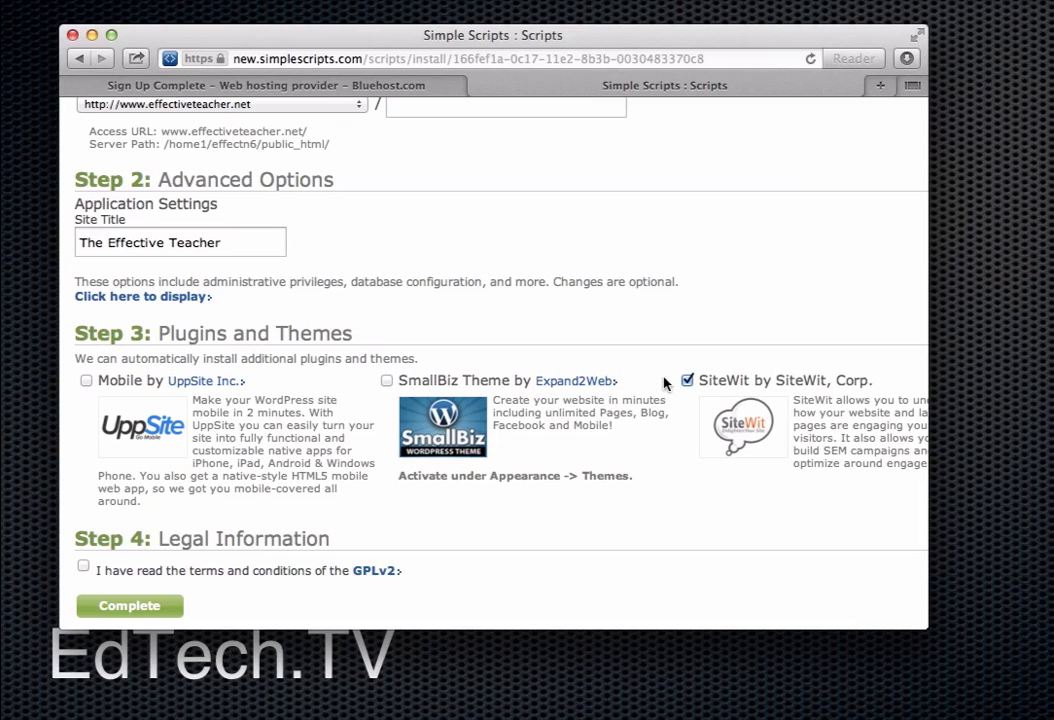
click(688, 380)
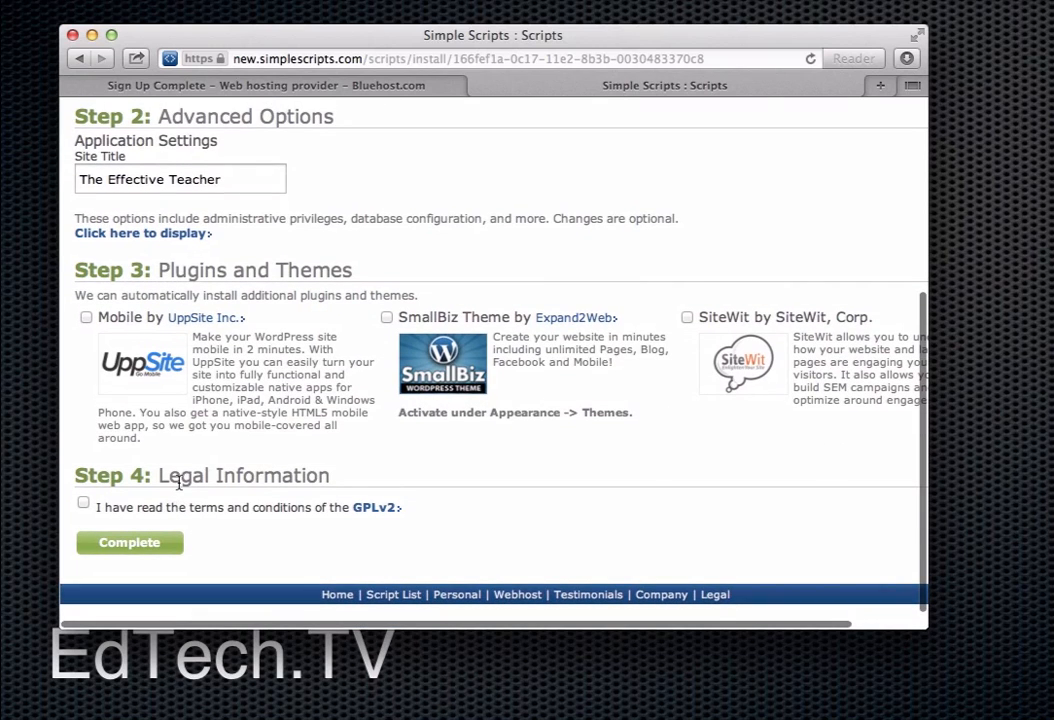
click(84, 502)
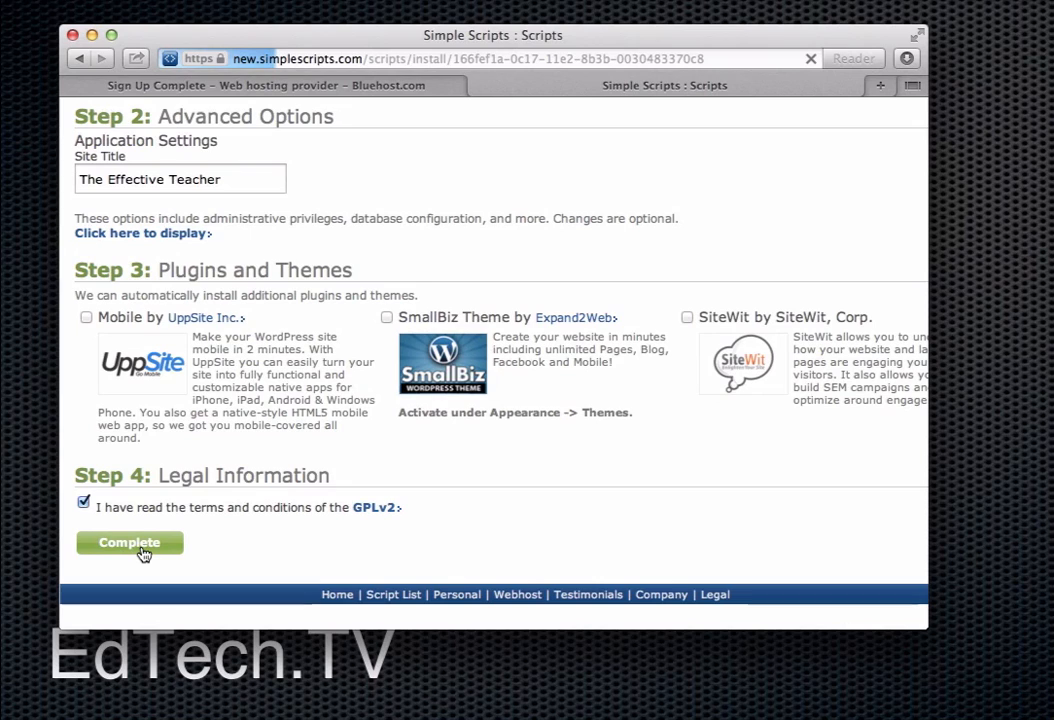
Complete the WordPress install and reach the success page listing site and login URLs.
click(128, 542)
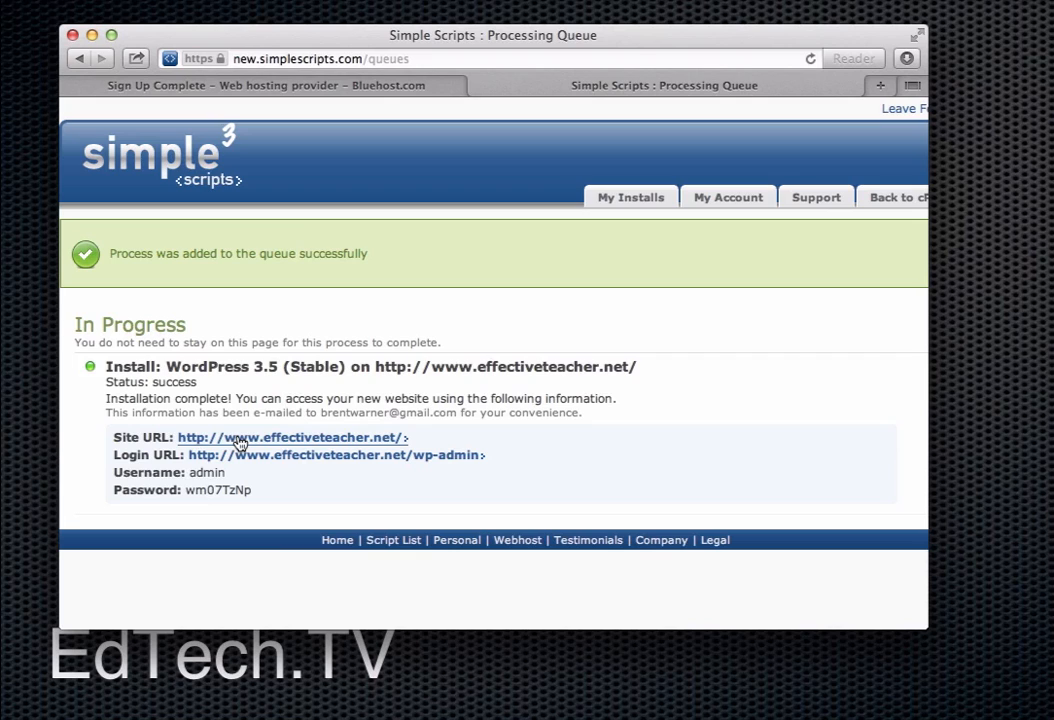
View The Effective Teacher live in a new tab, then go to its WordPress login URL.
right_click(240, 436)
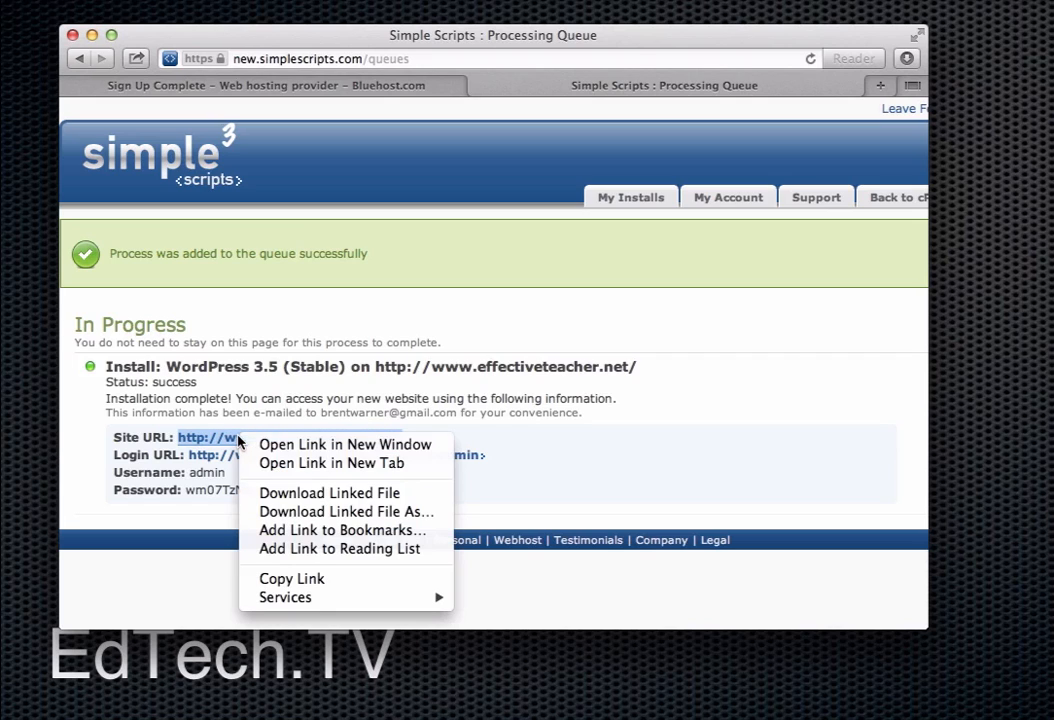
click(332, 464)
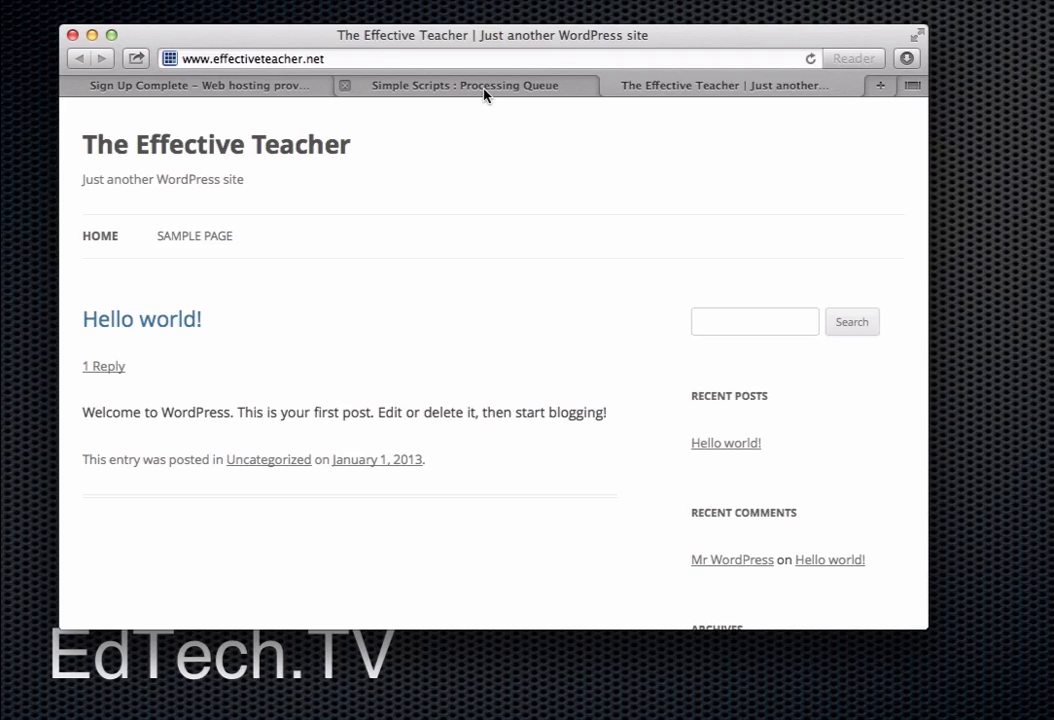
click(464, 84)
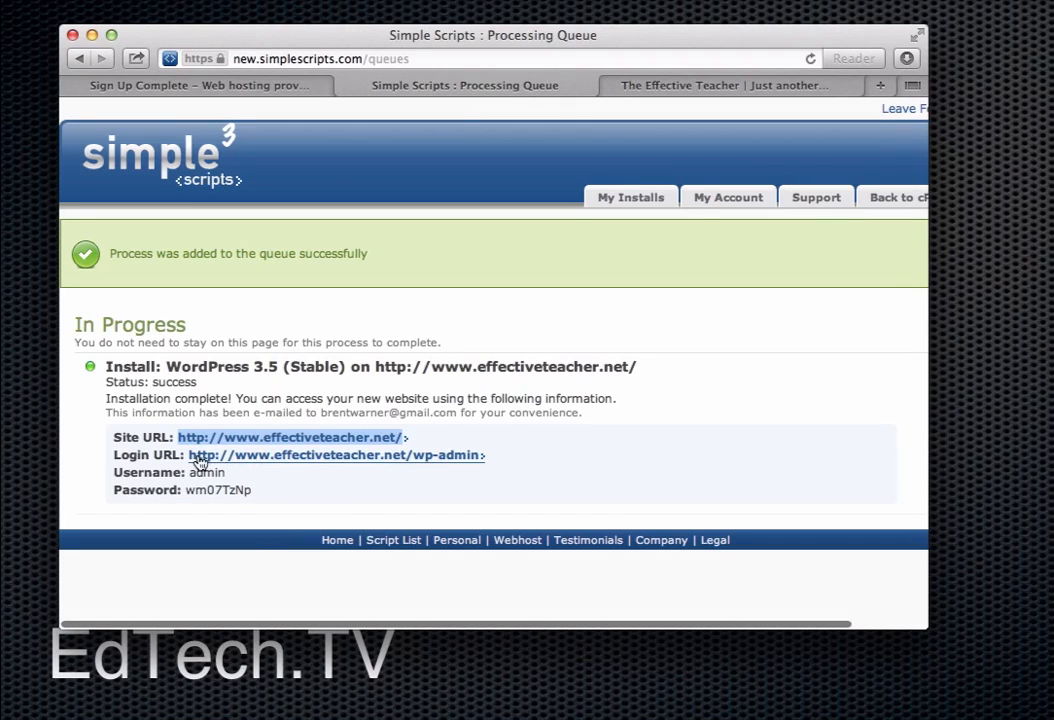
mouse_move(288, 468)
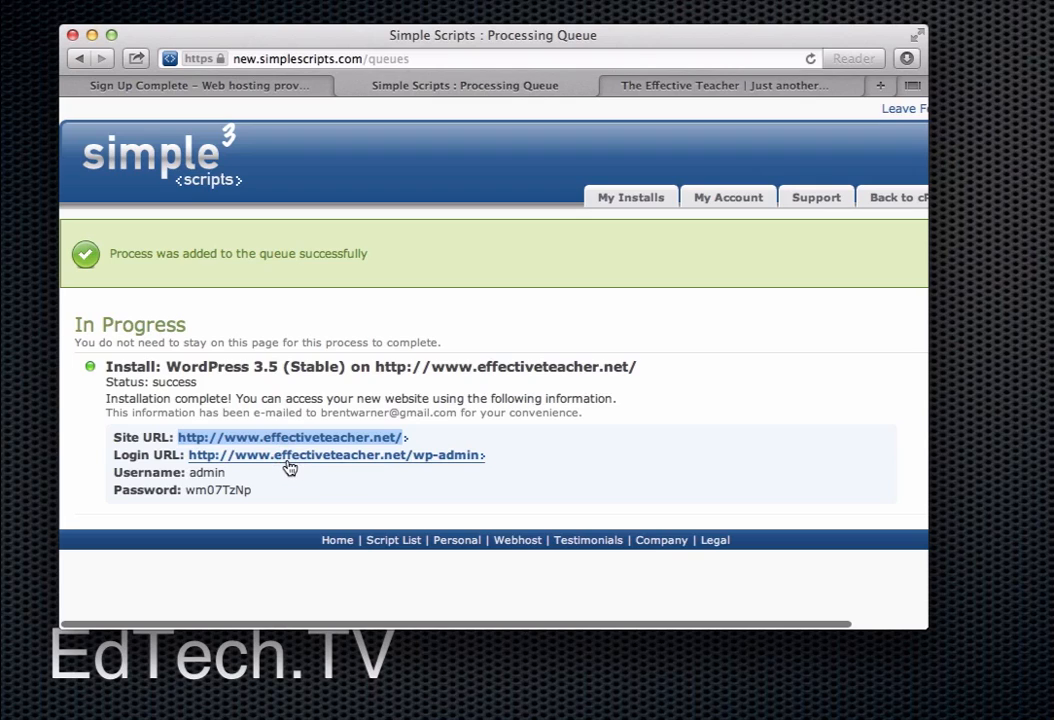
mouse_move(400, 468)
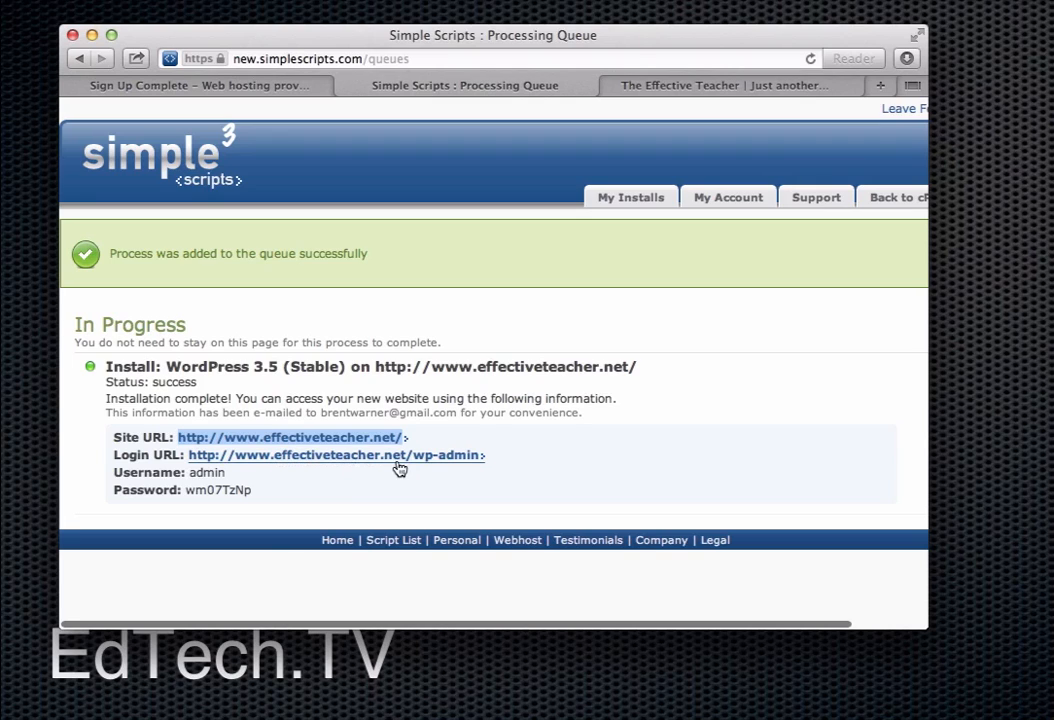
mouse_move(470, 470)
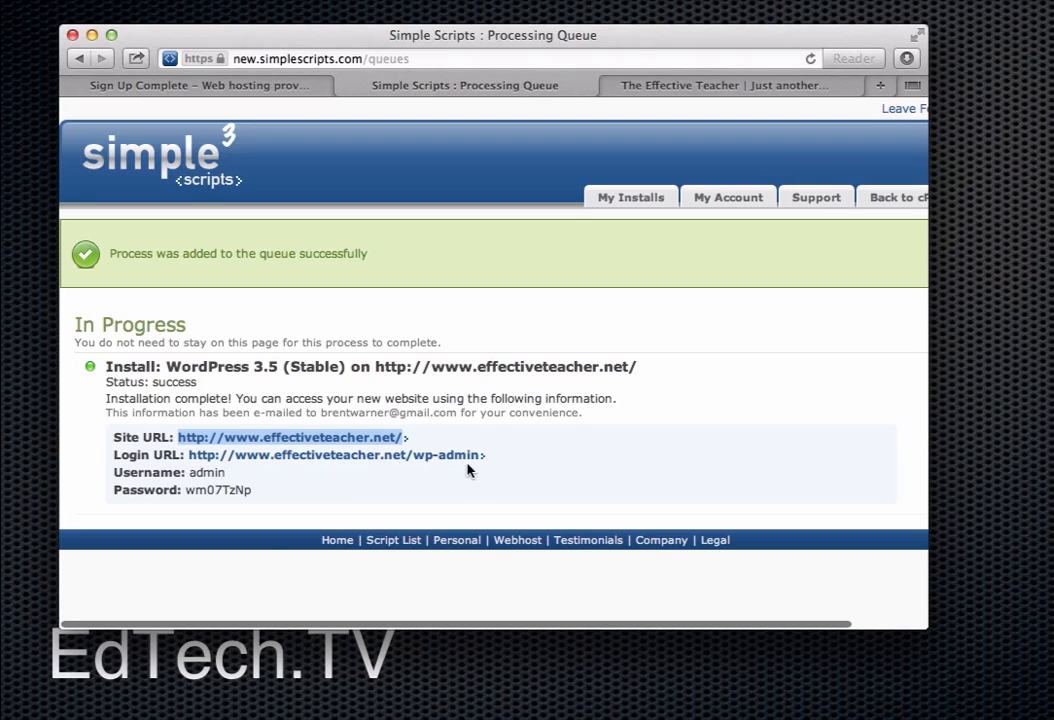
mouse_move(428, 480)
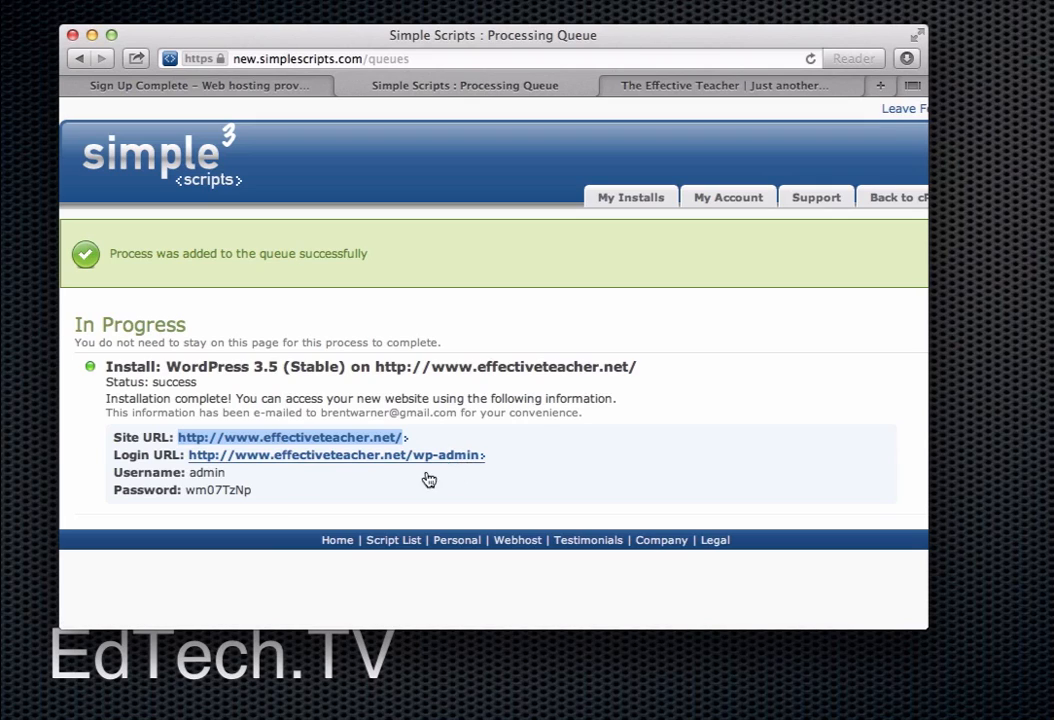
mouse_move(254, 492)
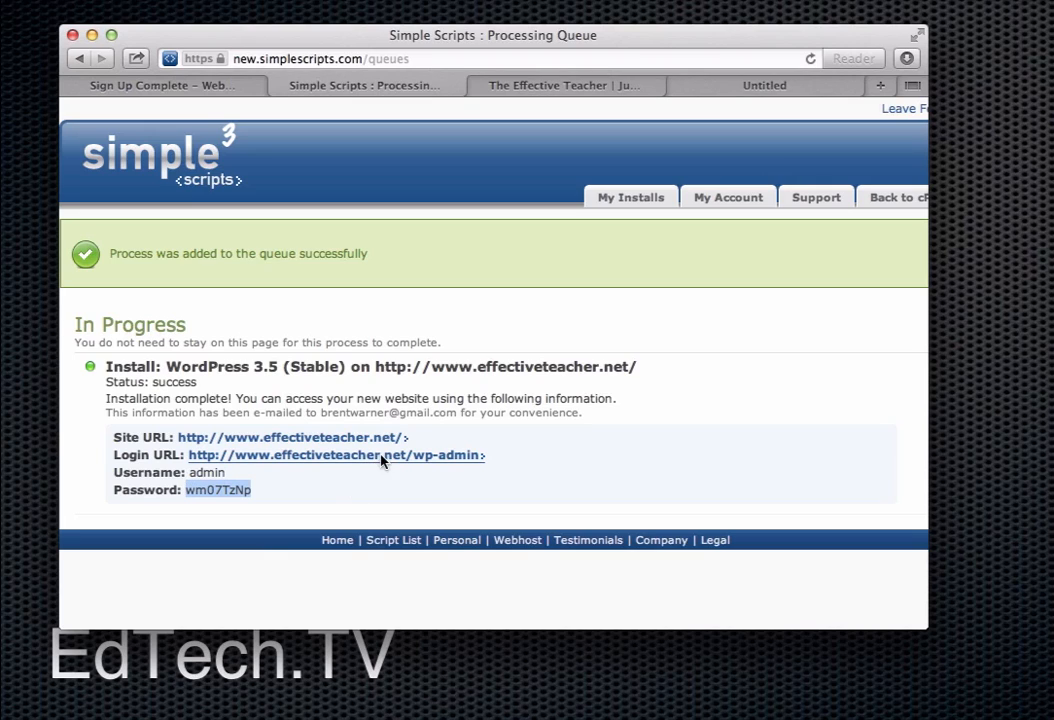
click(336, 456)
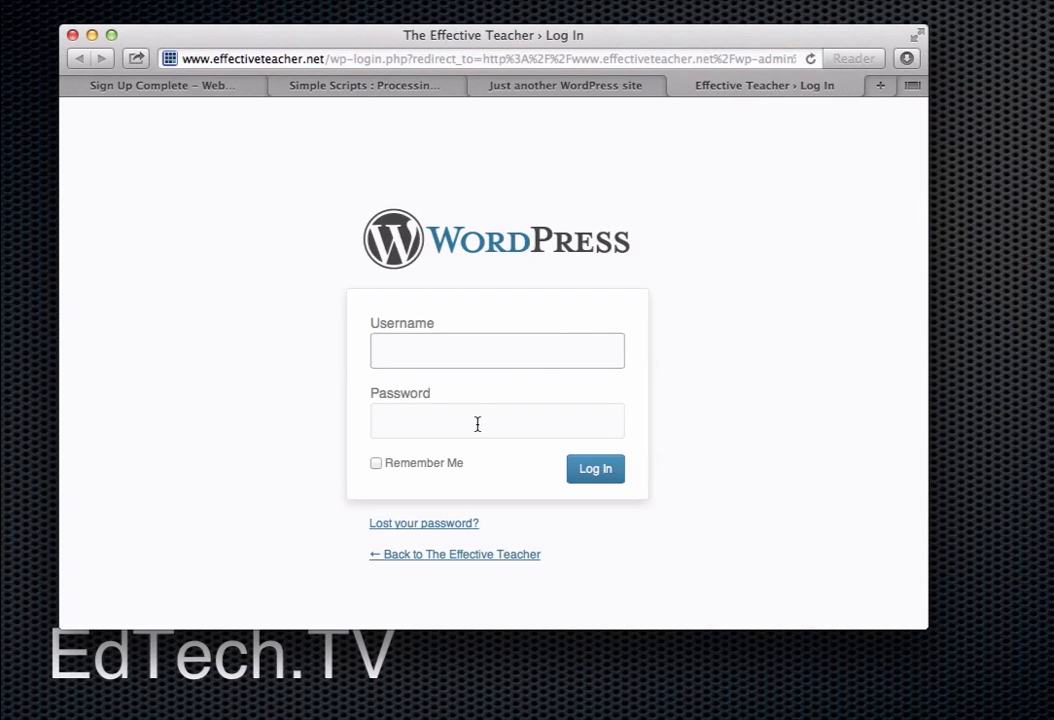
Log in as 'admin' to the wp-admin Dashboard, declining Safari's save-password offer.
text(admin)
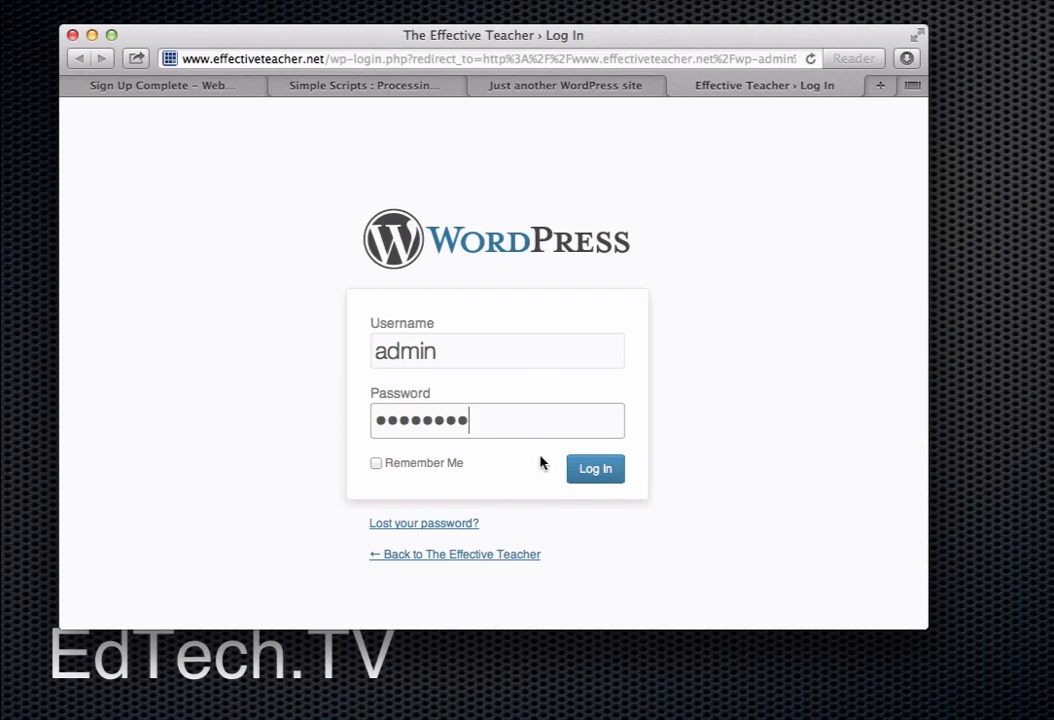
click(596, 468)
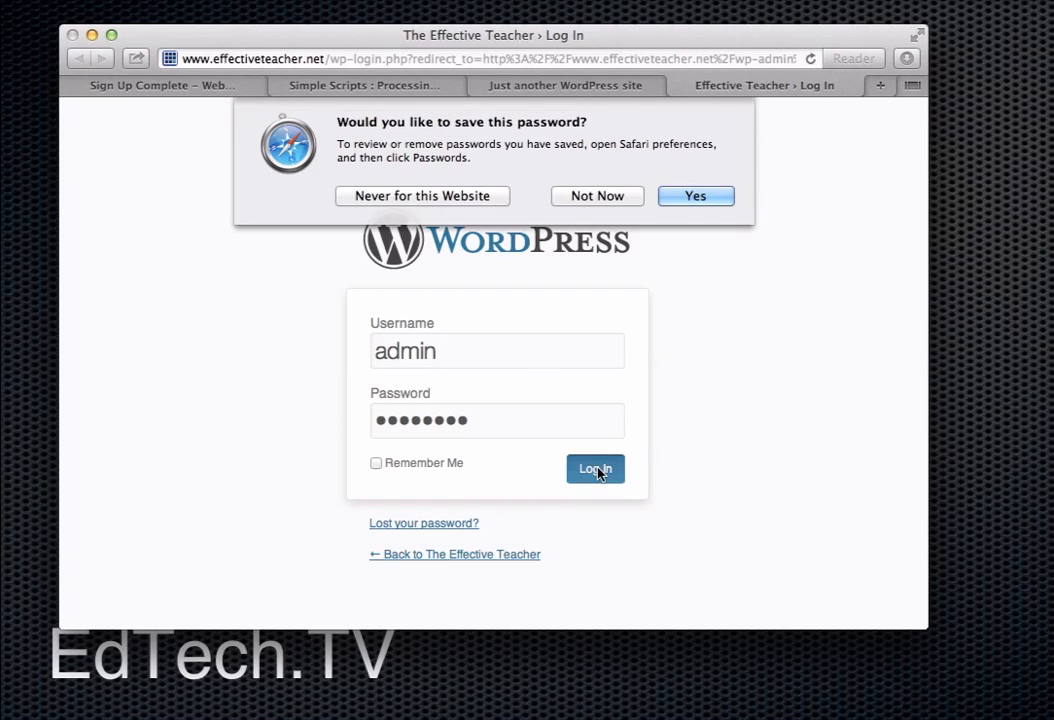
mouse_move(584, 204)
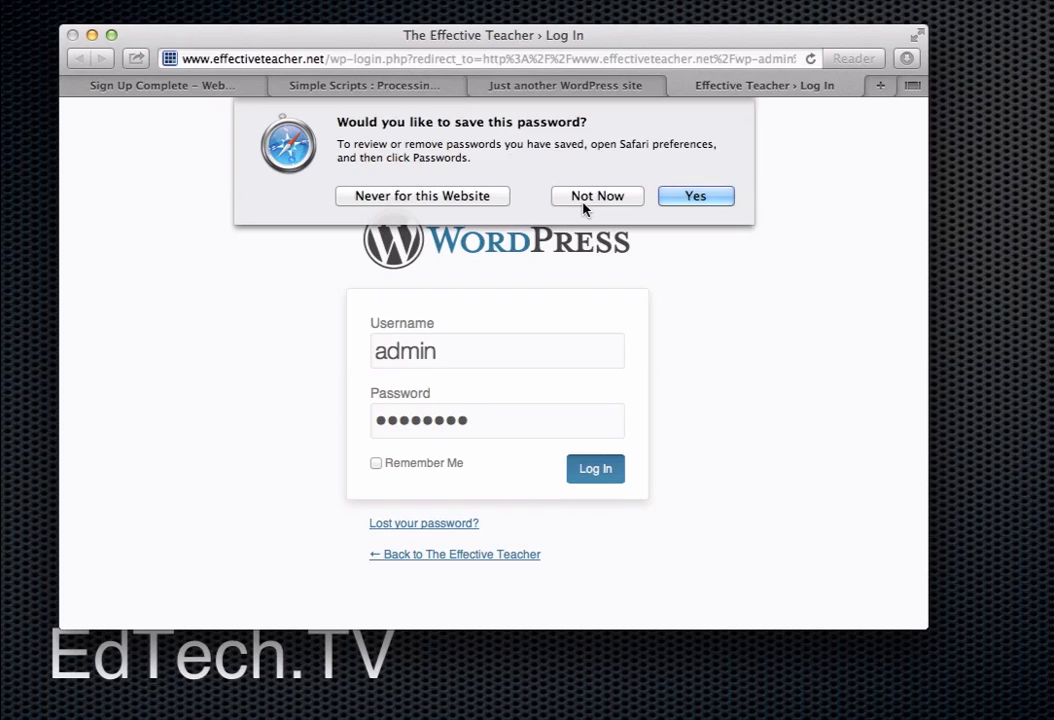
click(596, 196)
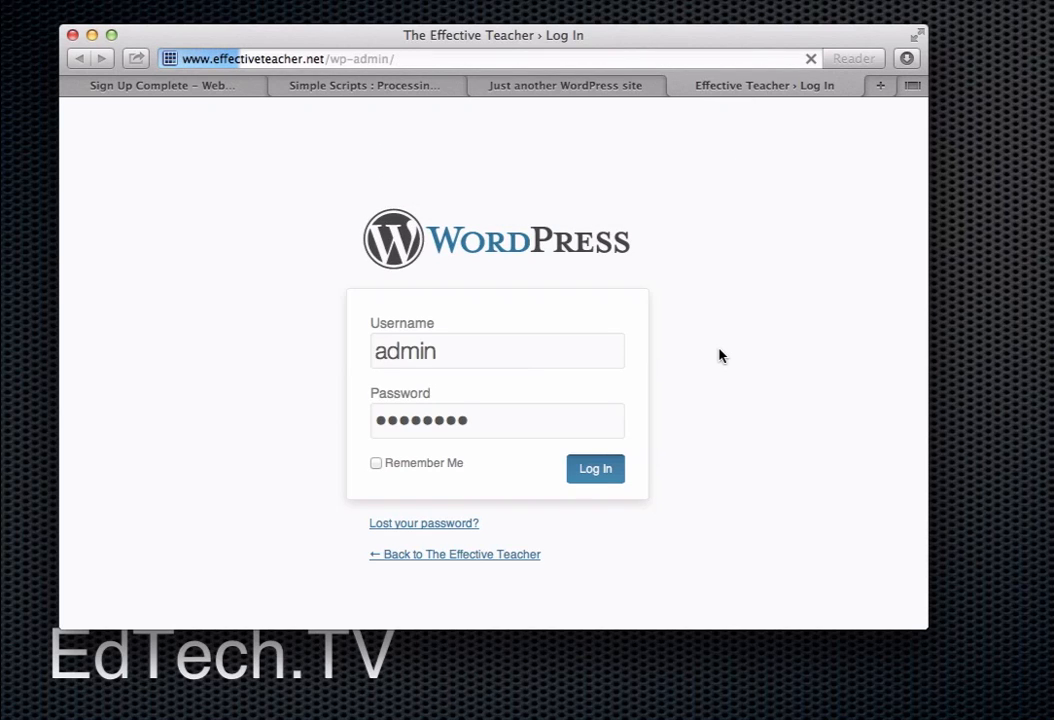
click(596, 468)
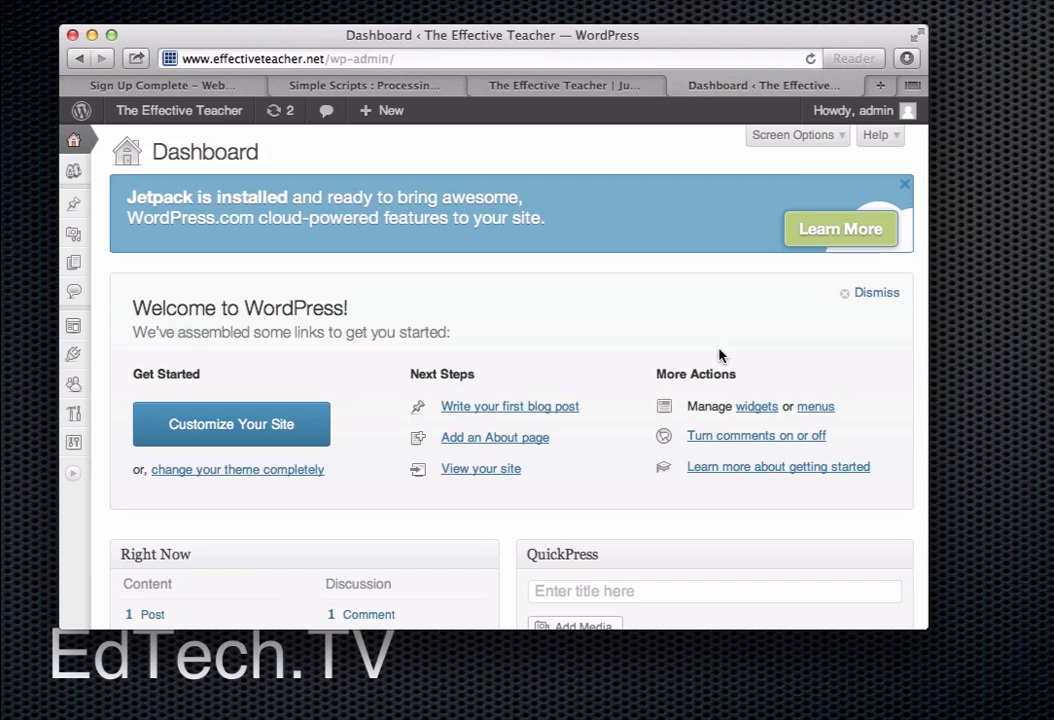
mouse_move(412, 336)
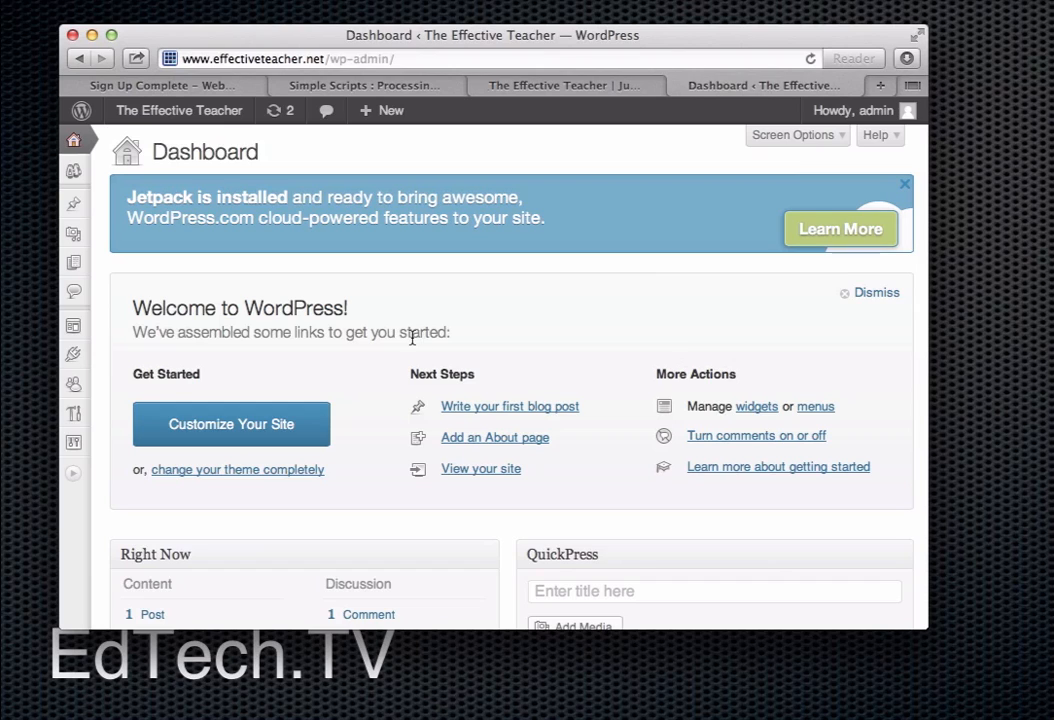
mouse_move(370, 482)
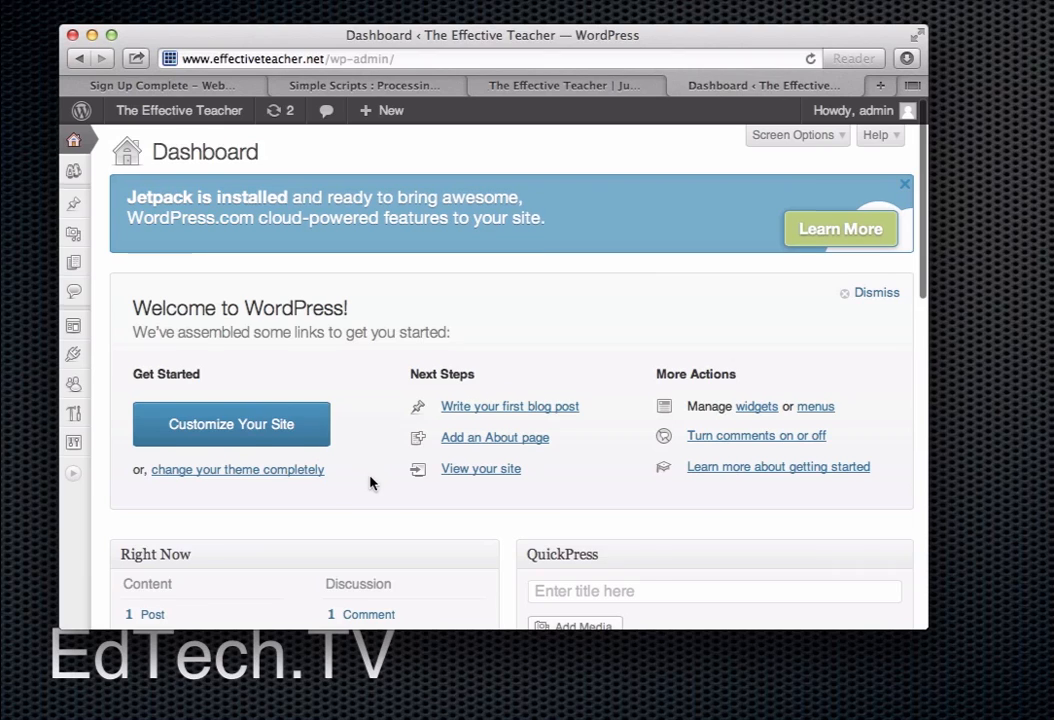
Start 'Write your first blog post' from the Dashboard's Next Steps.
click(510, 404)
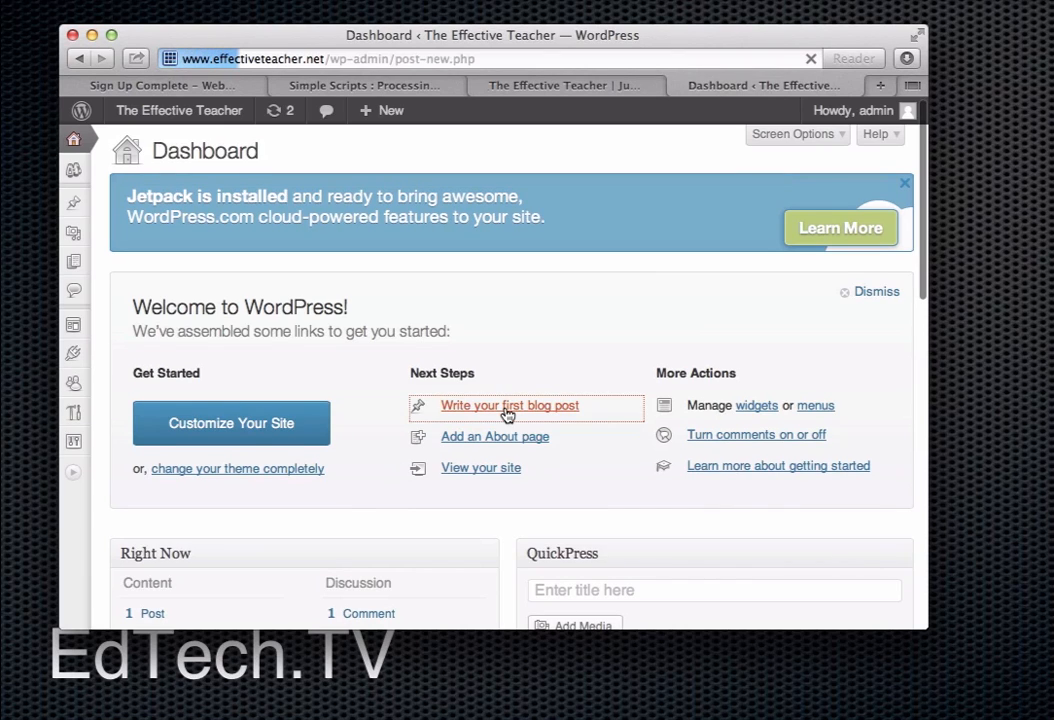
click(508, 404)
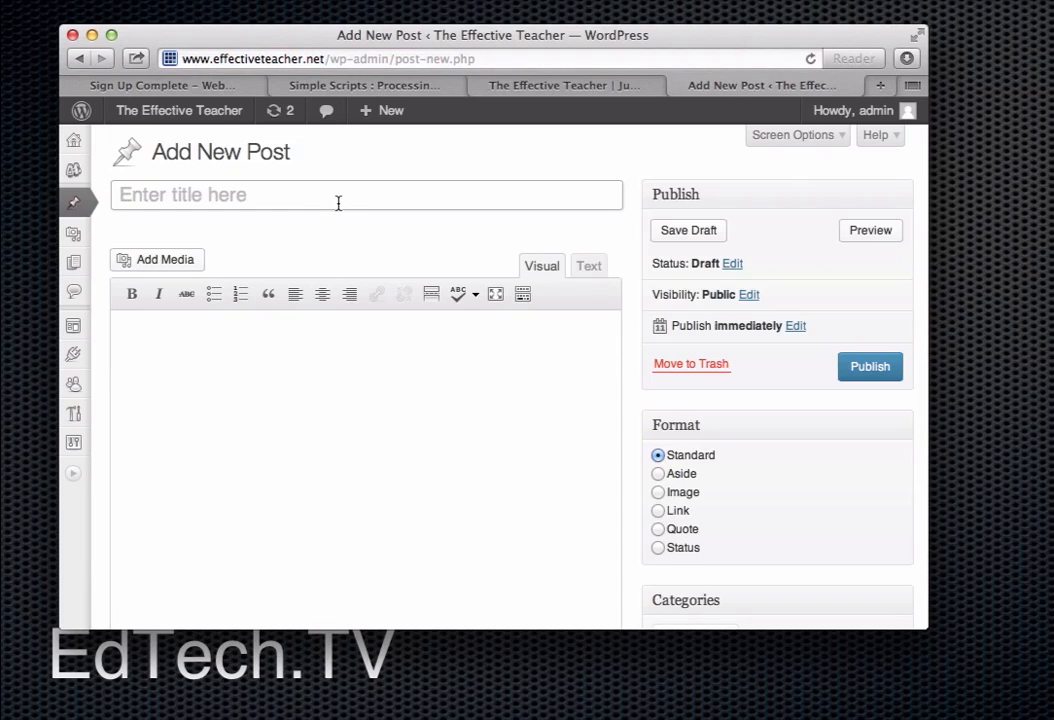
Title the new post 'First Blog Post' after clearing a stray 'Hi'.
text(Hi)
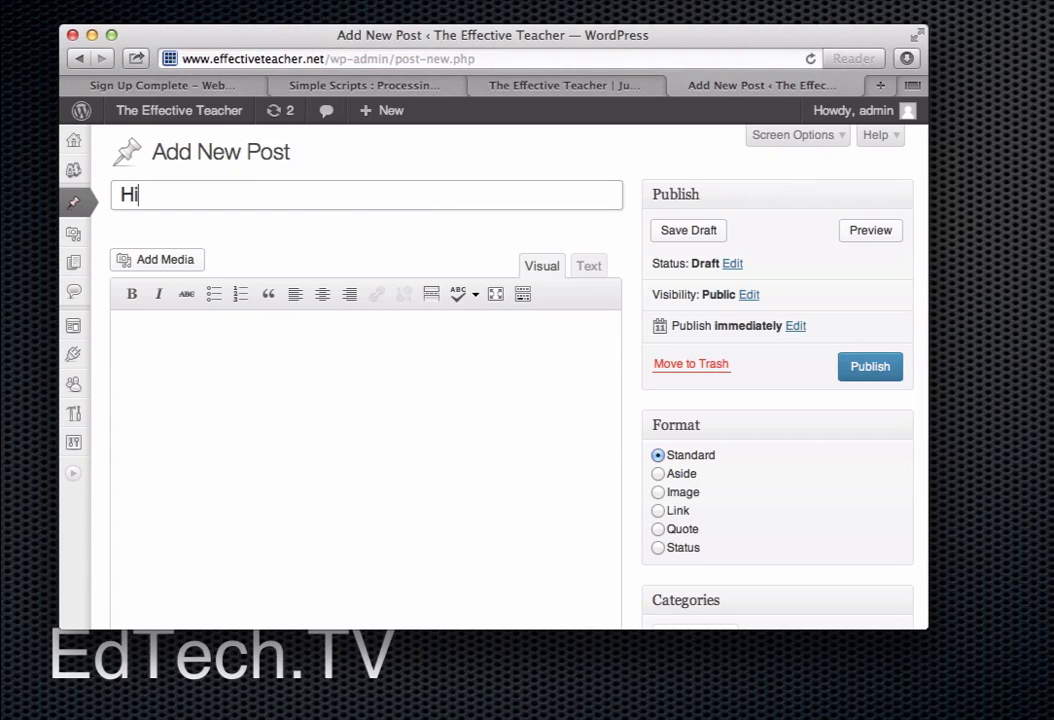
key(Backspace)
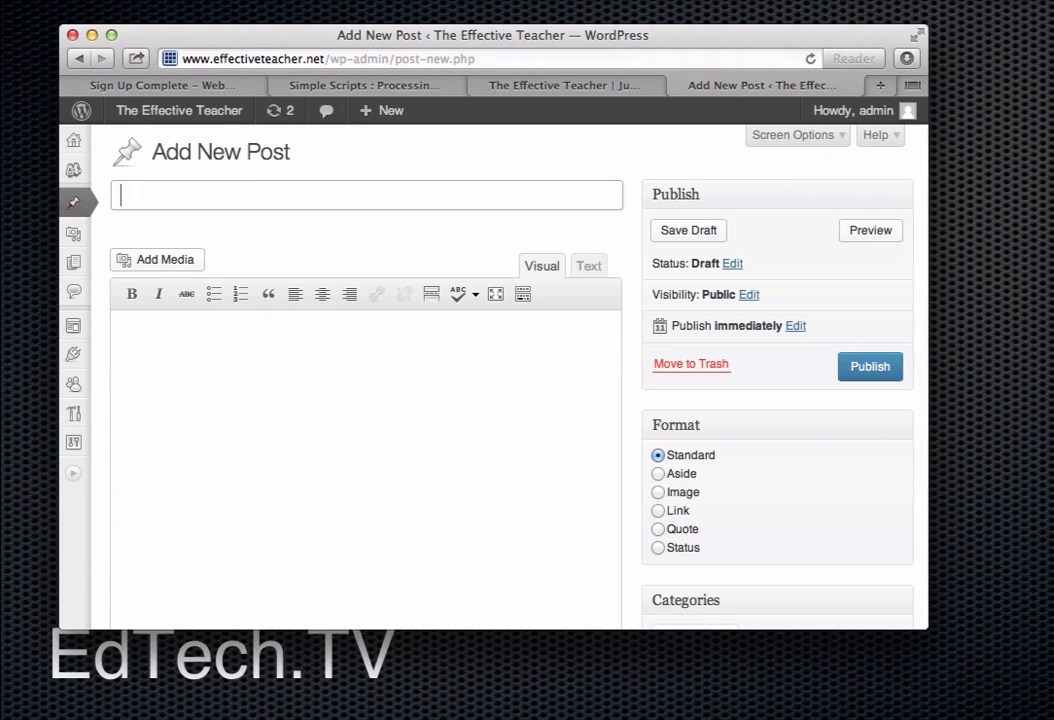
text(First)
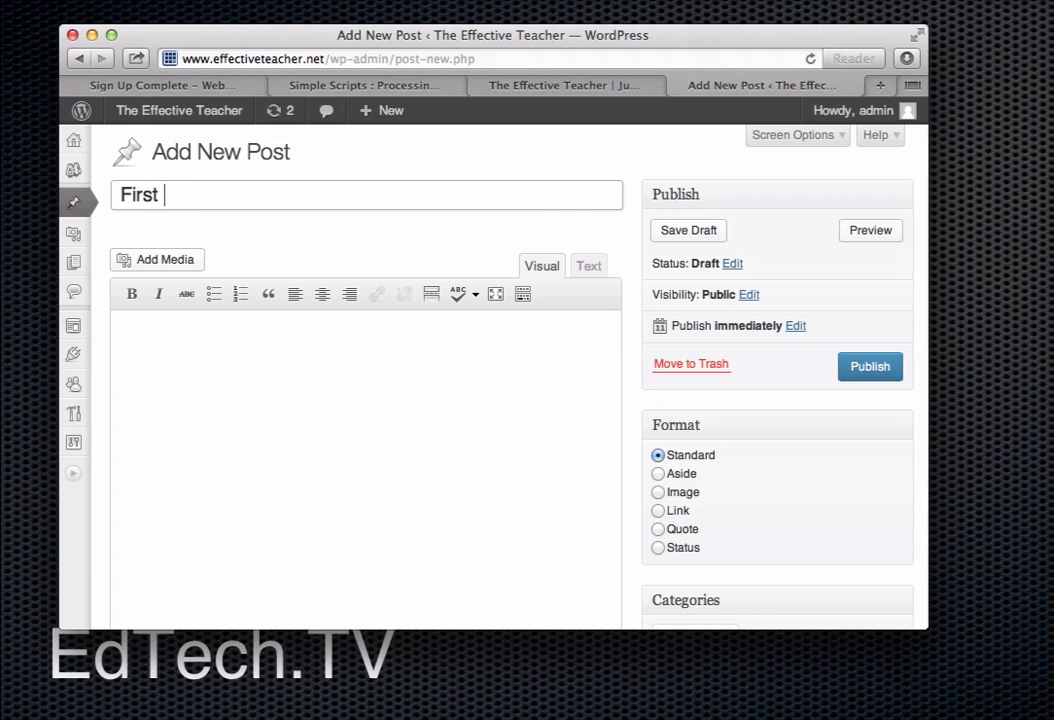
text(Blog Post)
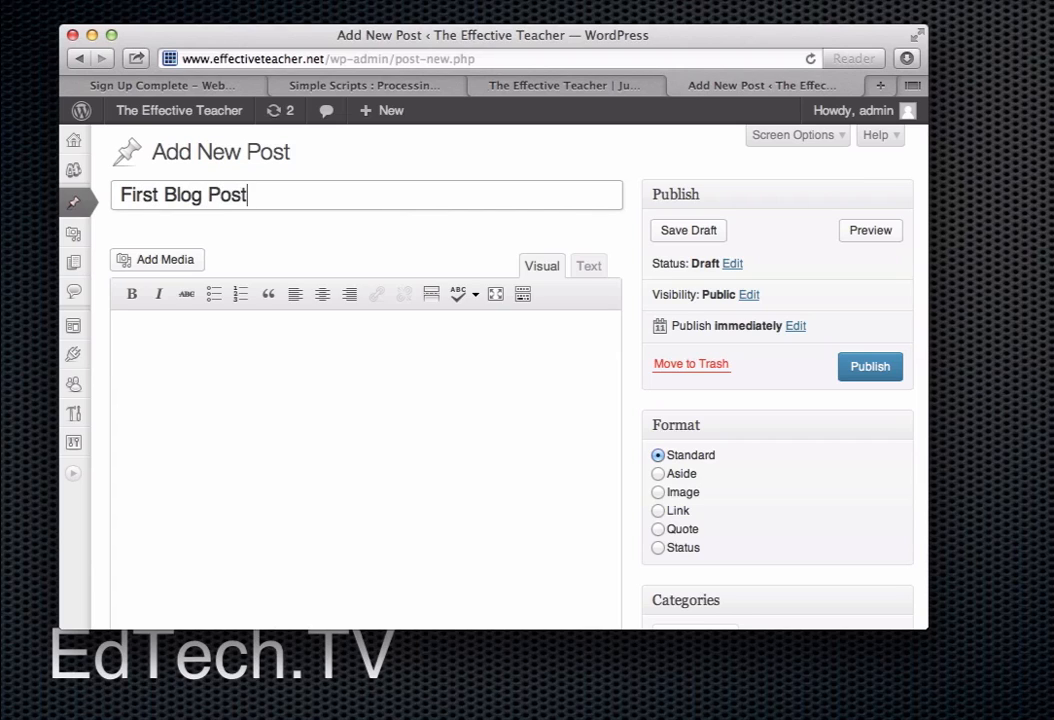
Write the one-sentence intro from Brent at EdTech.tv and publish the post.
text(Hi,)
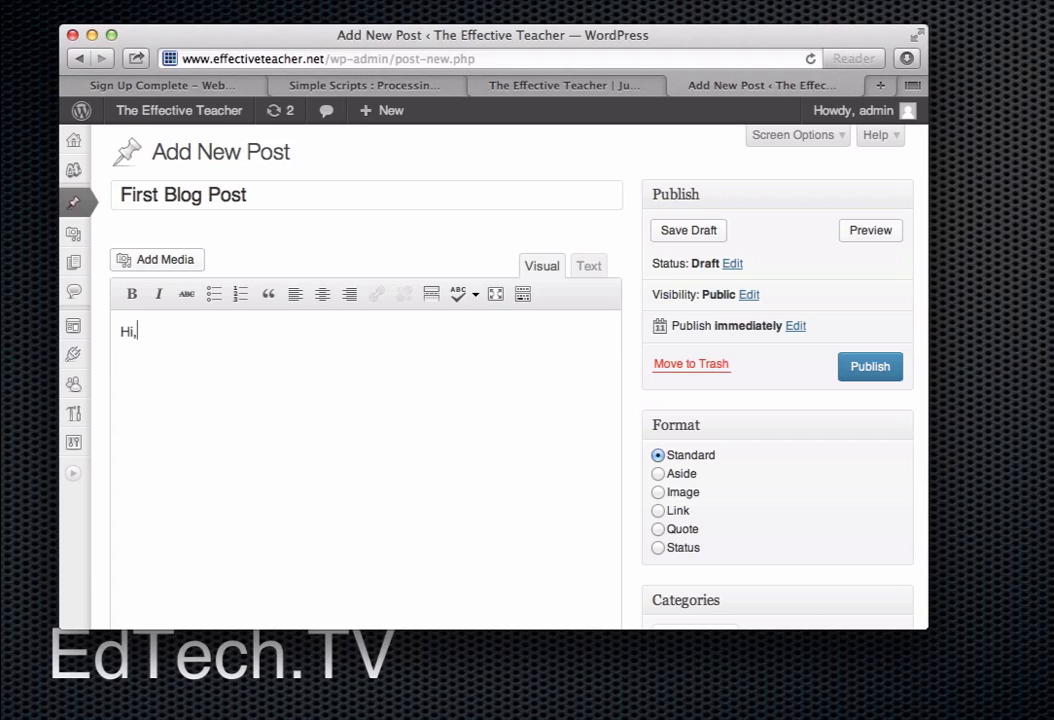
text(I'm Brent f)
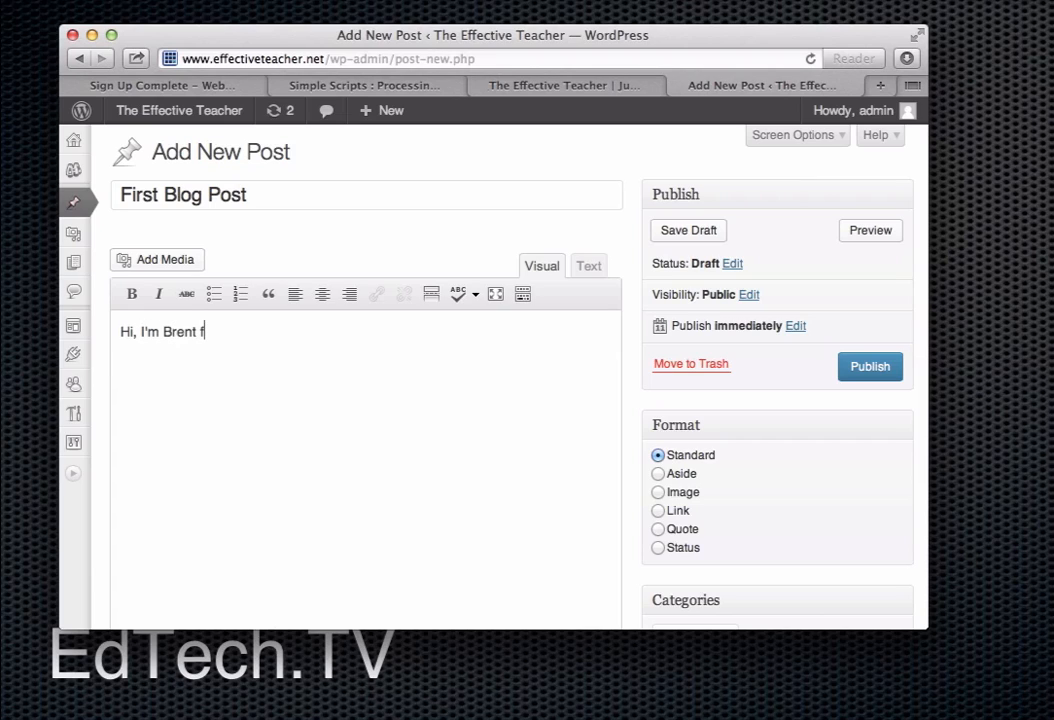
text(rom Ed)
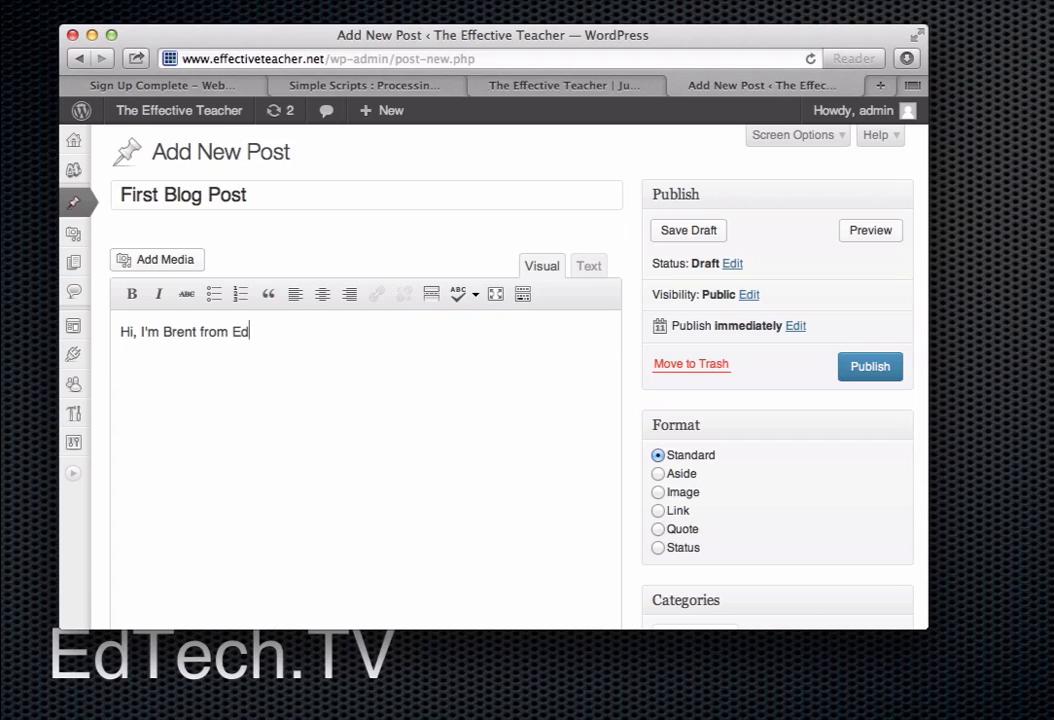
text(Tech.tv)
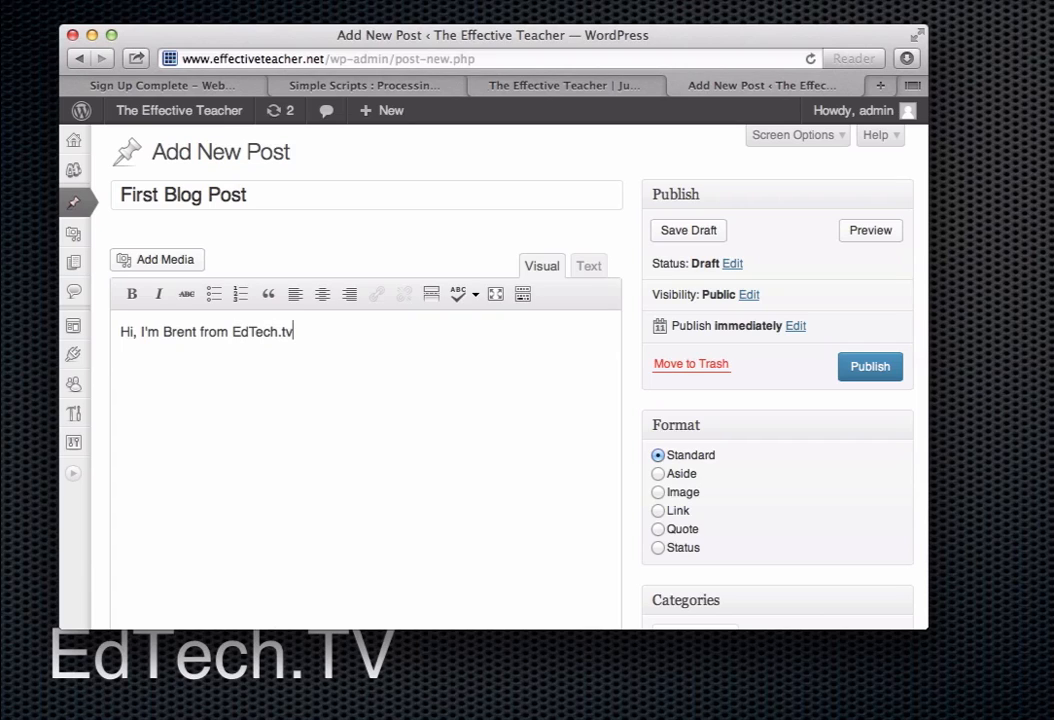
text(, and this is another site that I'm)
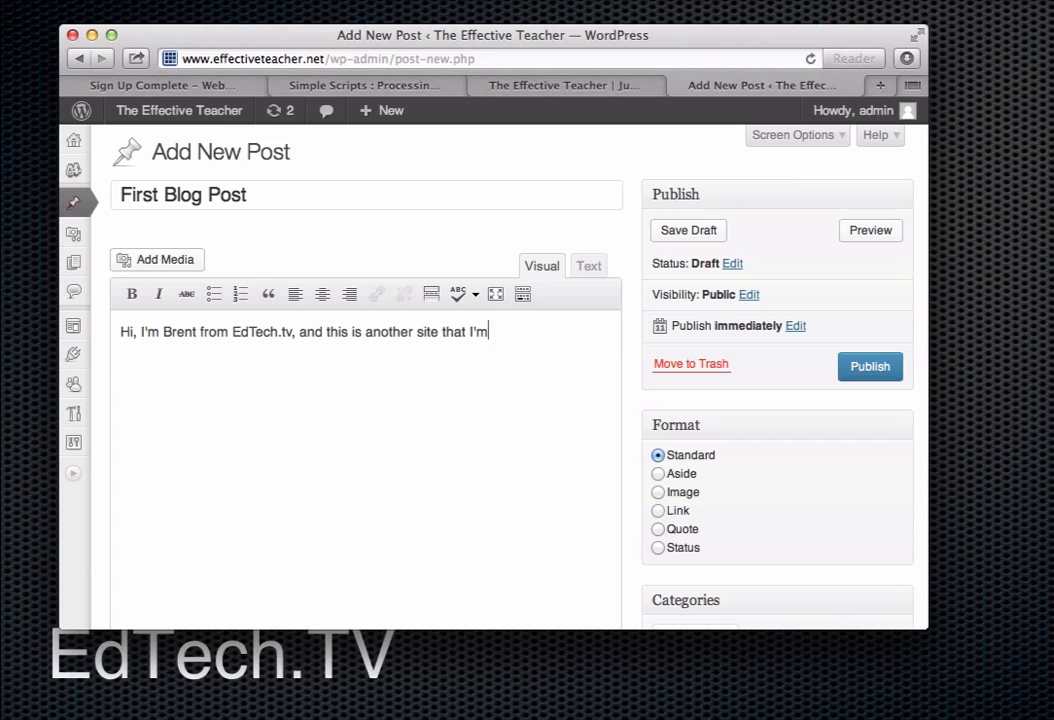
text(interested in)
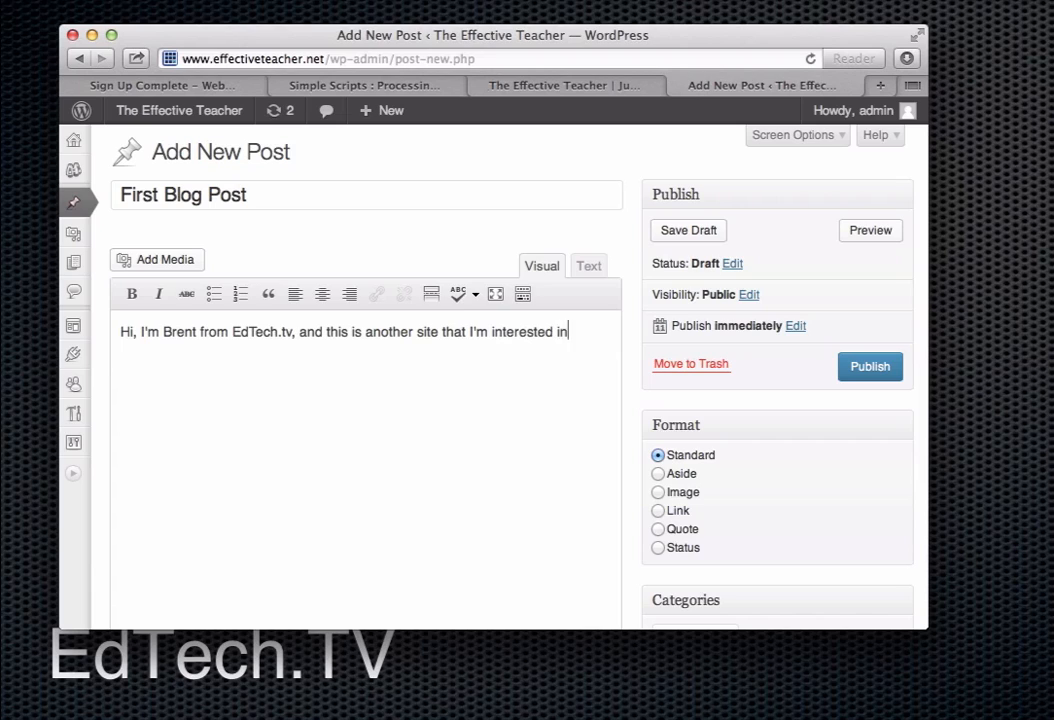
text(.)
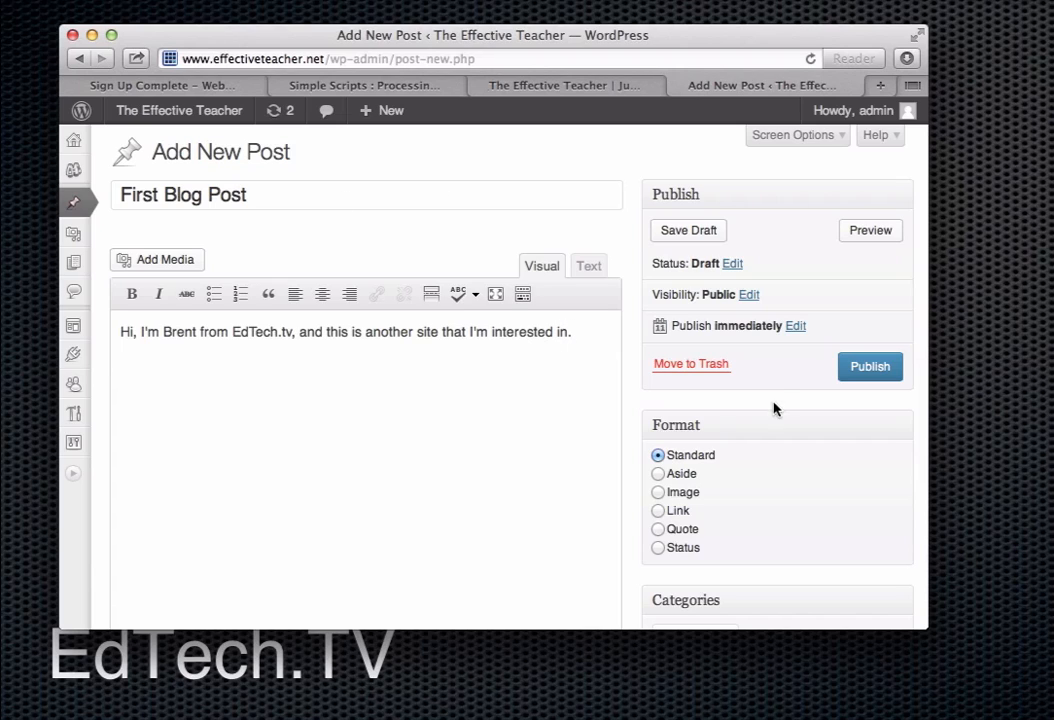
click(868, 366)
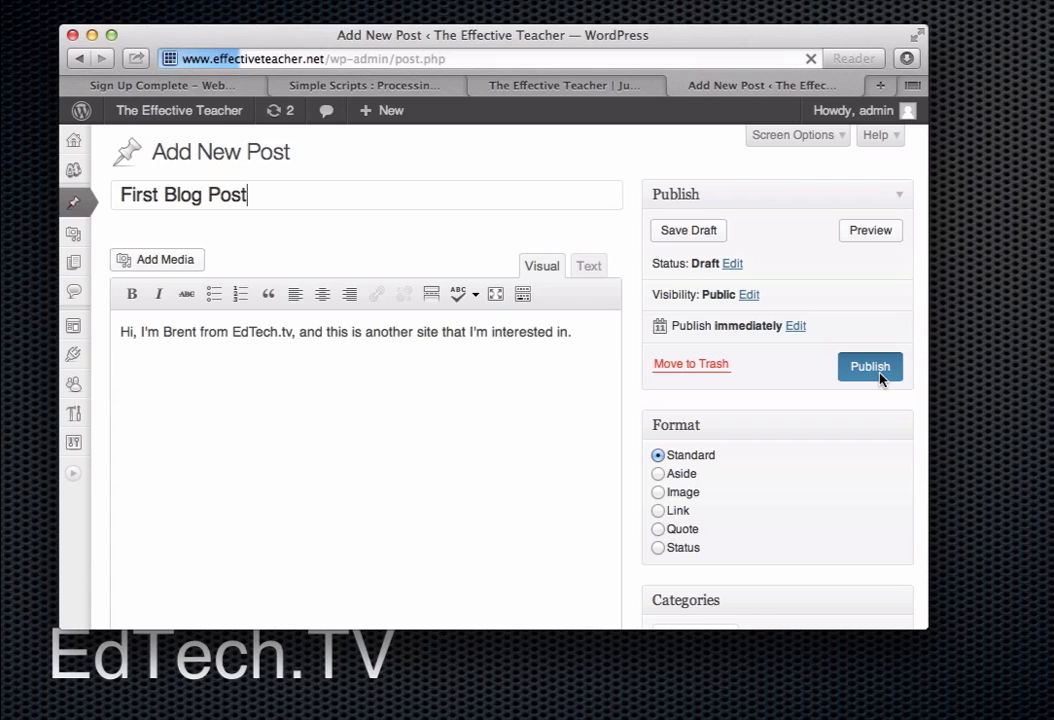
click(868, 366)
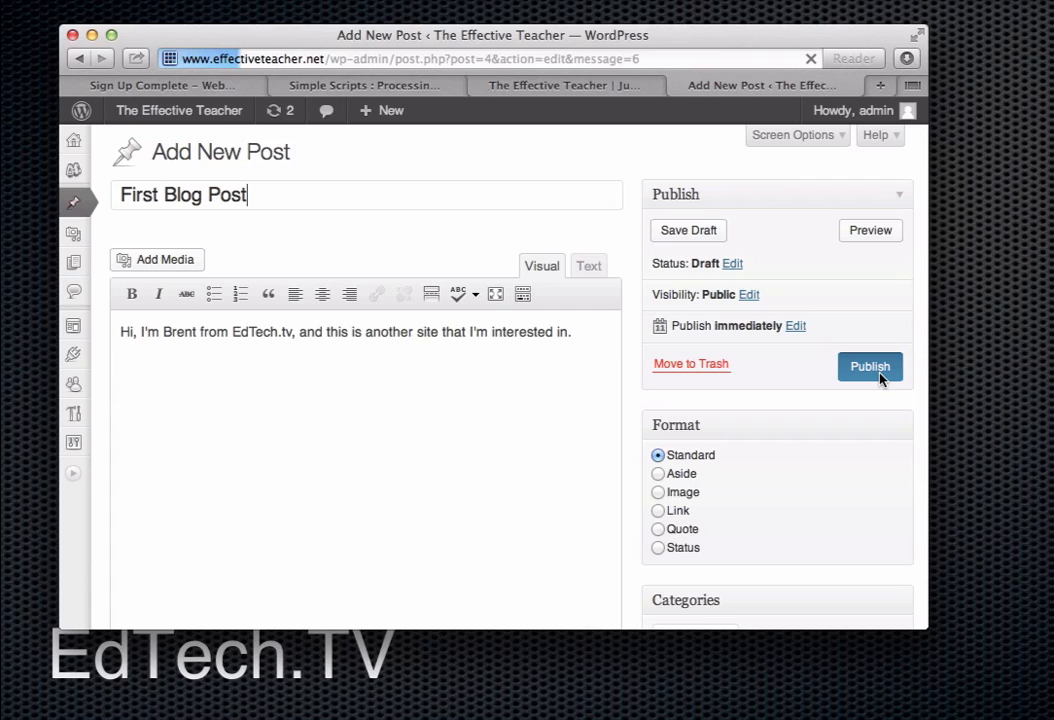
click(868, 366)
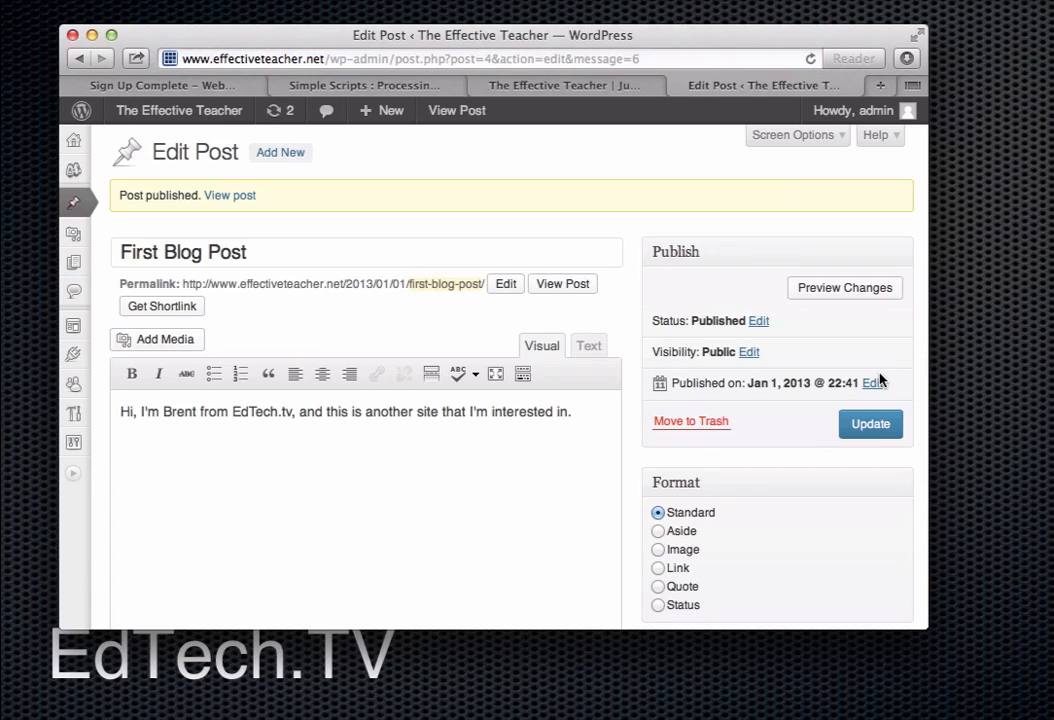
mouse_move(358, 206)
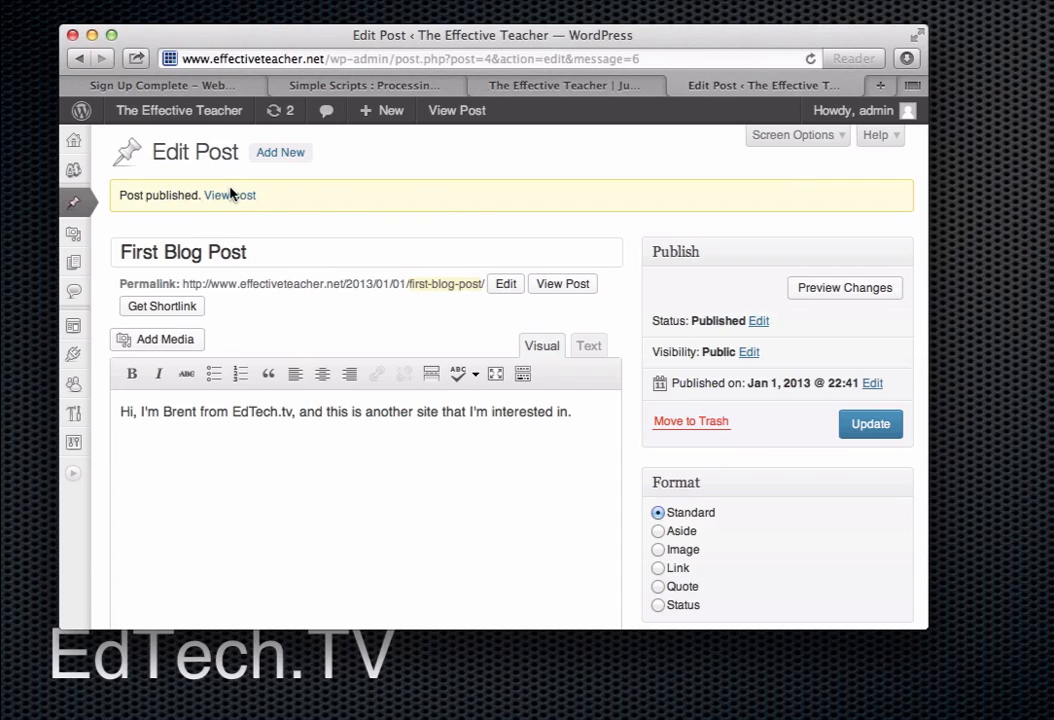
View 'First Blog Post' live on The Effective Teacher home page.
click(230, 196)
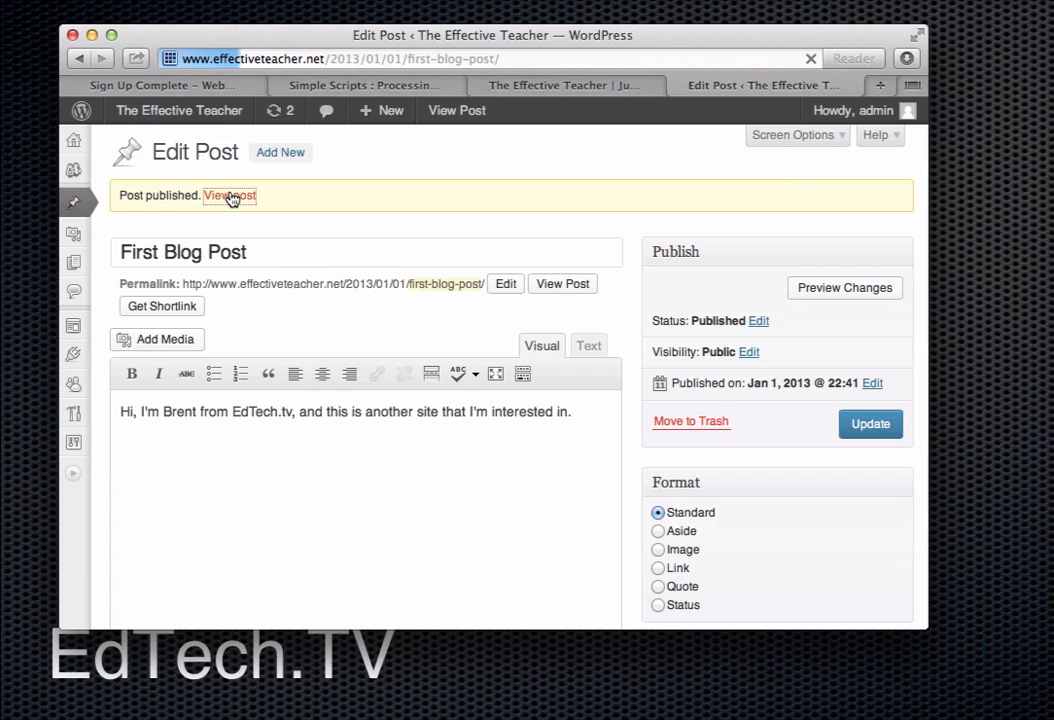
click(228, 196)
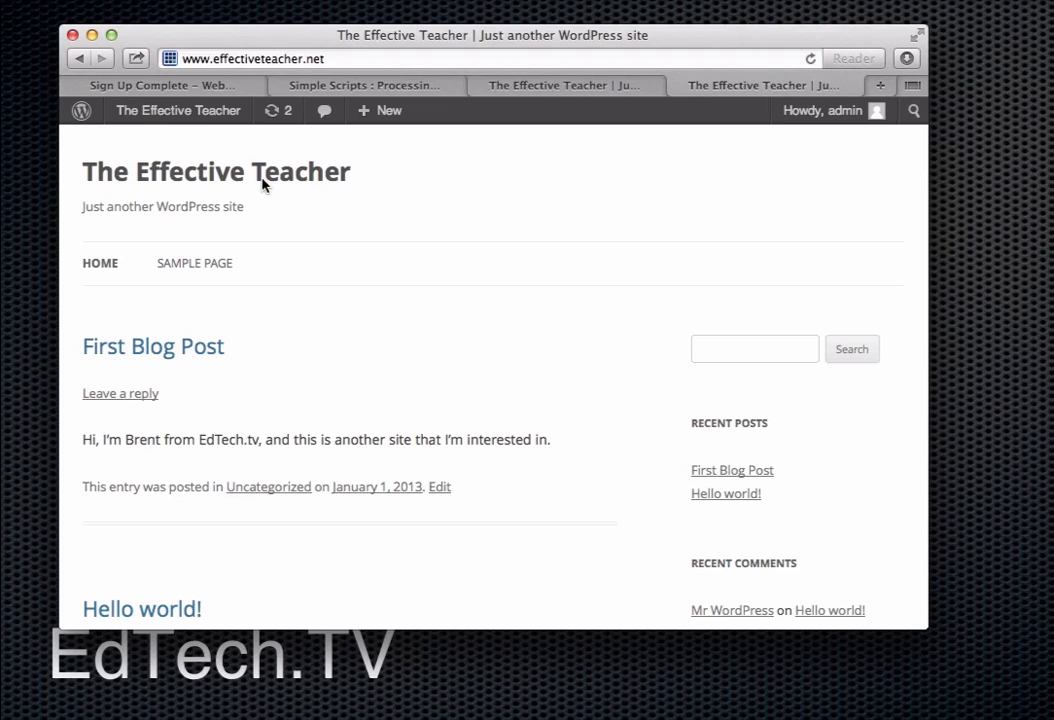
scroll(down, 3)
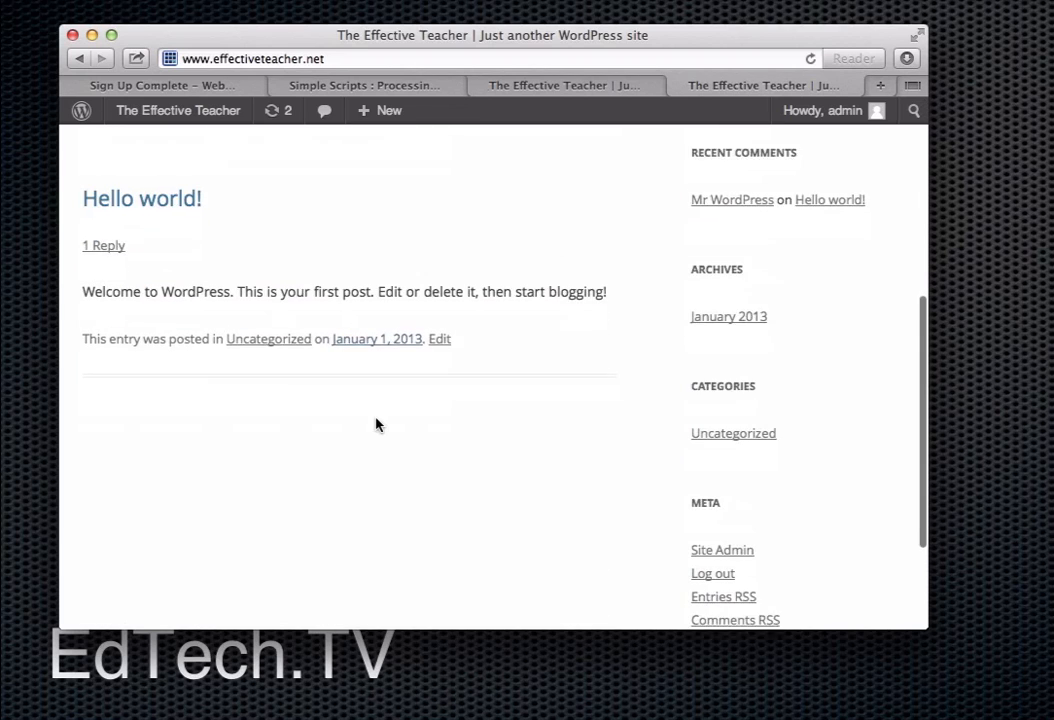